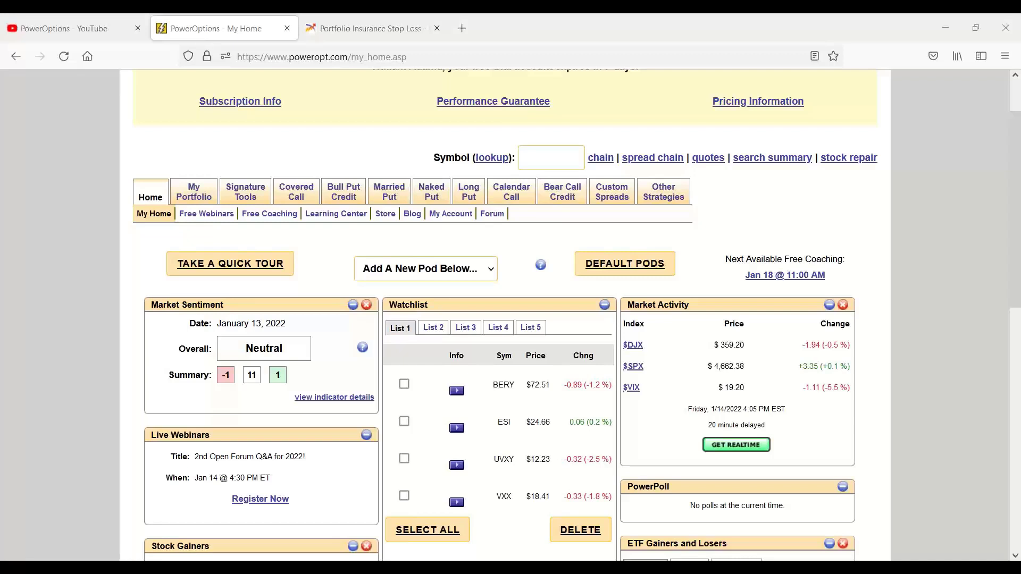
# Browse the strategy tabs and bring up Strategy Tabs Menu Configuration under Other Strategies
pyautogui.click(663, 191)
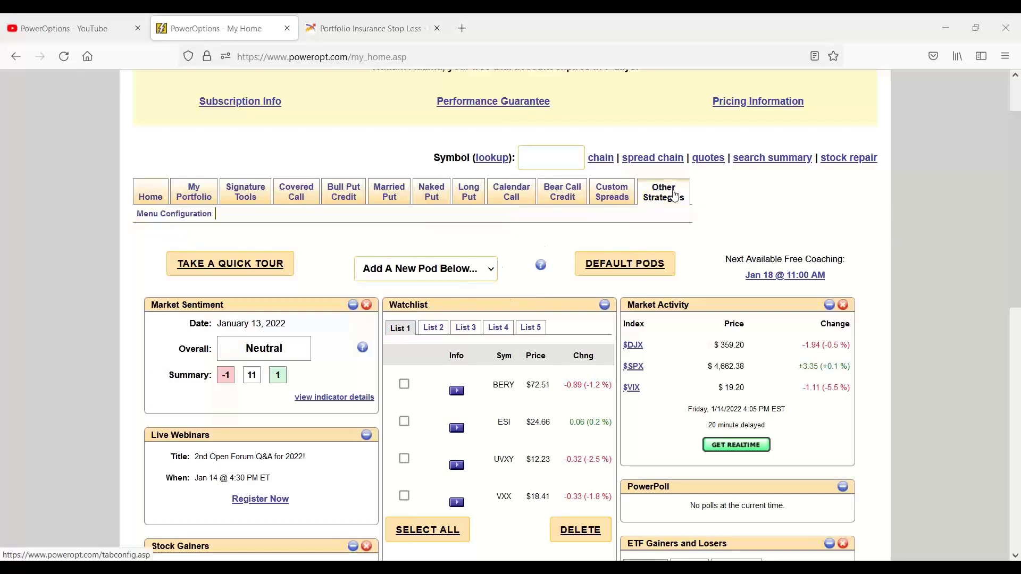
pyautogui.click(343, 191)
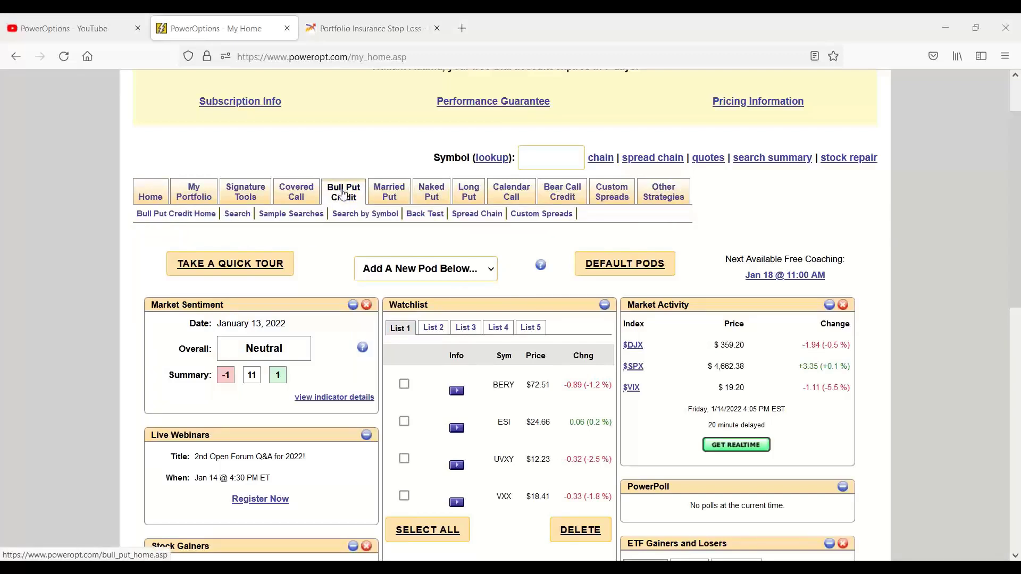
pyautogui.click(561, 192)
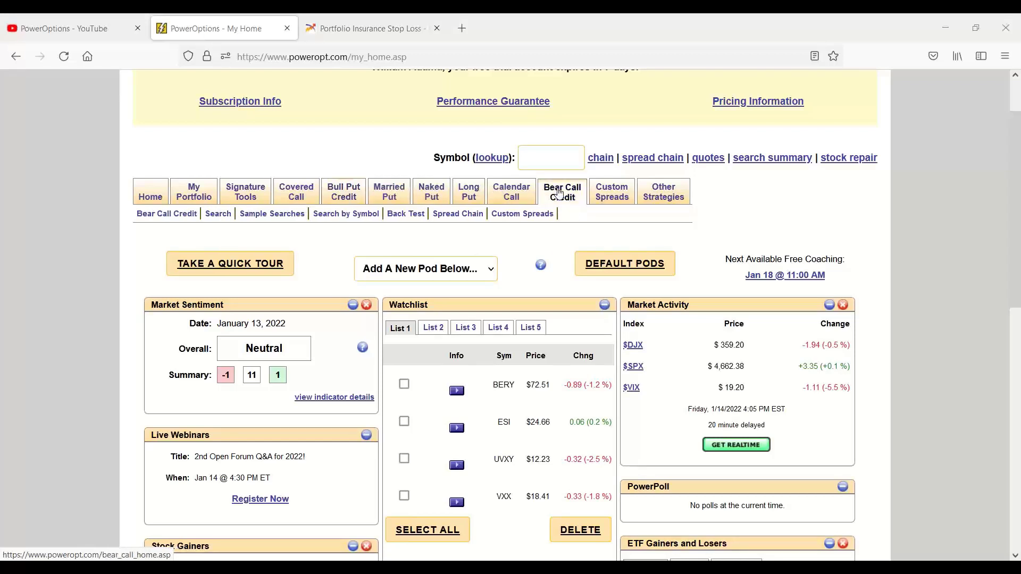
pyautogui.click(511, 192)
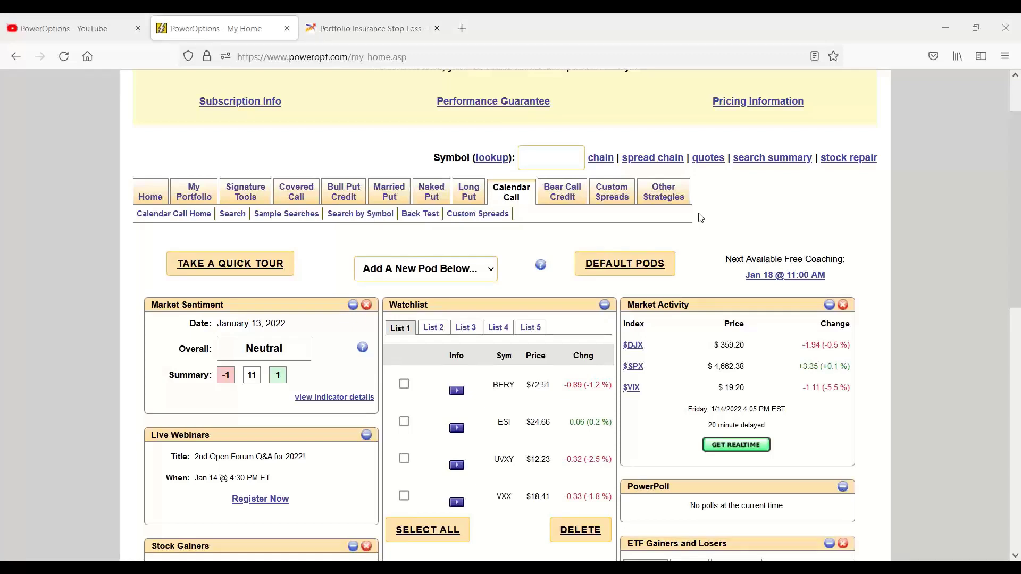
pyautogui.click(663, 191)
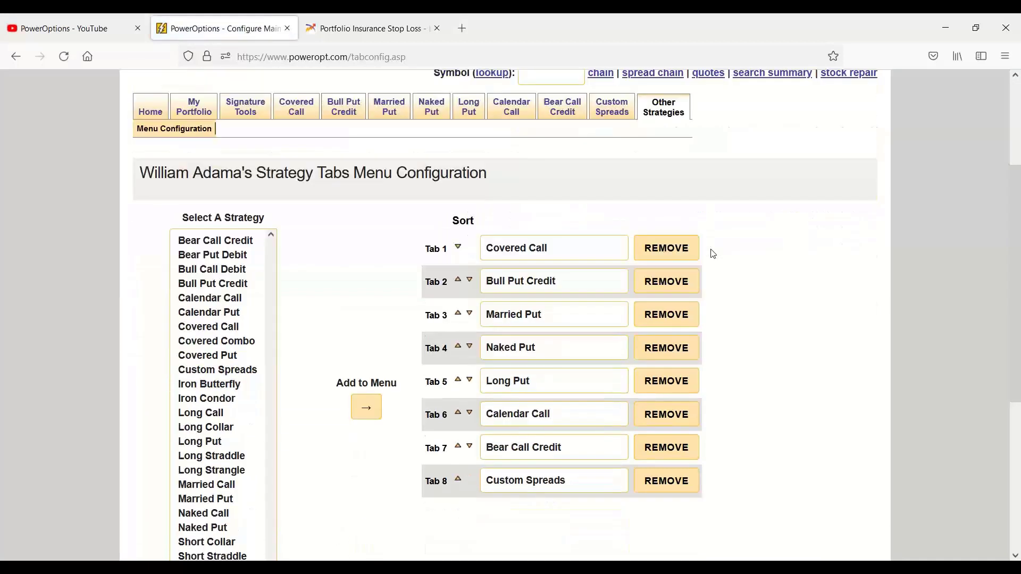
# Pick Bull Put Credit, Iron Butterfly and Iron Condor in the Select A Strategy list
pyautogui.scroll(-3)
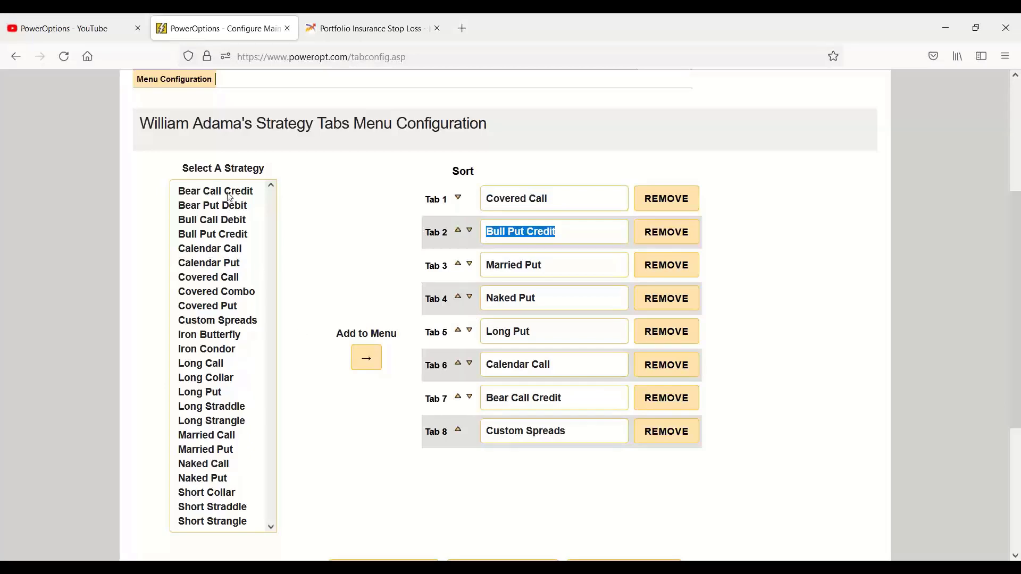
pyautogui.click(213, 234)
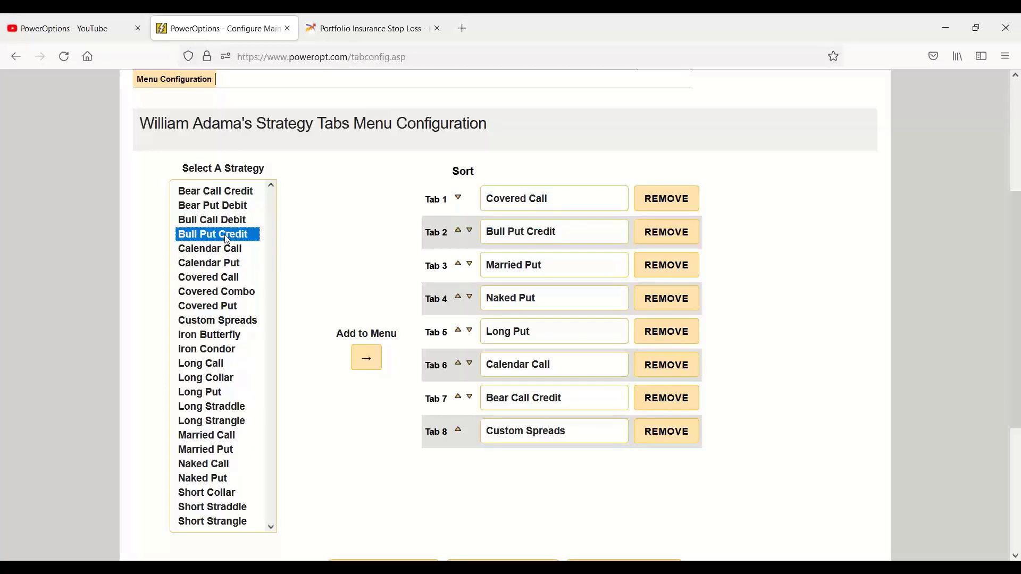
pyautogui.click(209, 334)
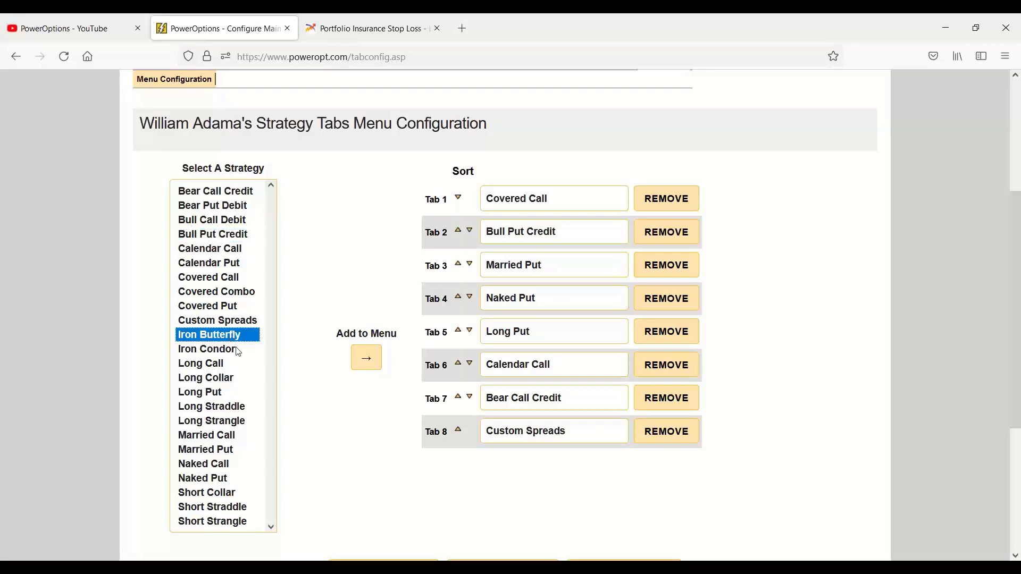
pyautogui.click(208, 349)
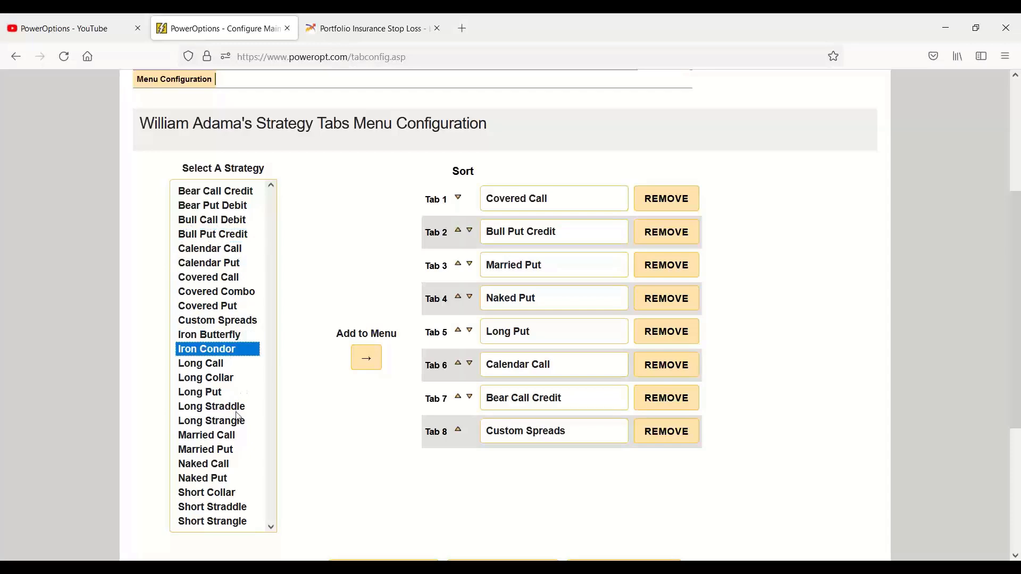
pyautogui.click(210, 406)
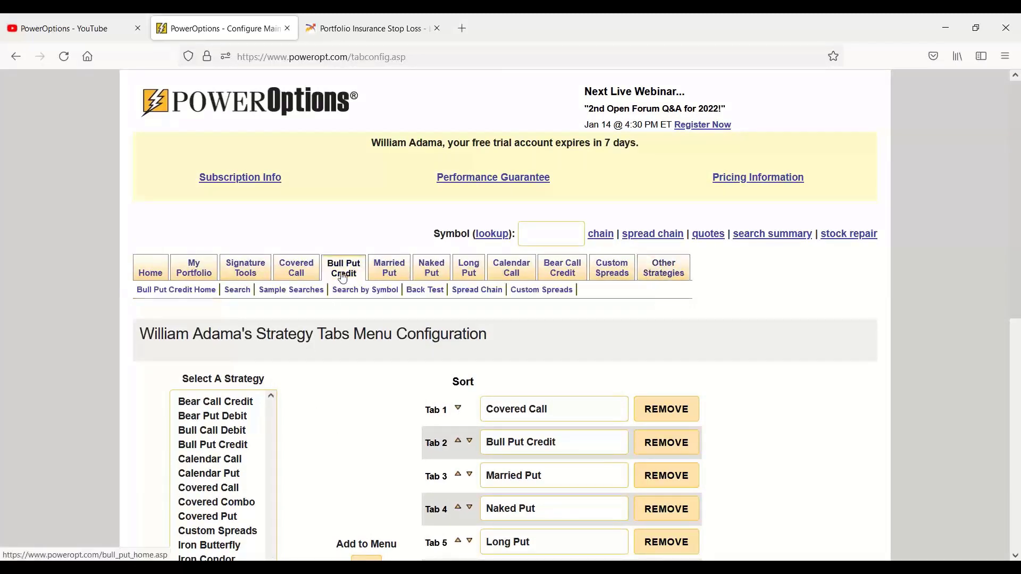
# Go to the Bull Put Credit strategy home with its tools and learning center
pyautogui.click(343, 268)
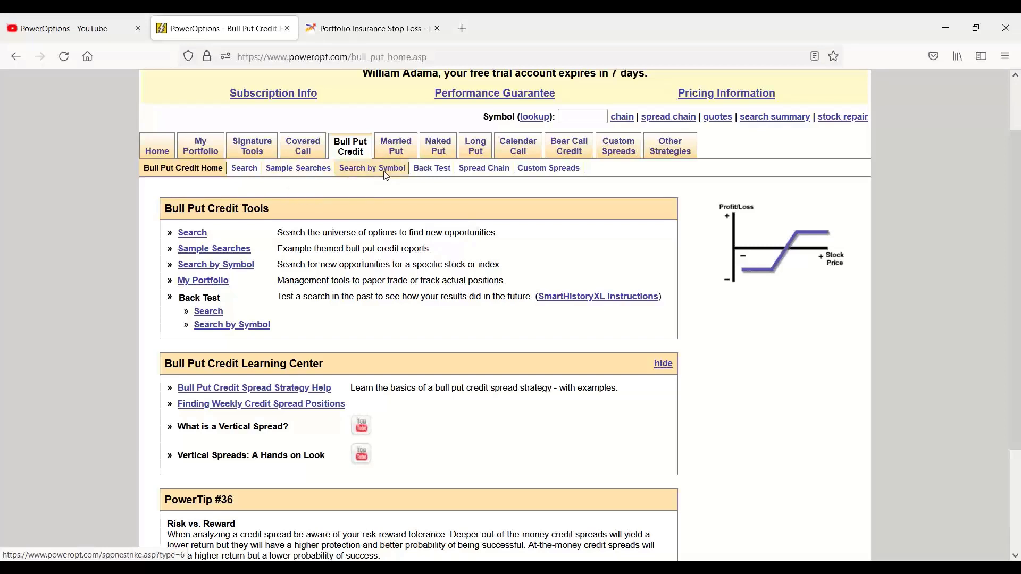
pyautogui.moveTo(252, 182)
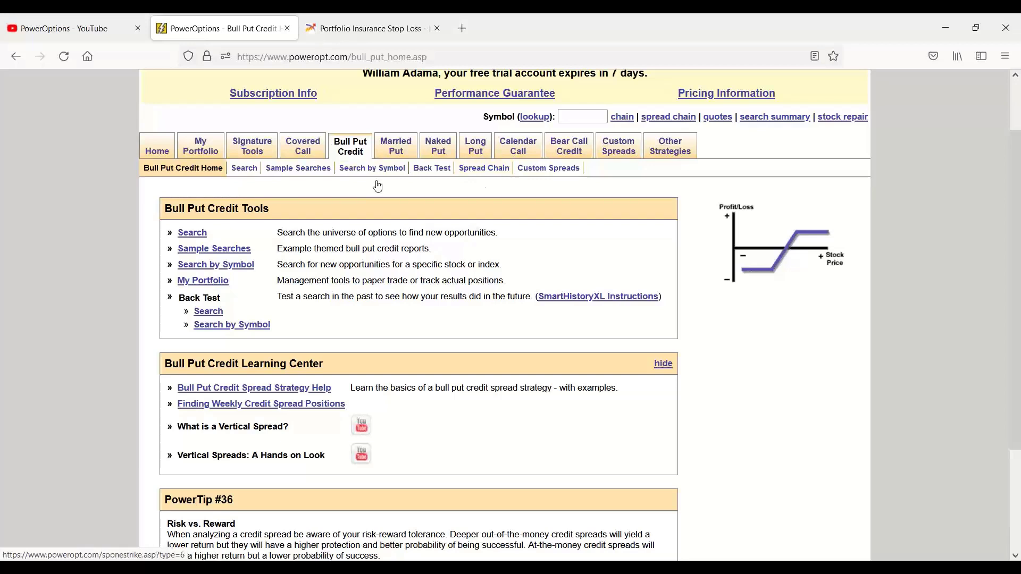
# In Search by Symbol, enter AAPL with Jan 28 2022 (14) weekly expiration and More Results filter
pyautogui.click(372, 168)
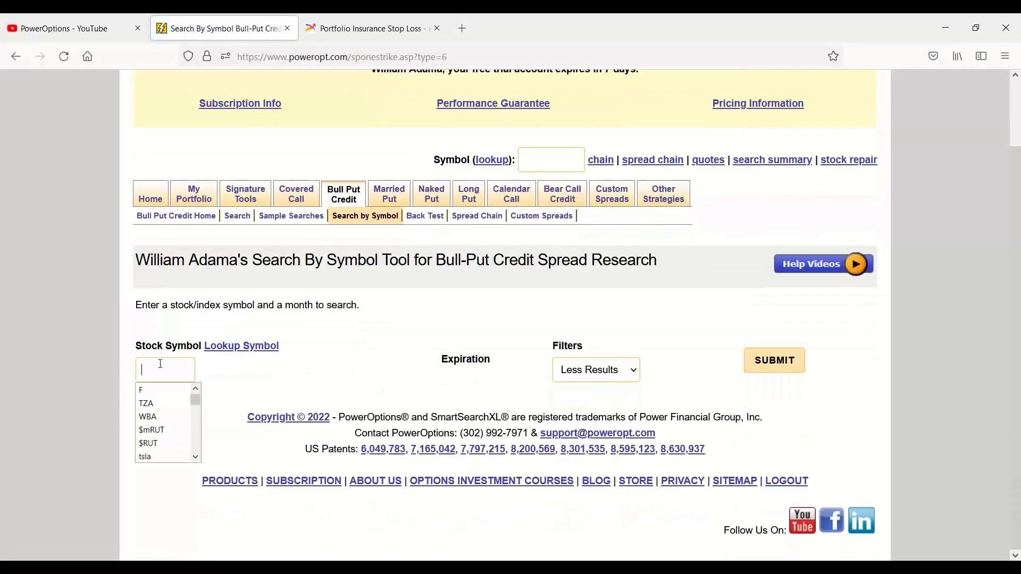
pyautogui.write('AAPL')
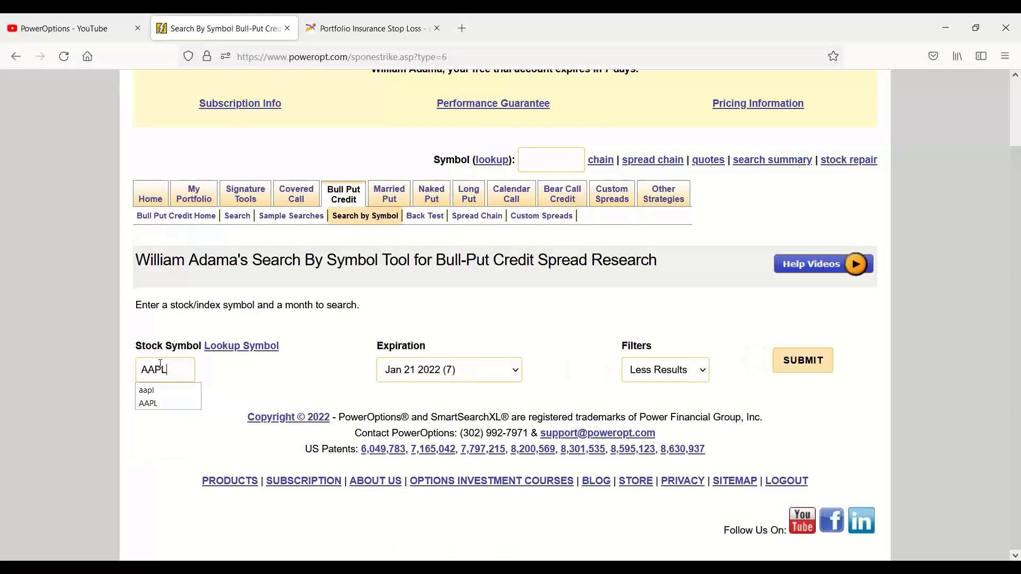
pyautogui.click(449, 368)
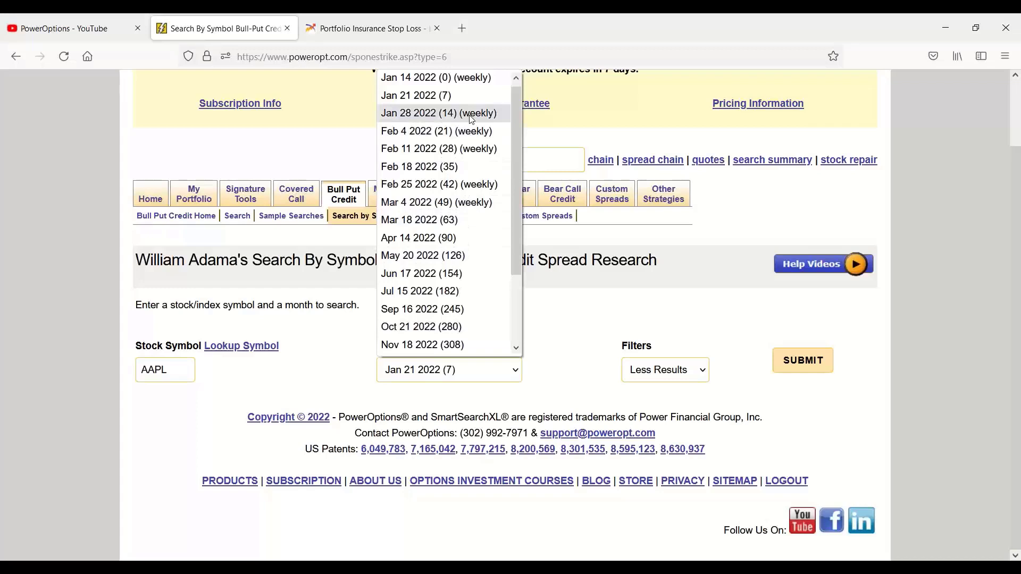
pyautogui.click(439, 113)
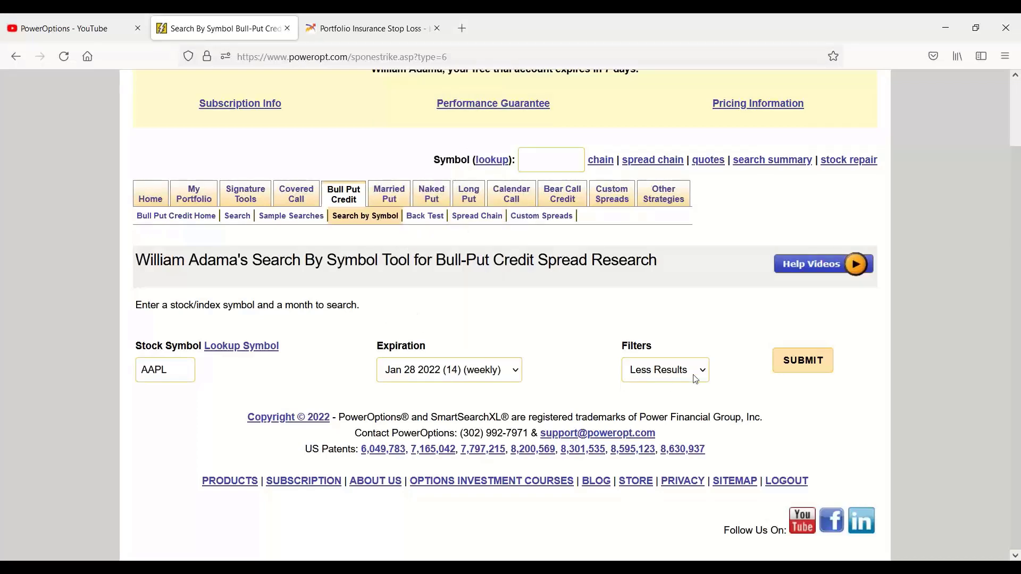
pyautogui.click(665, 369)
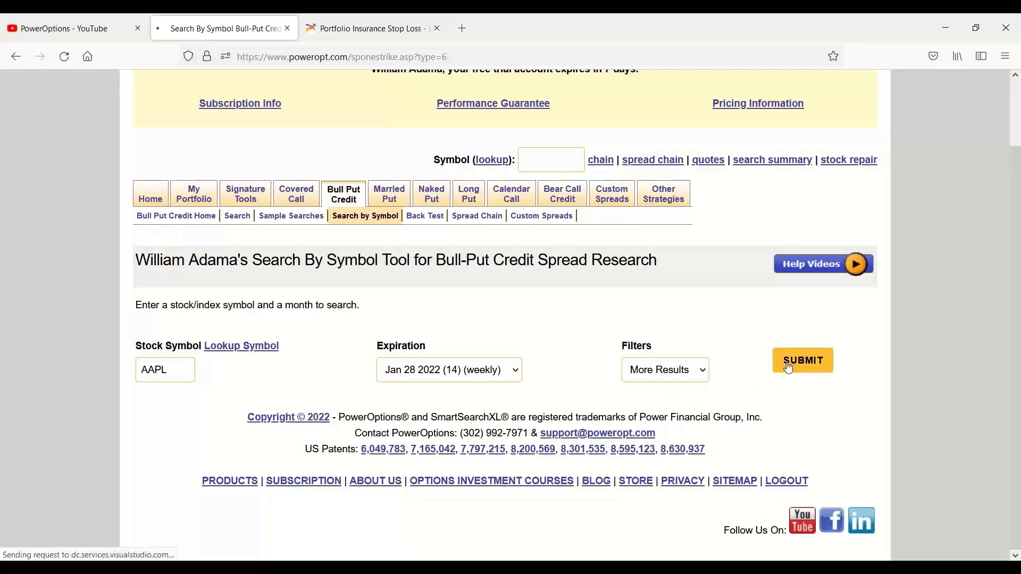
# Submit the AAPL search and review the Jan 28 bull-put results, noting the 89.0 probability
pyautogui.click(801, 361)
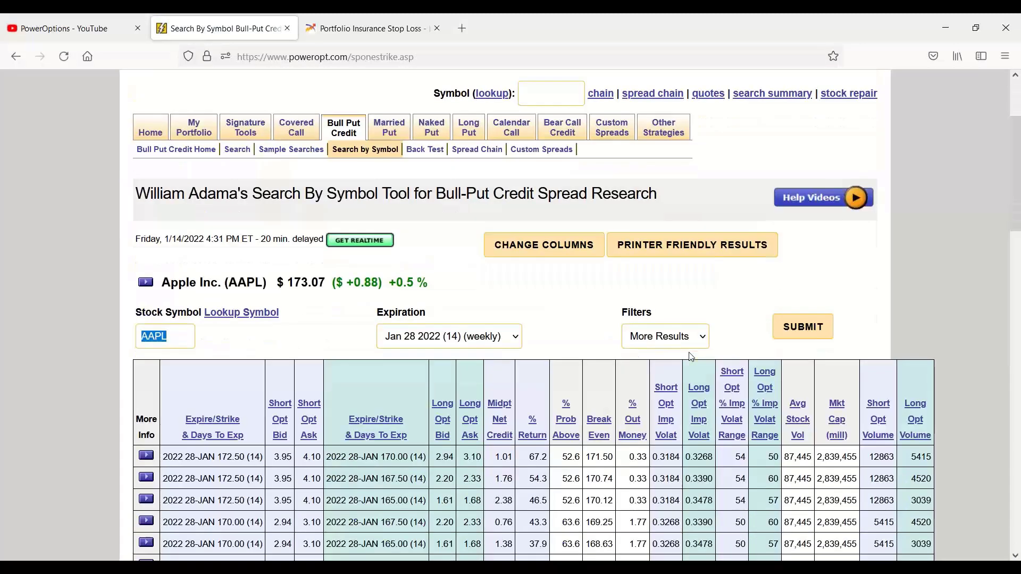
pyautogui.scroll(-3)
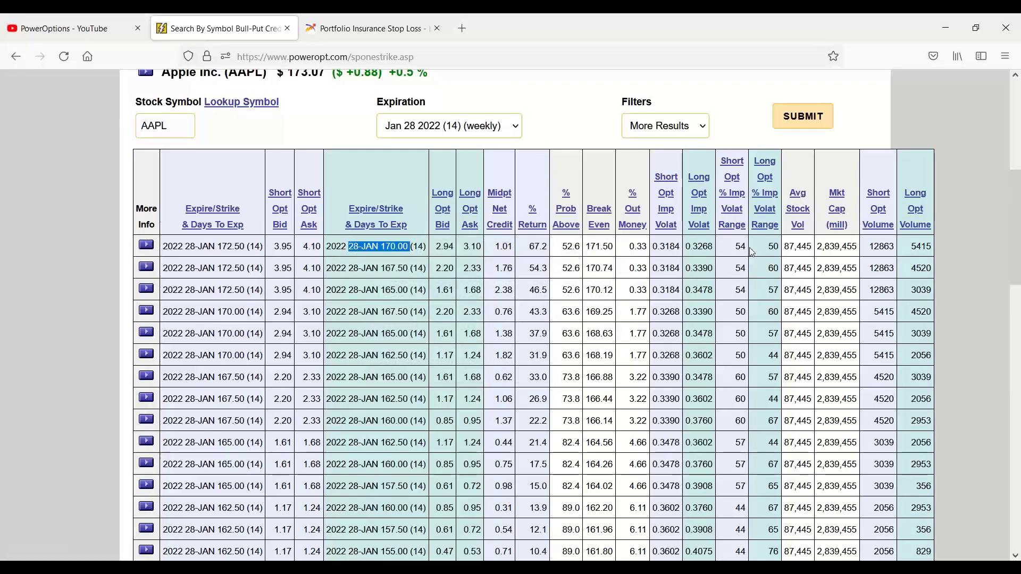
pyautogui.moveTo(743, 253)
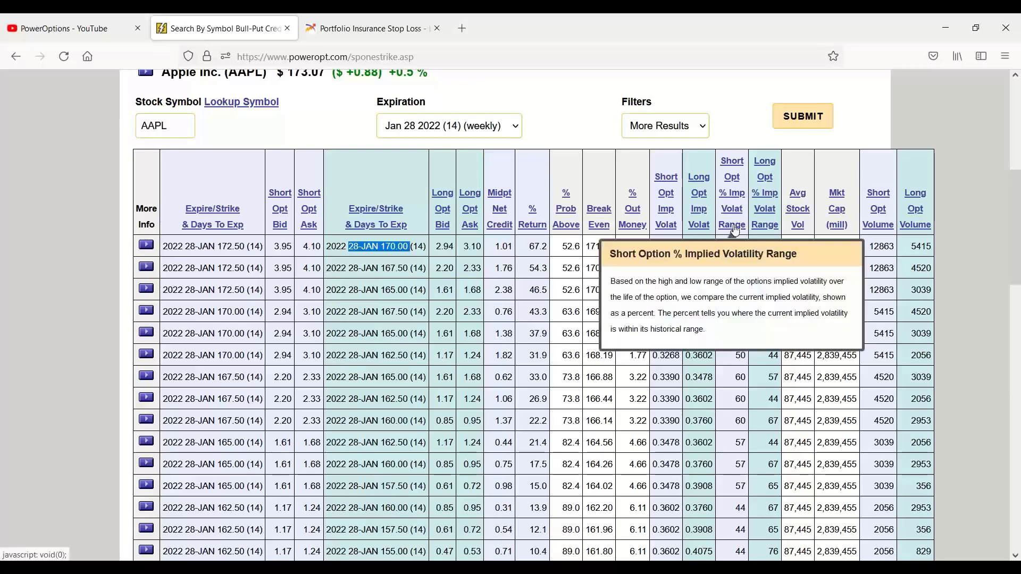
pyautogui.moveTo(809, 230)
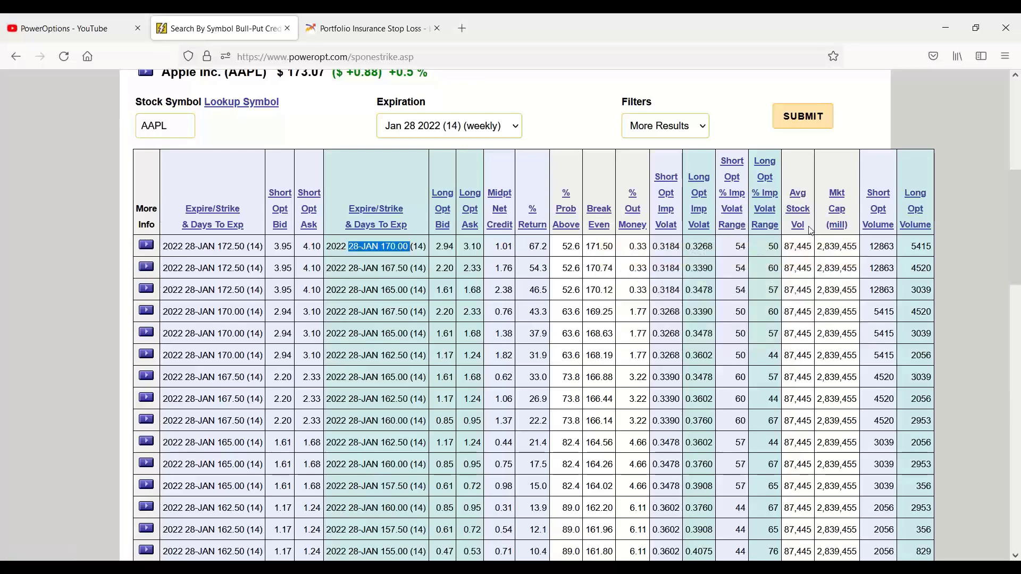
pyautogui.moveTo(723, 285)
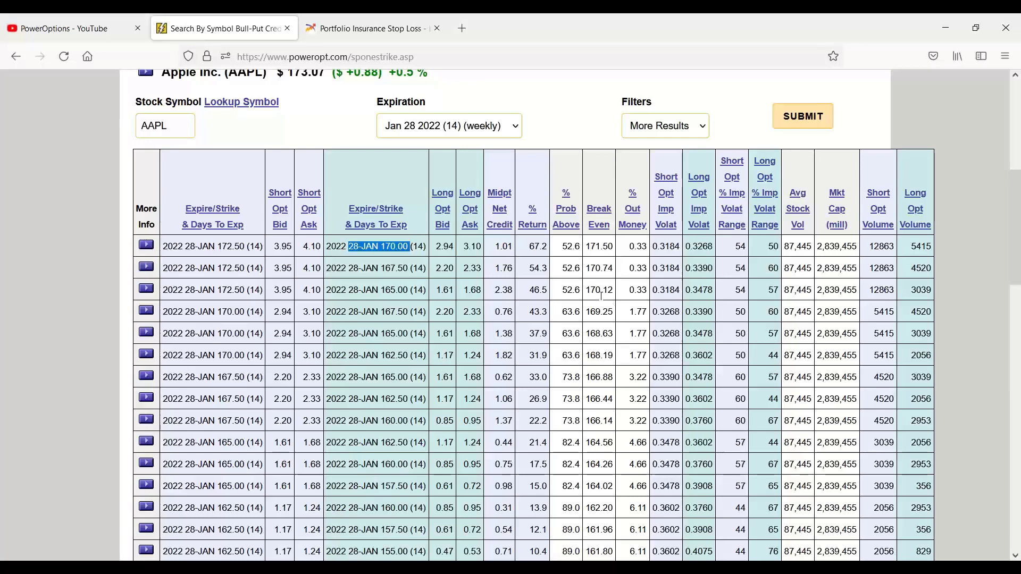
pyautogui.scroll(-3)
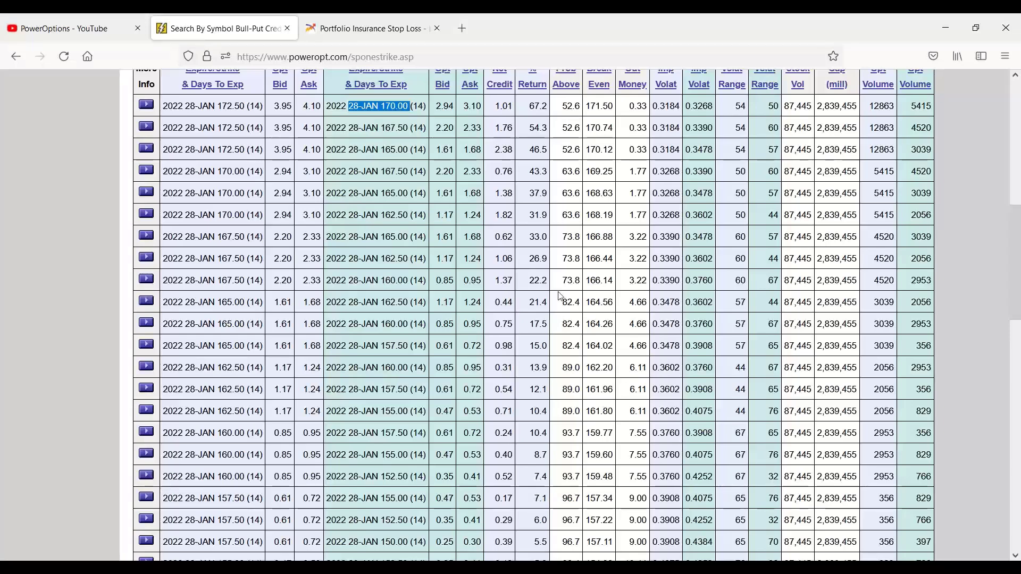
pyautogui.doubleClick(570, 301)
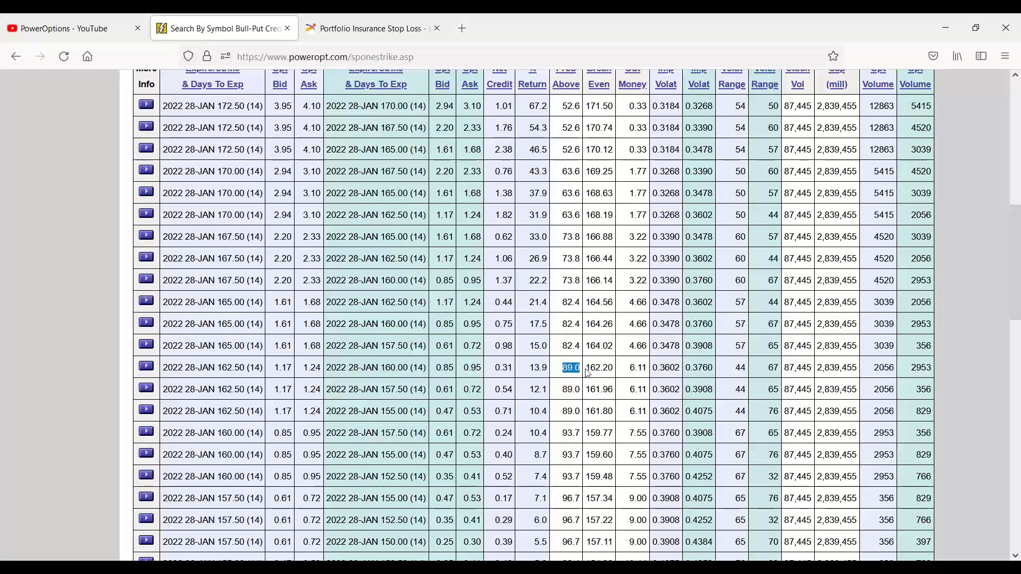
pyautogui.click(532, 367)
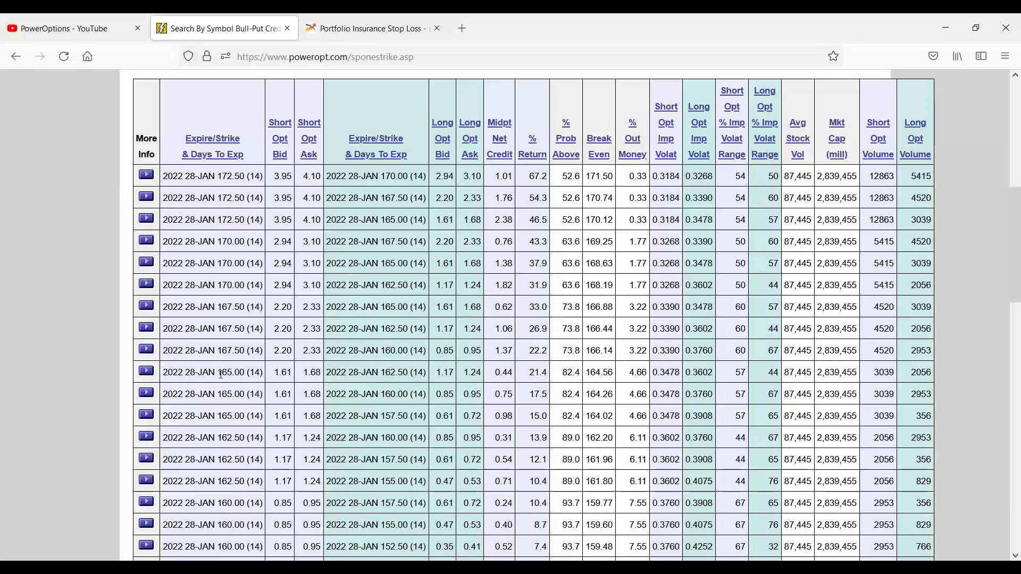
pyautogui.moveTo(228, 372); pyautogui.dragTo(417, 372)
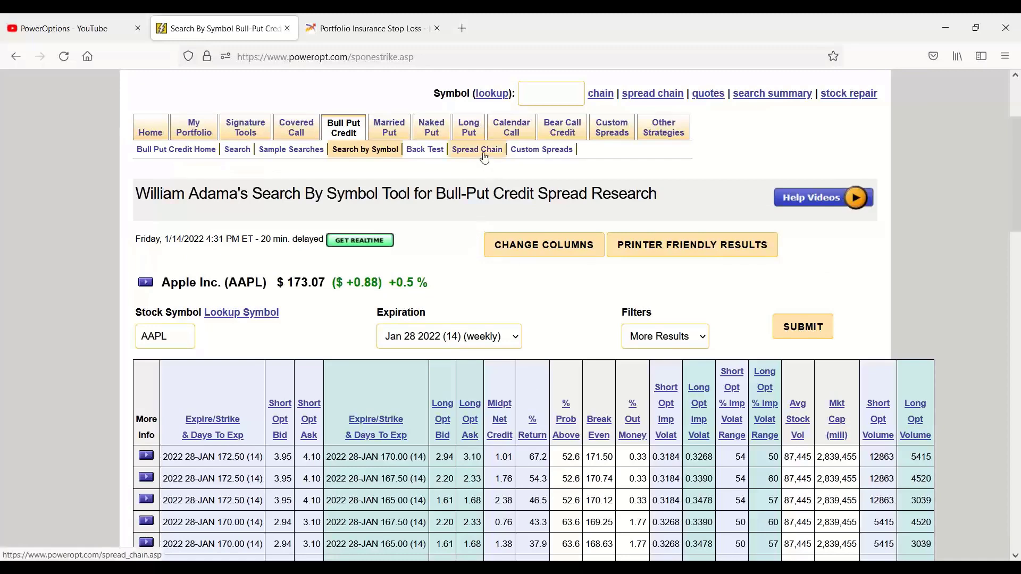
# Run the Spread Chain for AAPL with Min Credit 0.55, Min % Return 10 and Probability 82
pyautogui.click(477, 149)
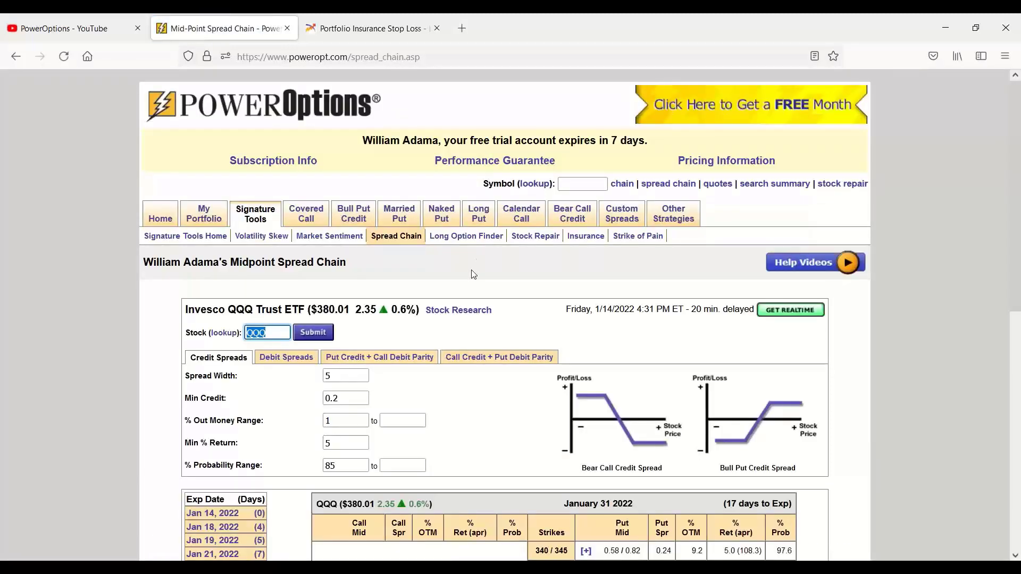
pyautogui.scroll(-3)
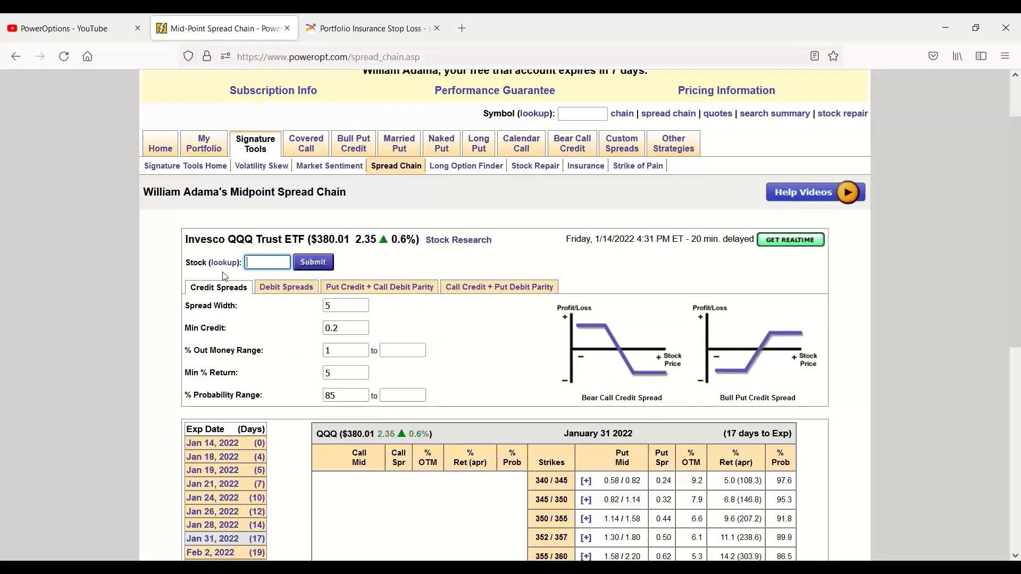
pyautogui.write('AAPL')
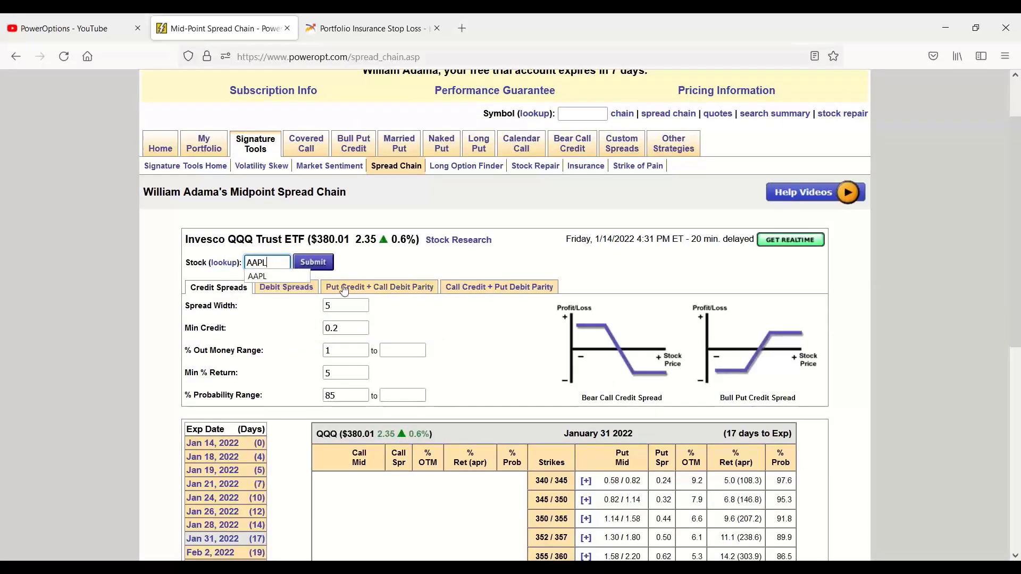
pyautogui.click(345, 306)
pyautogui.write('0.55')
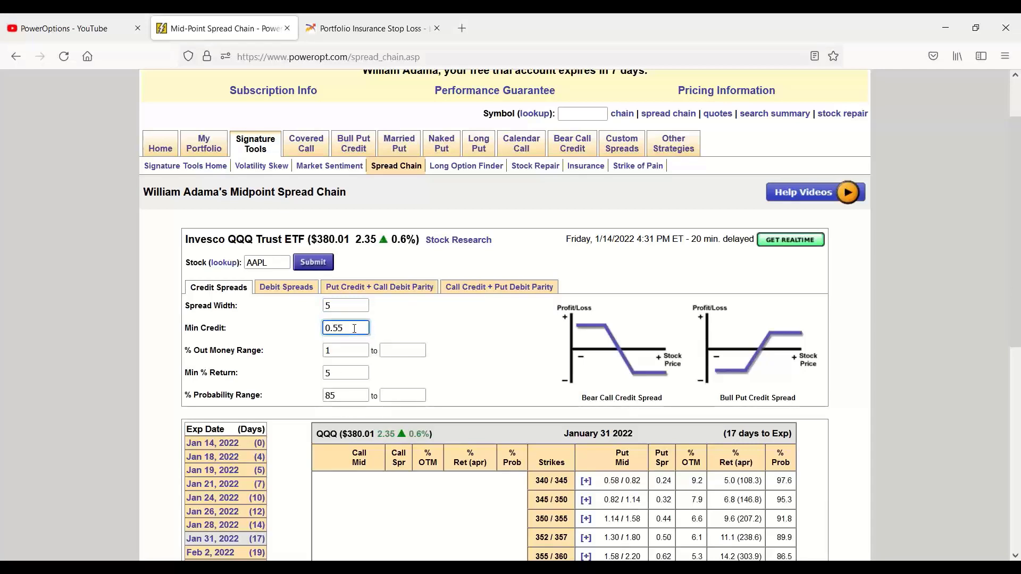
pyautogui.click(345, 350)
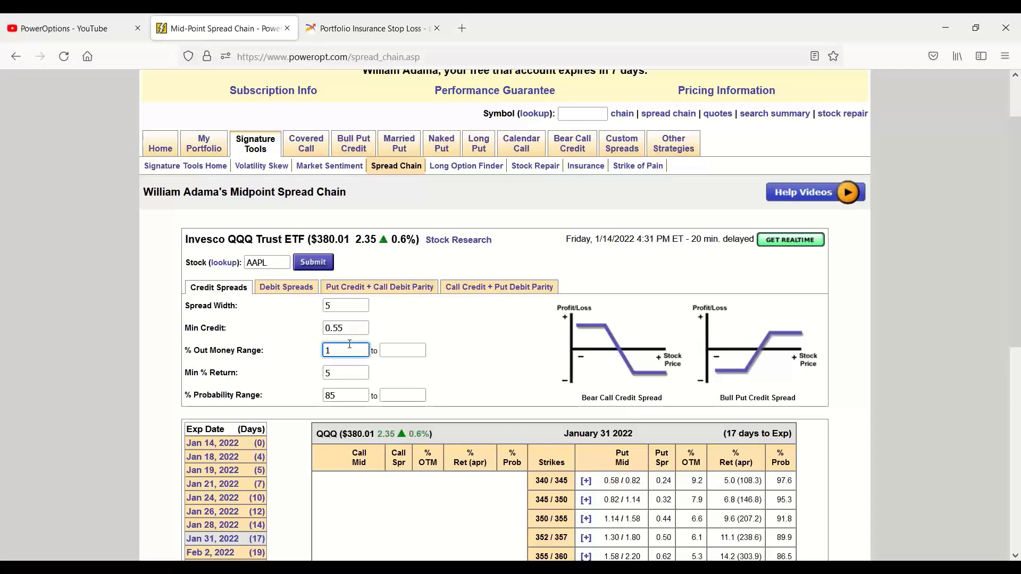
pyautogui.click(344, 372)
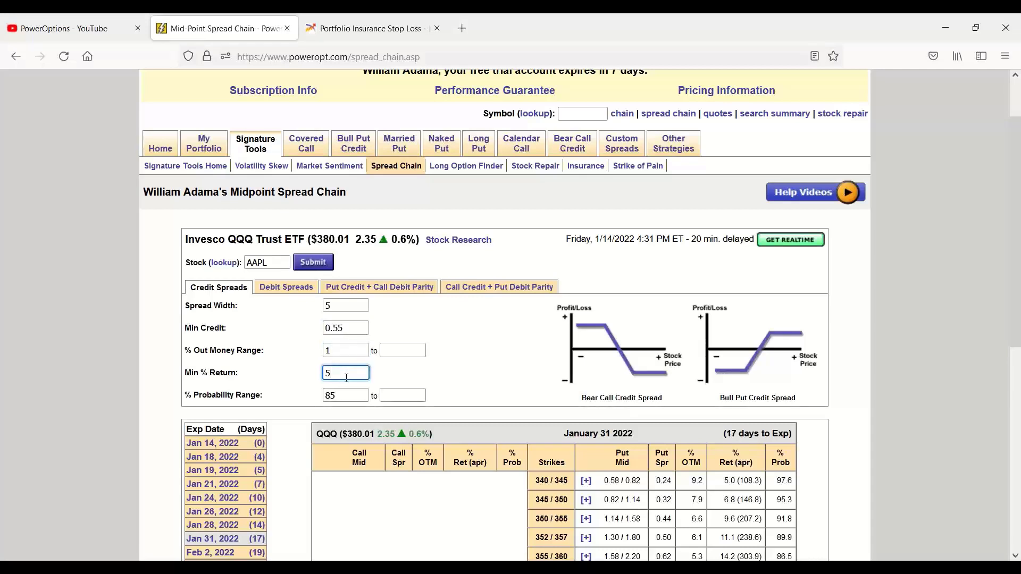
pyautogui.write('10')
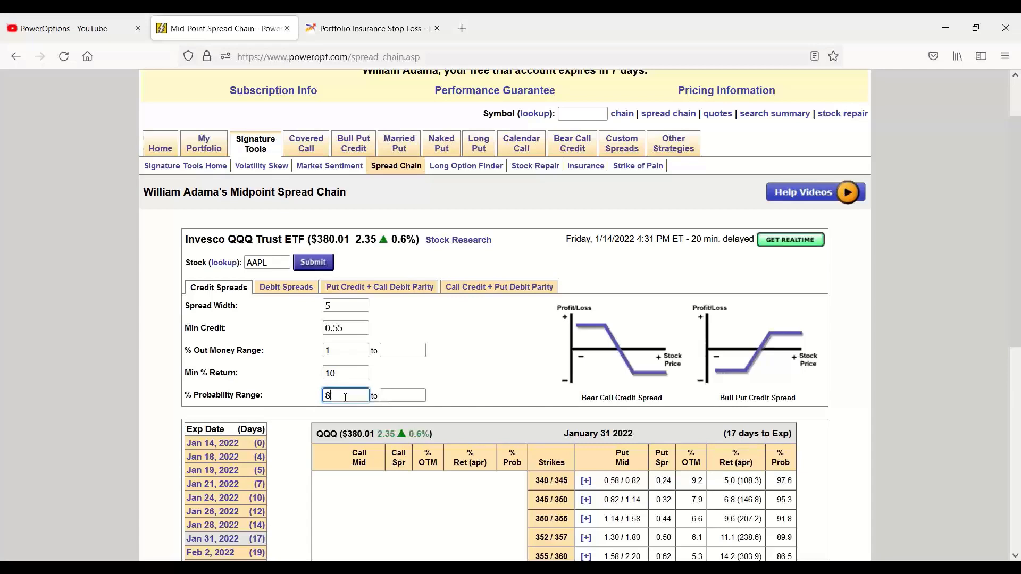
pyautogui.write('2')
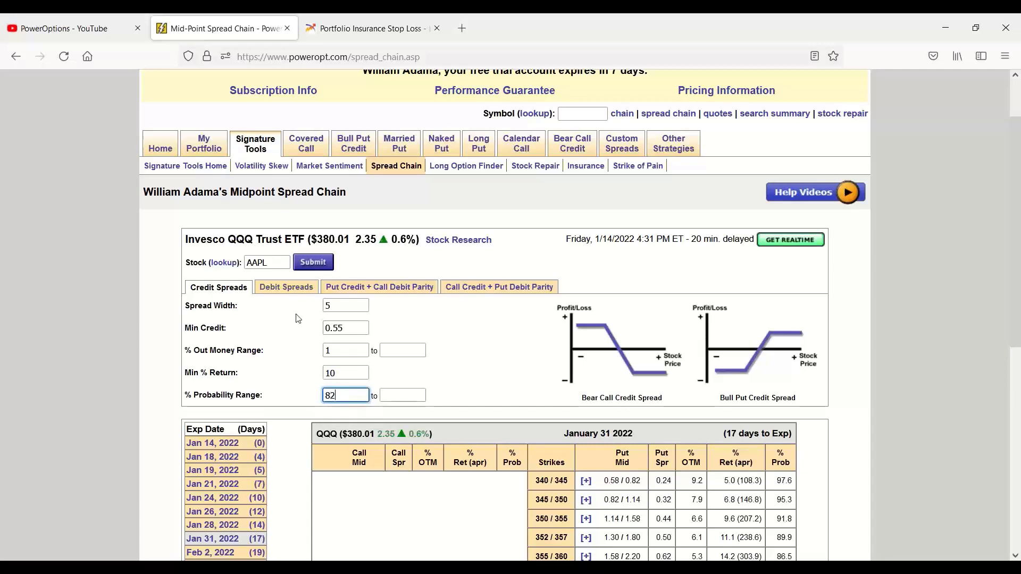
pyautogui.click(312, 261)
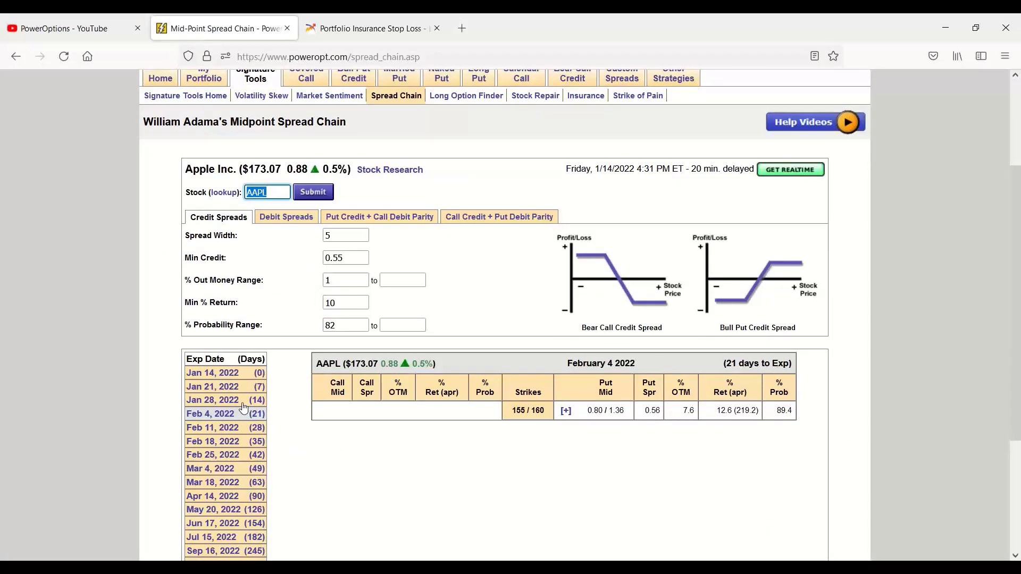
# Add the Jan 28, 2022 (14) expiration to the AAPL spread chain results
pyautogui.click(212, 289)
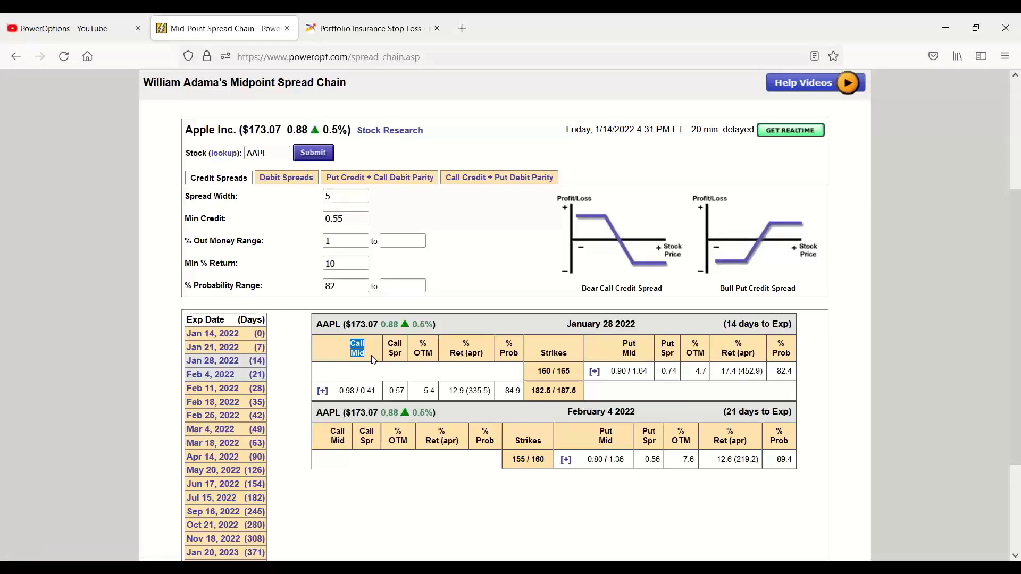
pyautogui.moveTo(607, 405)
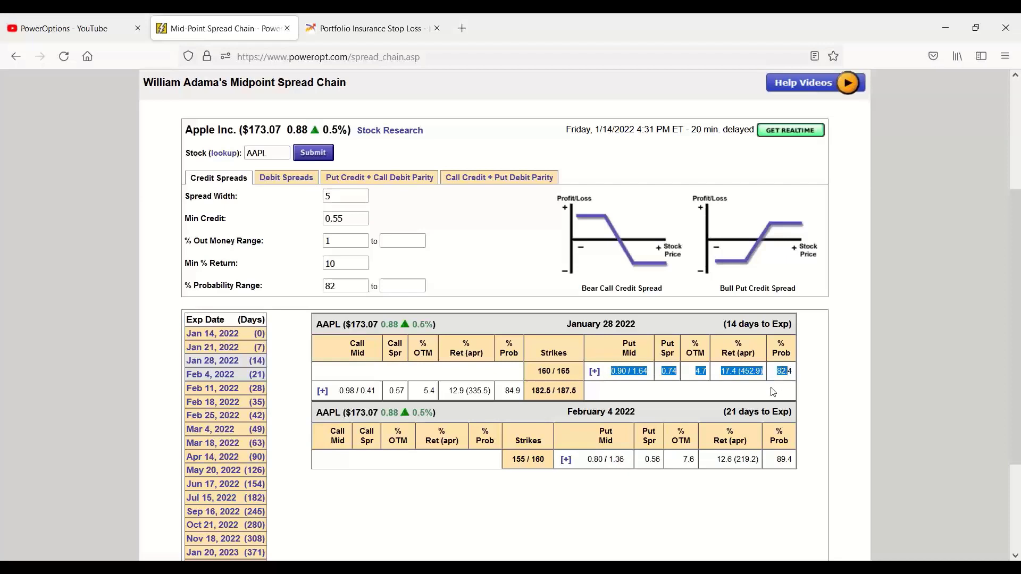
pyautogui.moveTo(757, 418)
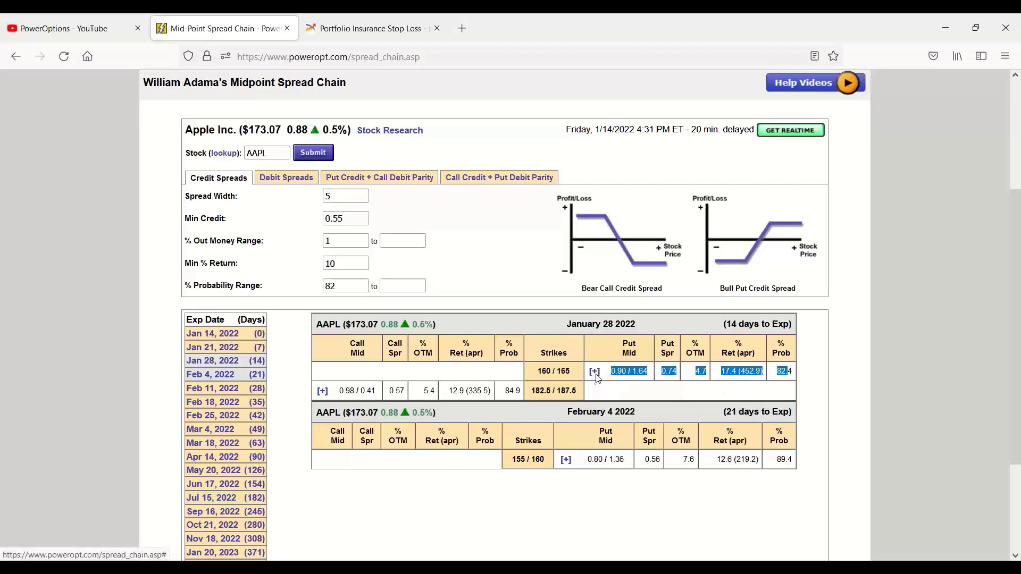
# Expand Put Spread Details for the Jan 28 160/165 AAPL put credit spread
pyautogui.click(593, 370)
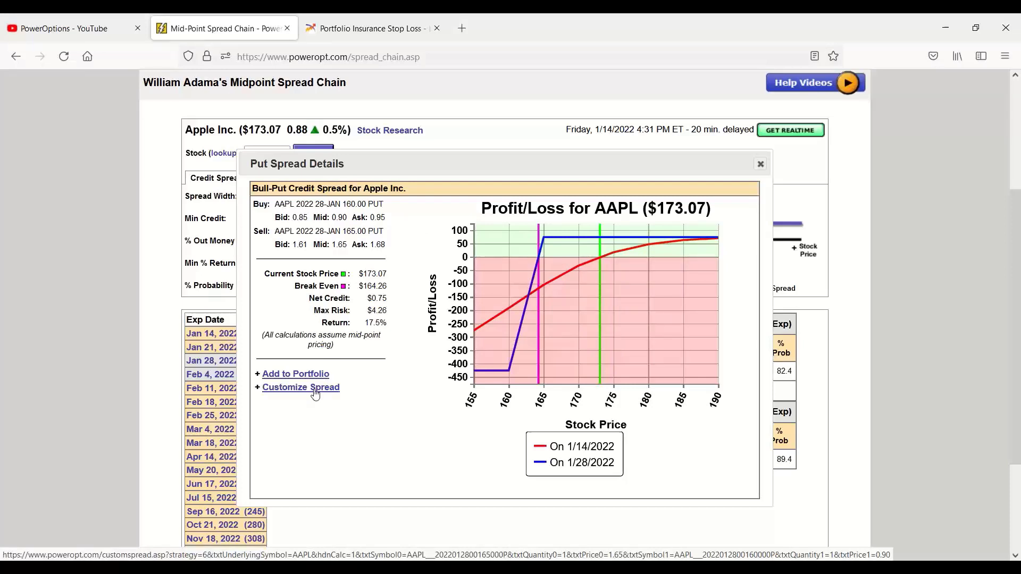
pyautogui.moveTo(482, 296)
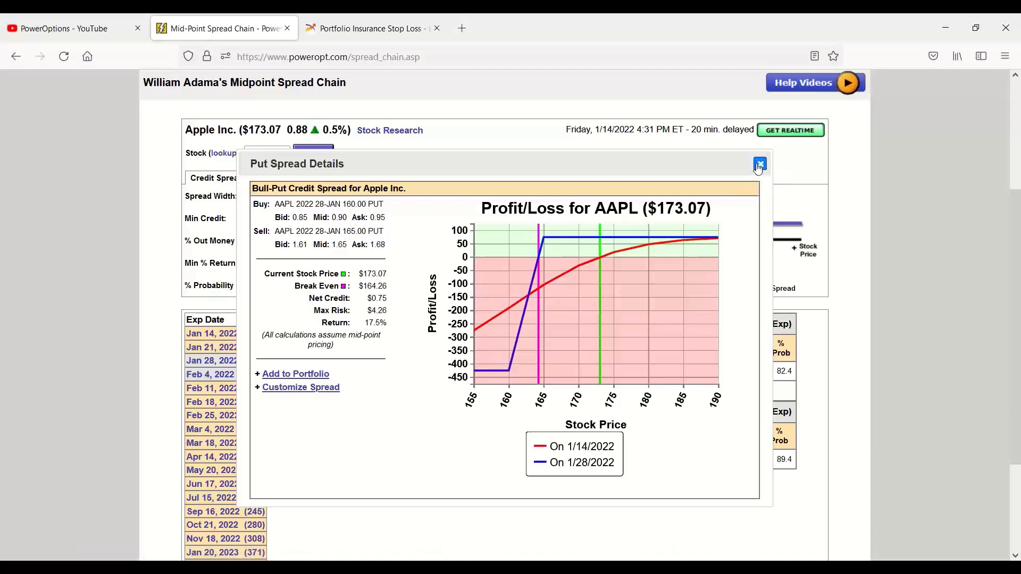
# Close Put Spread Details and highlight the 160/165 spread's 17.4 return and 82.4 probability
pyautogui.click(759, 164)
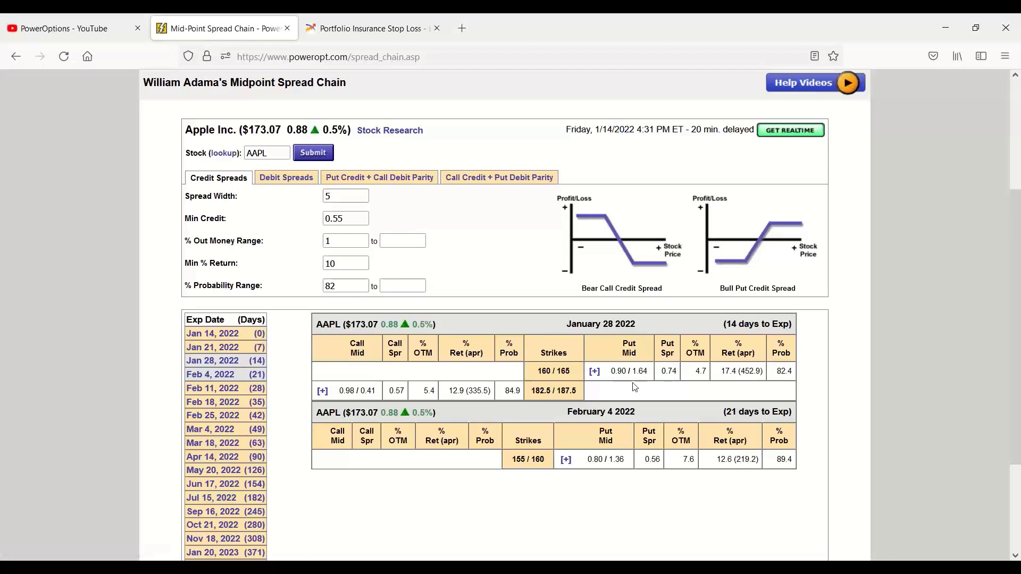
pyautogui.doubleClick(627, 371)
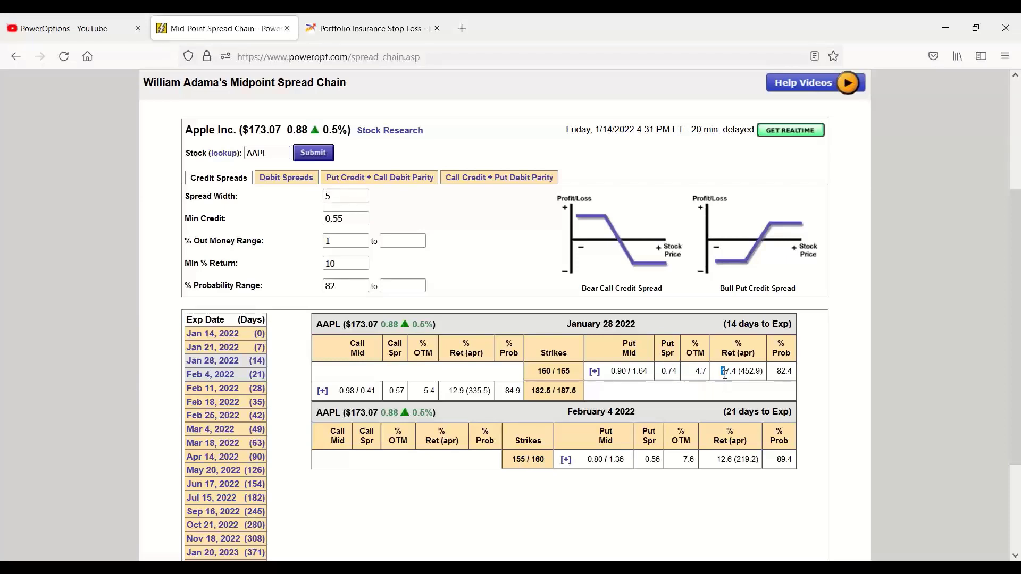
pyautogui.doubleClick(740, 371)
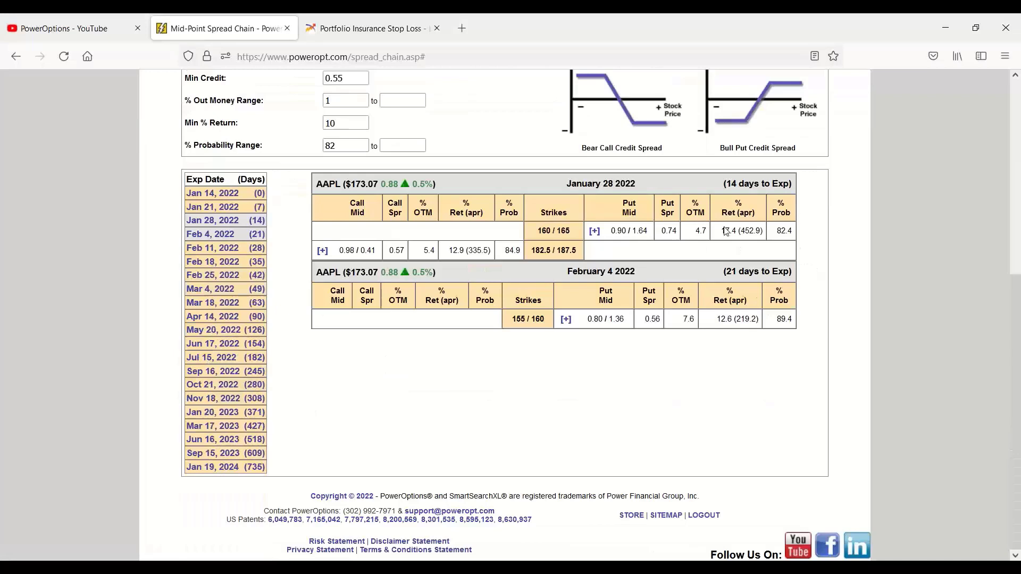
pyautogui.doubleClick(780, 230)
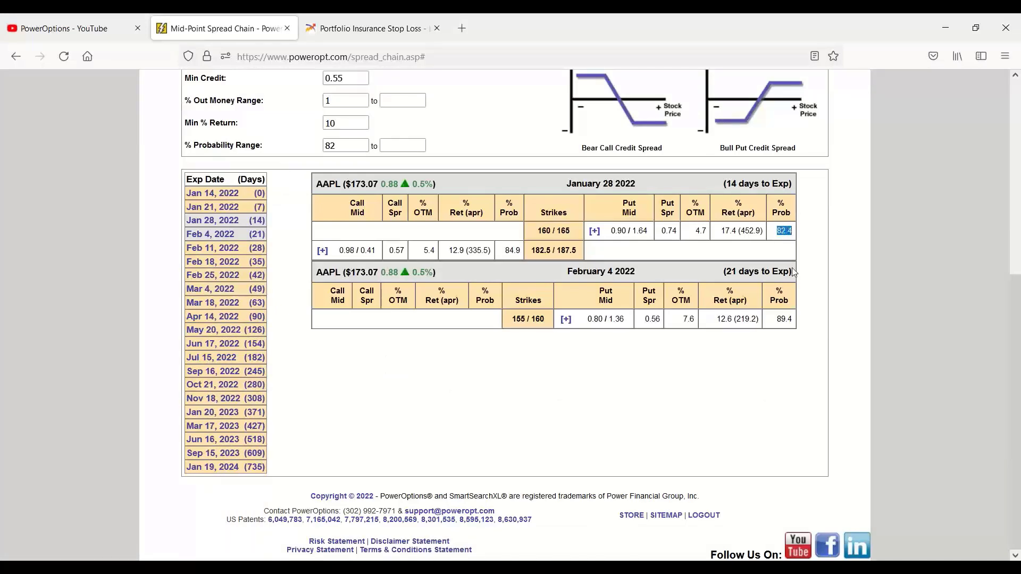
pyautogui.moveTo(656, 249)
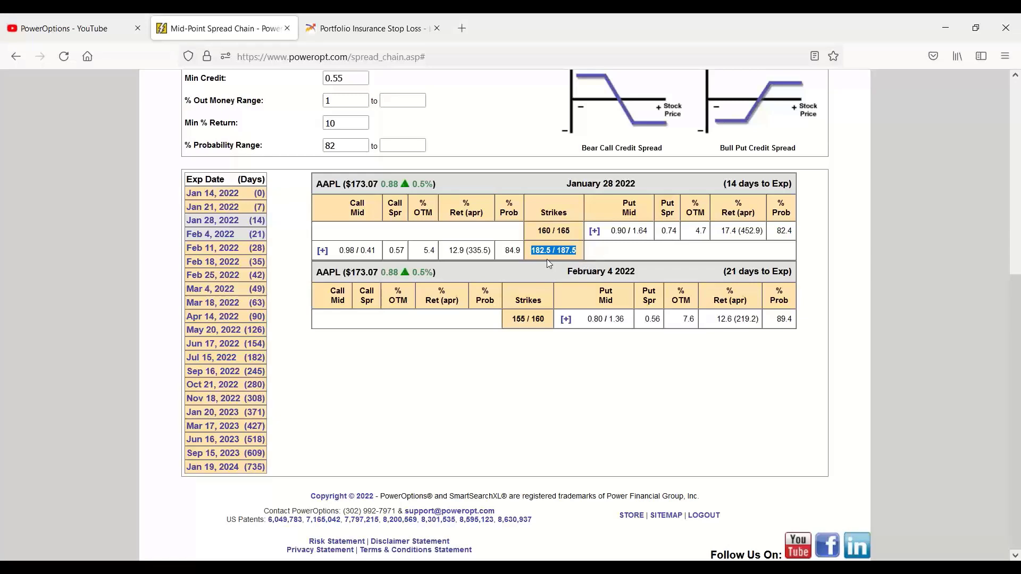
pyautogui.moveTo(549, 266)
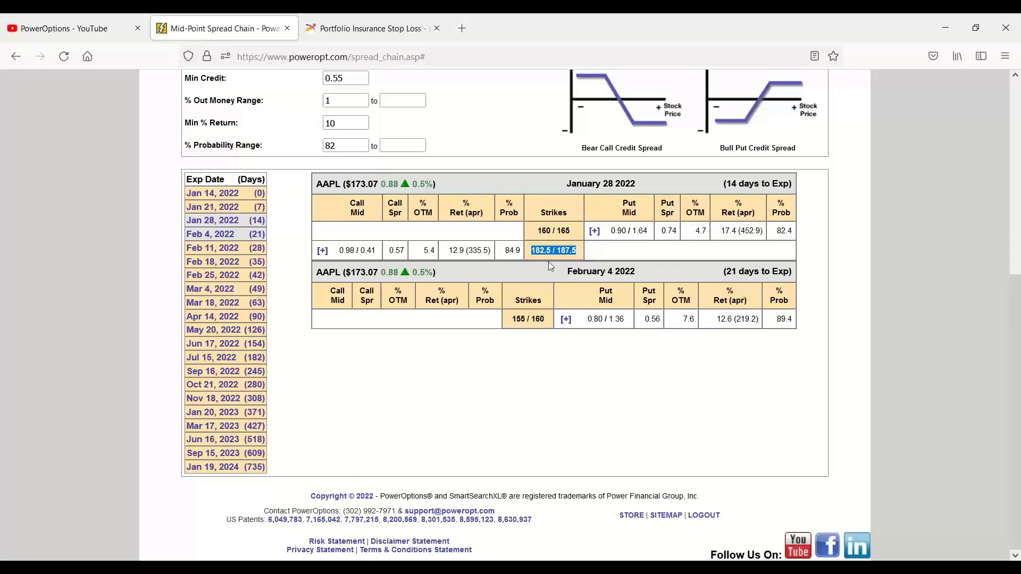
pyautogui.moveTo(540, 290)
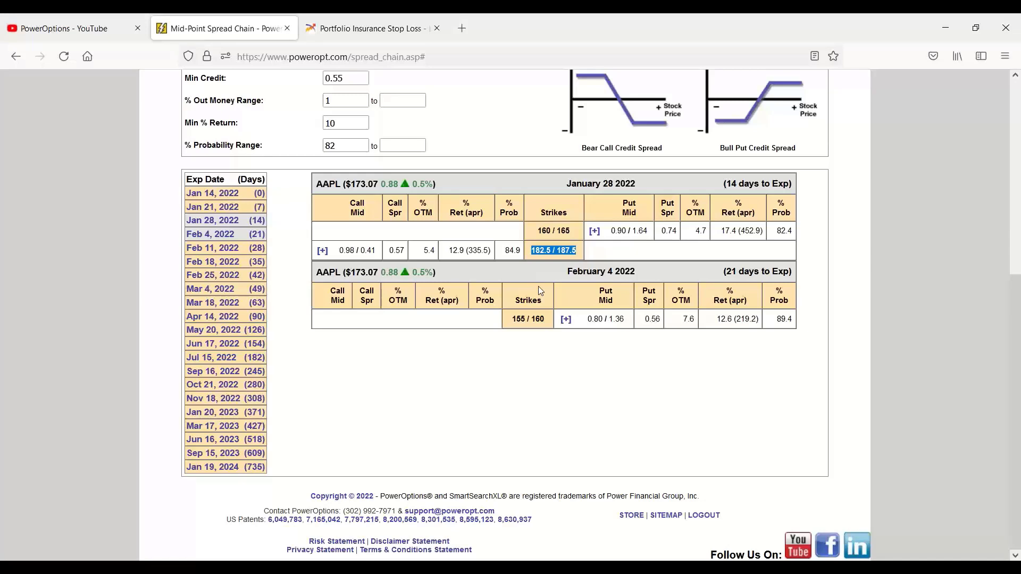
pyautogui.moveTo(556, 253)
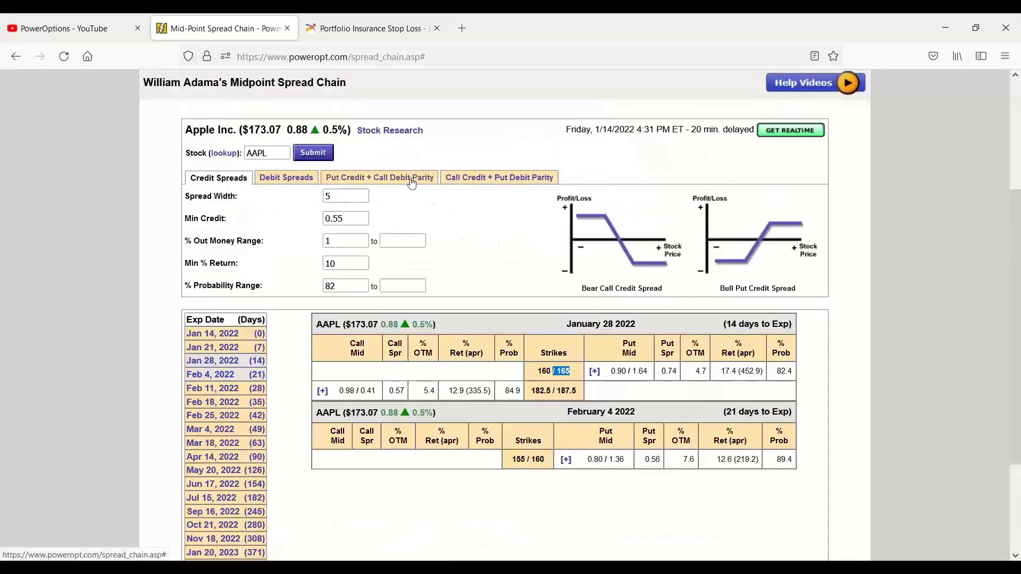
pyautogui.click(379, 177)
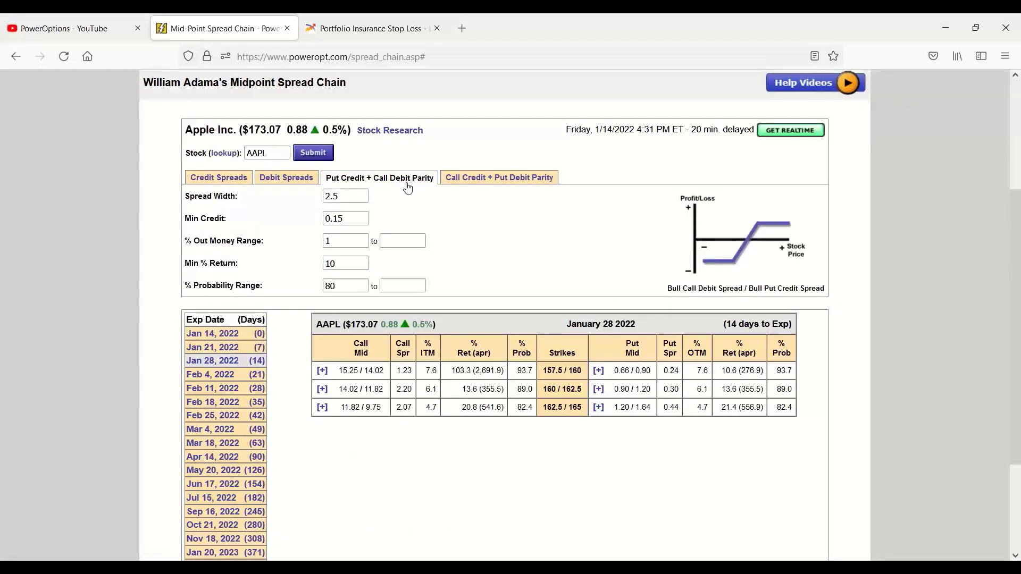
pyautogui.click(345, 196)
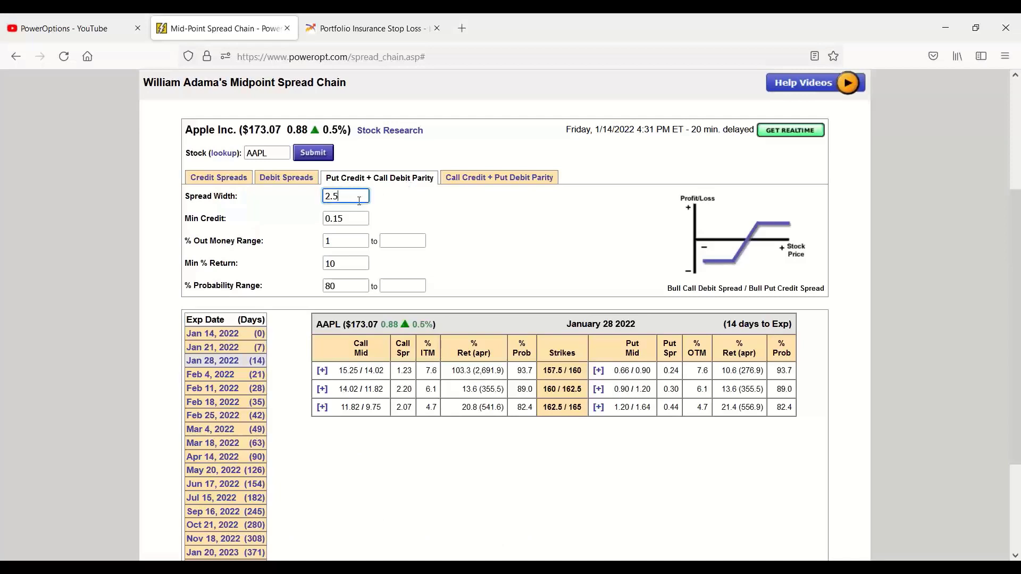
pyautogui.click(345, 218)
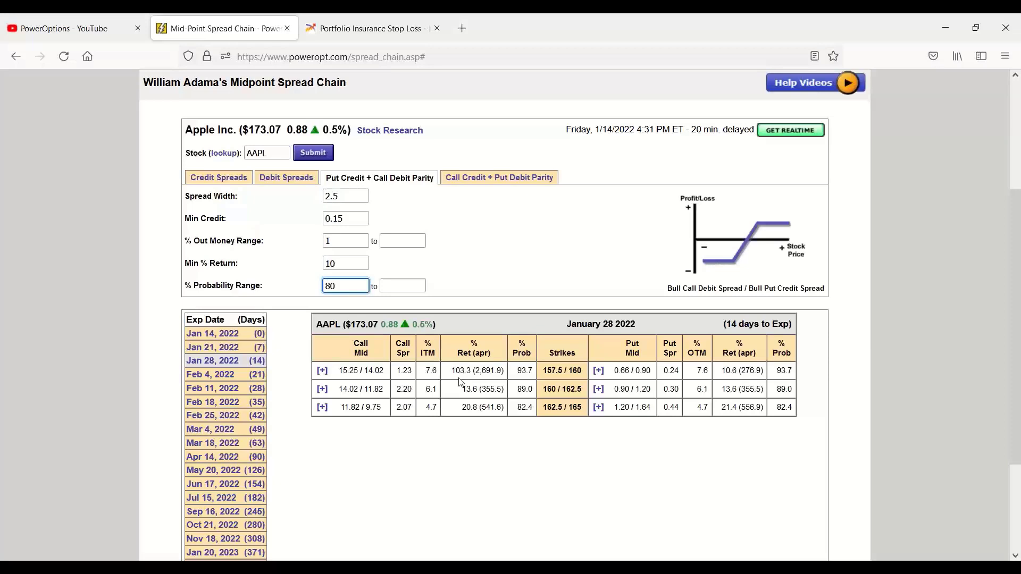
pyautogui.scroll(-3)
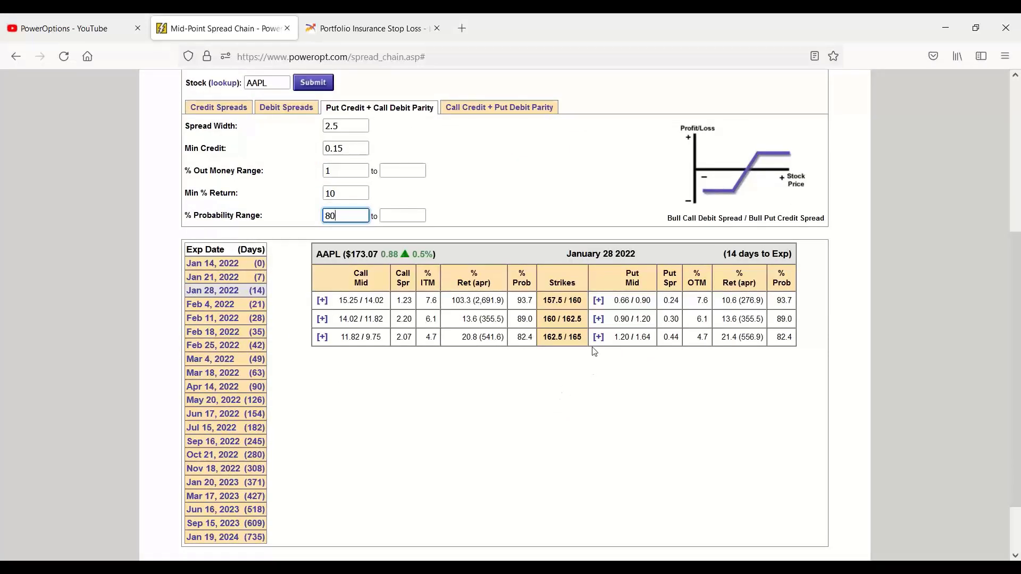
pyautogui.moveTo(618, 334)
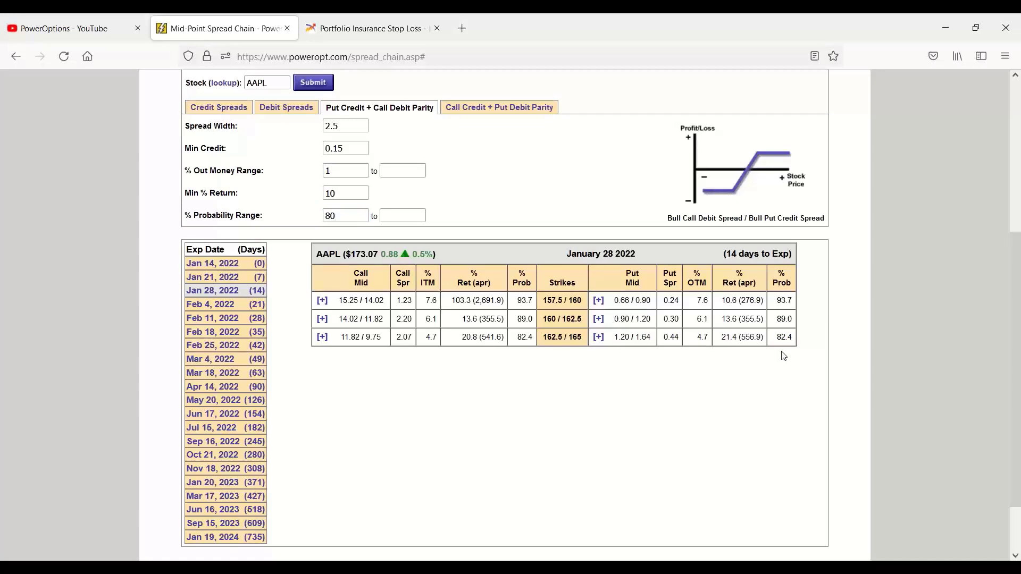
pyautogui.moveTo(786, 356)
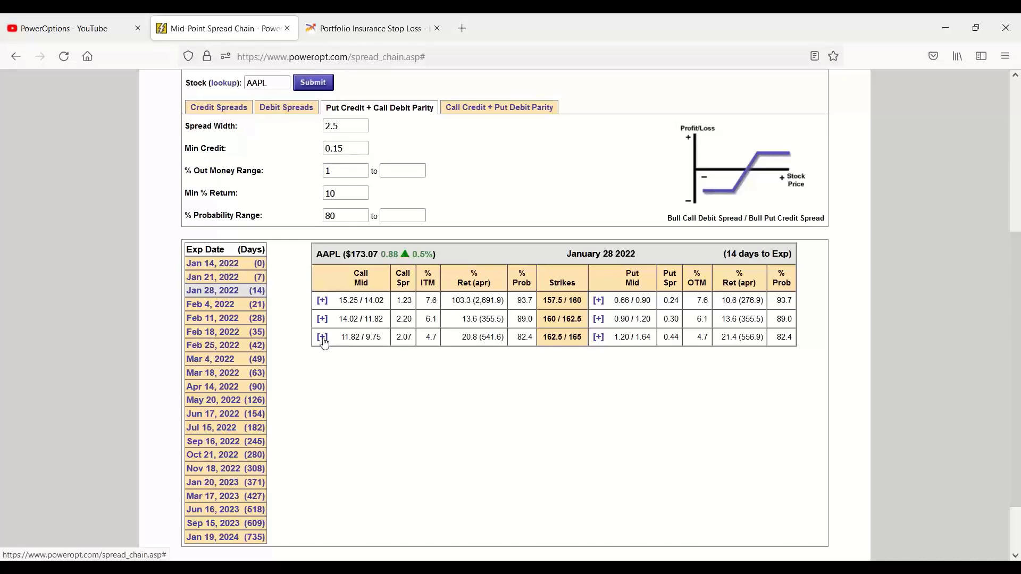
pyautogui.moveTo(504, 363)
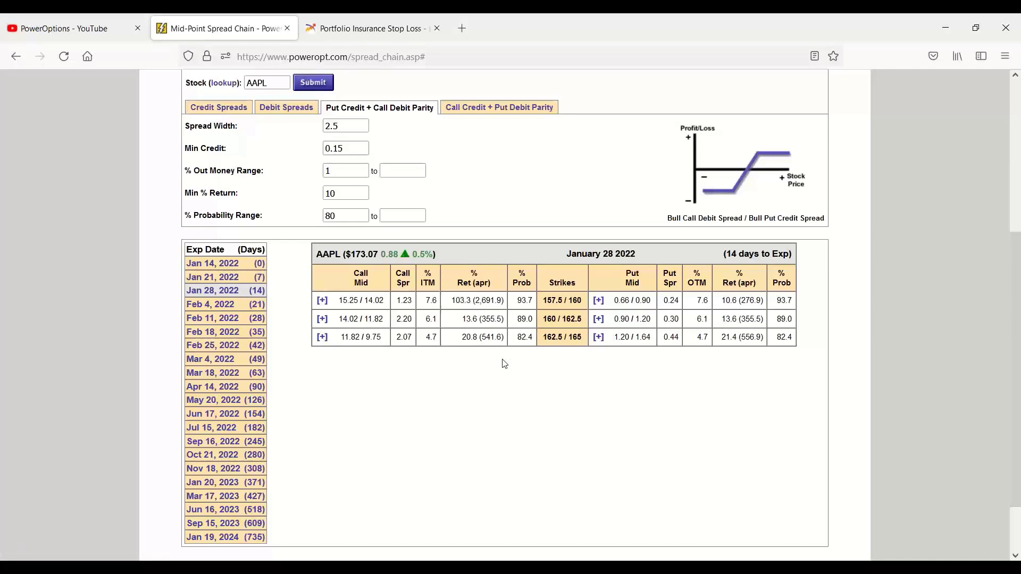
pyautogui.moveTo(332, 344)
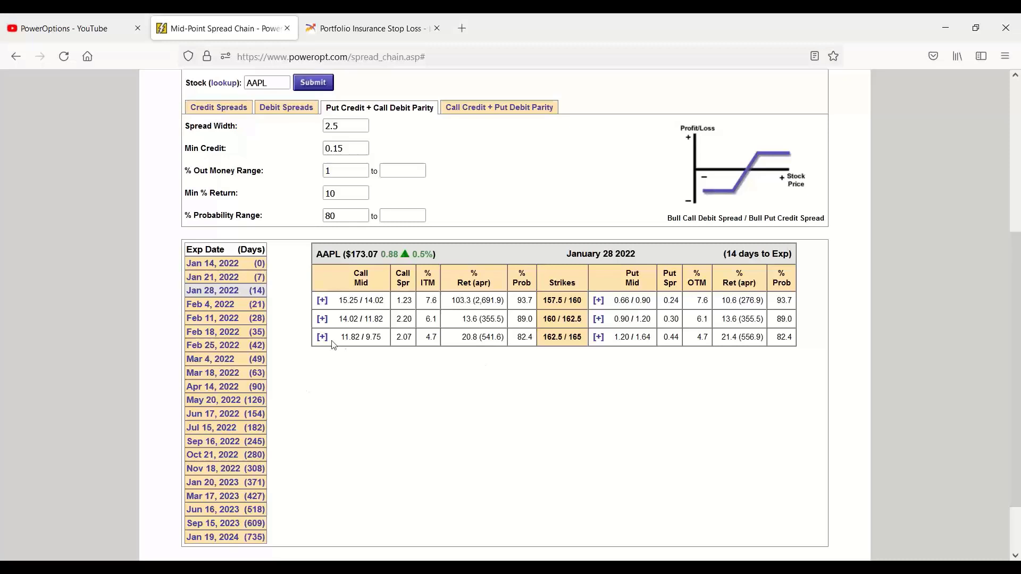
pyautogui.doubleClick(360, 338)
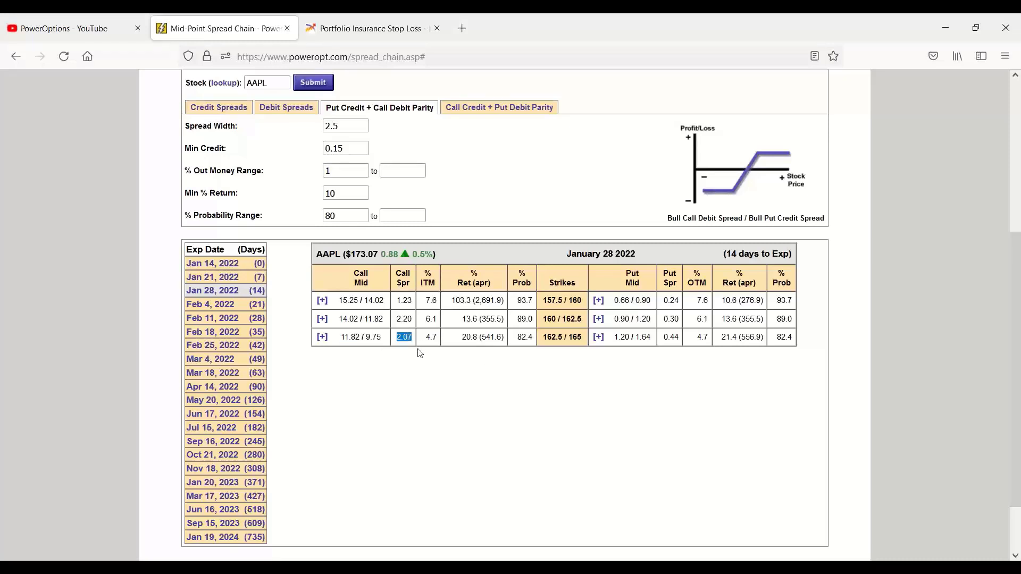
pyautogui.moveTo(560, 344)
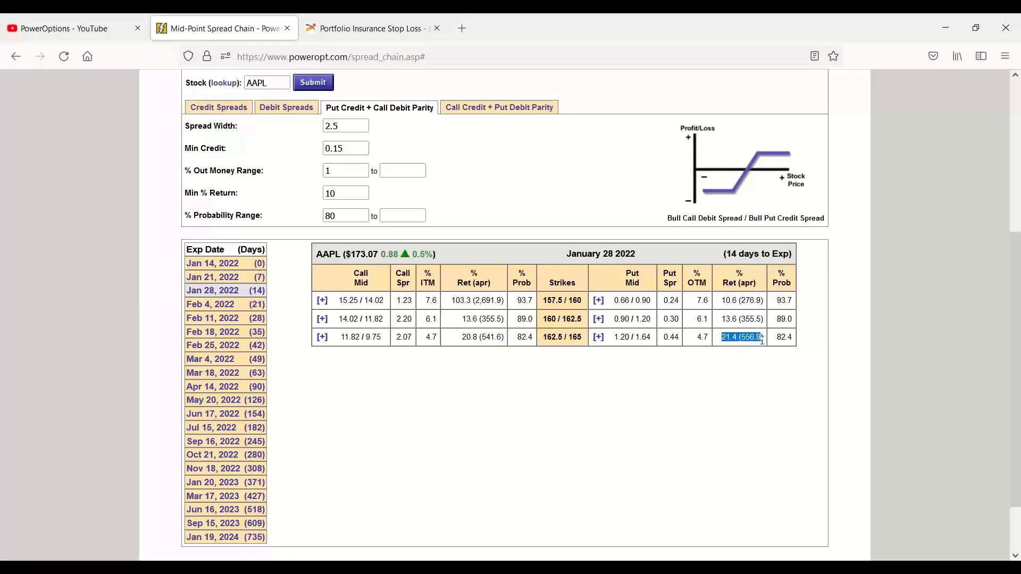
pyautogui.moveTo(696, 387)
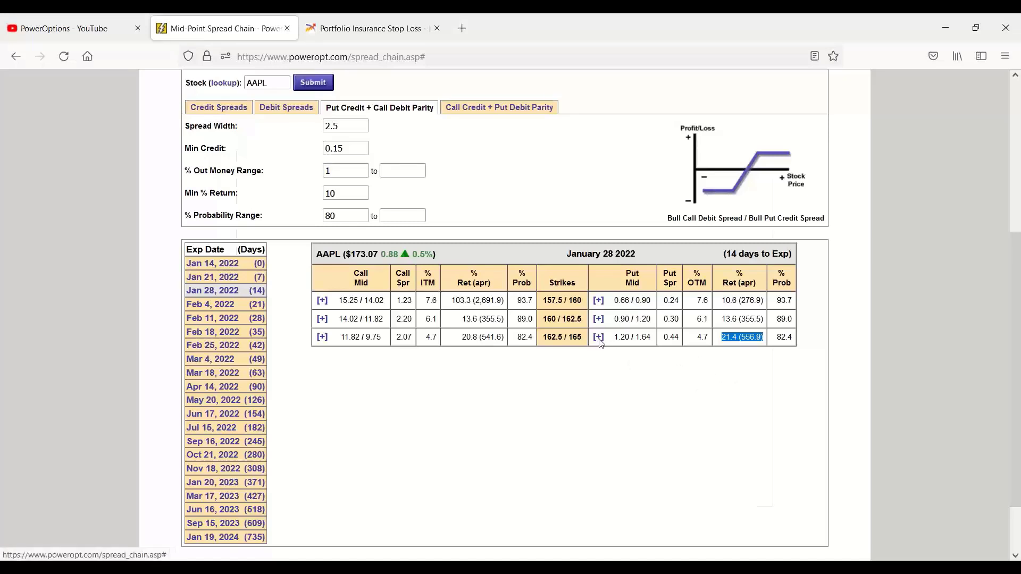
pyautogui.click(597, 337)
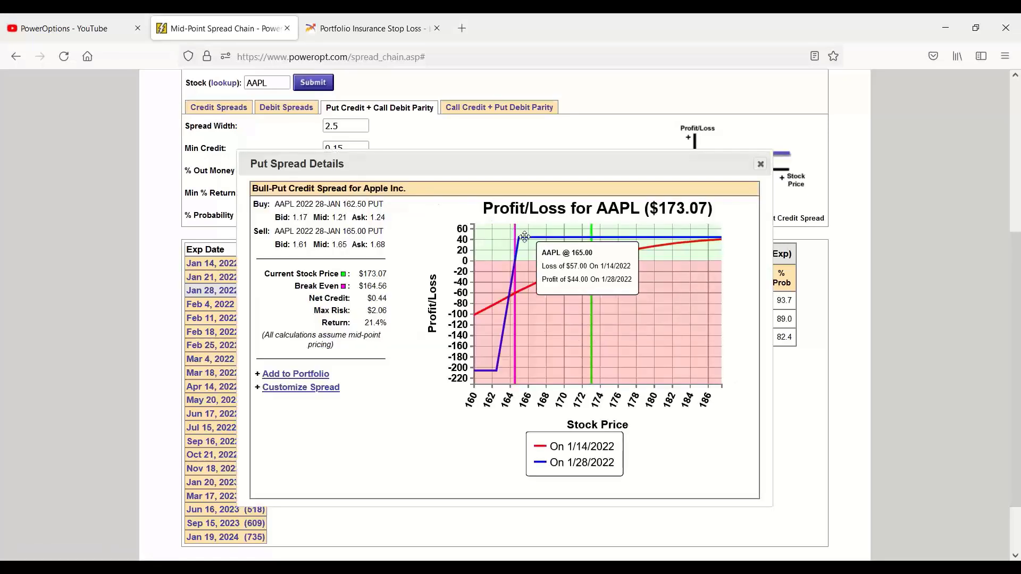
pyautogui.click(759, 164)
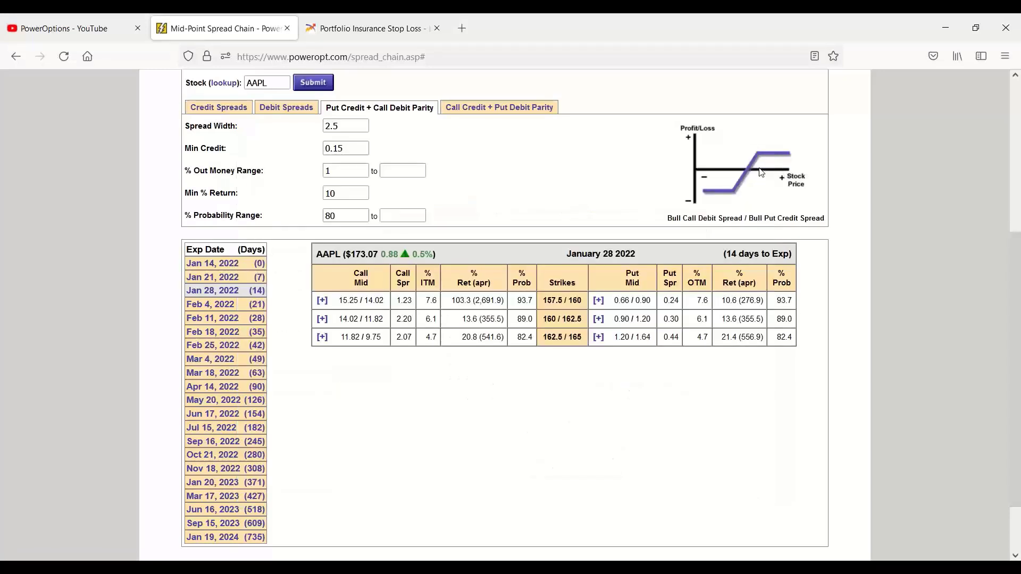
pyautogui.moveTo(425, 119)
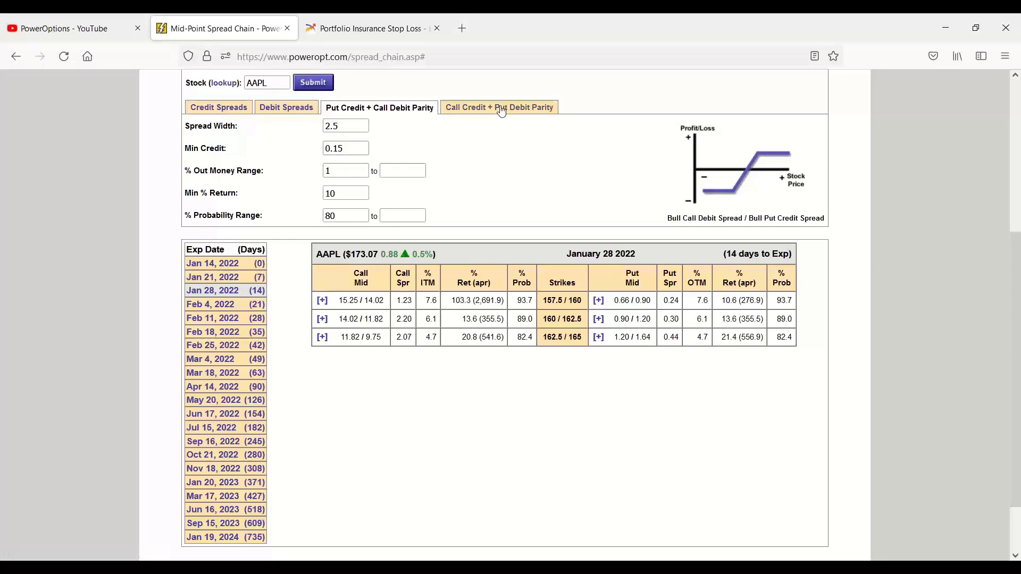
pyautogui.moveTo(477, 248)
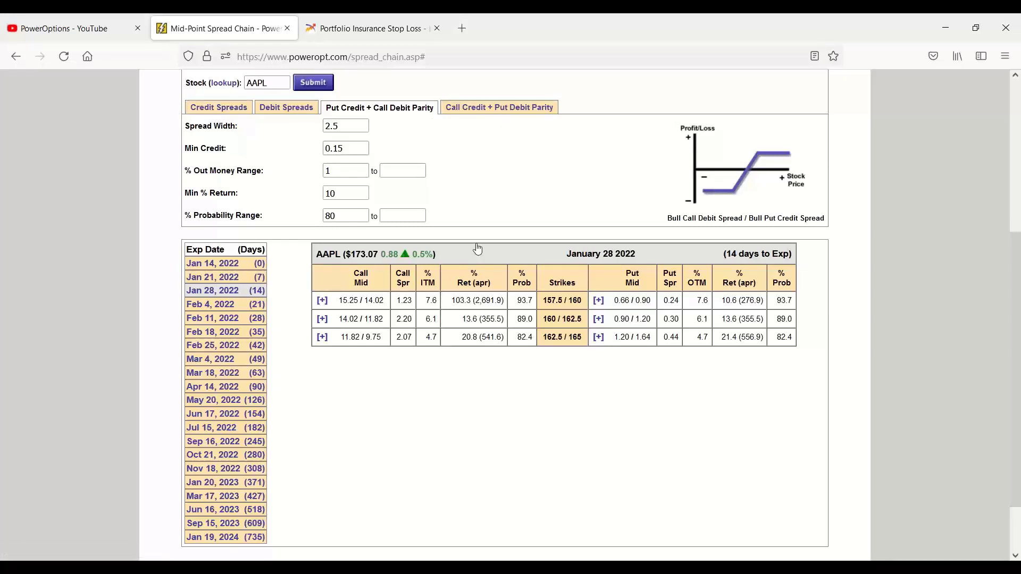
pyautogui.moveTo(479, 347)
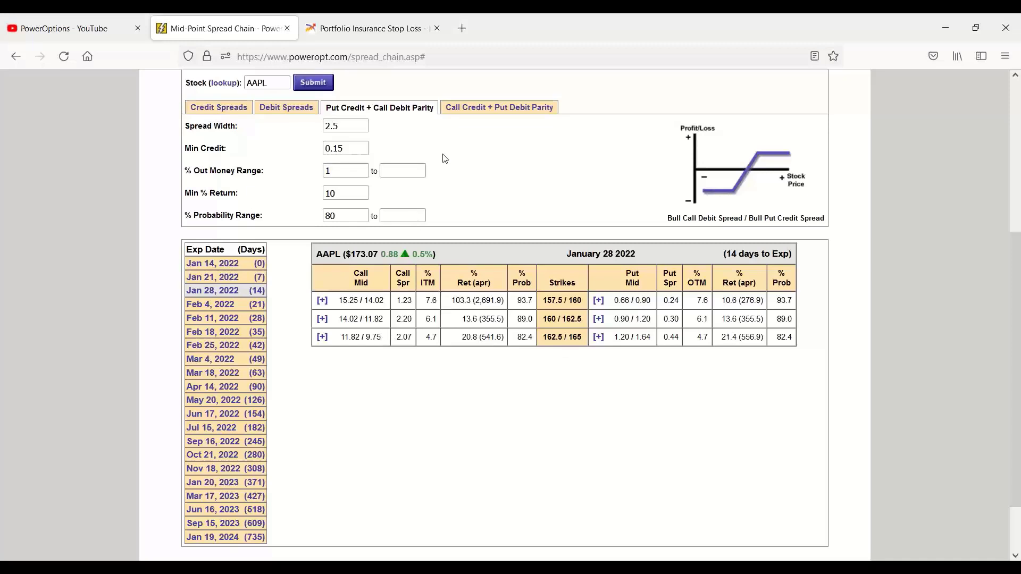
pyautogui.doubleClick(474, 337)
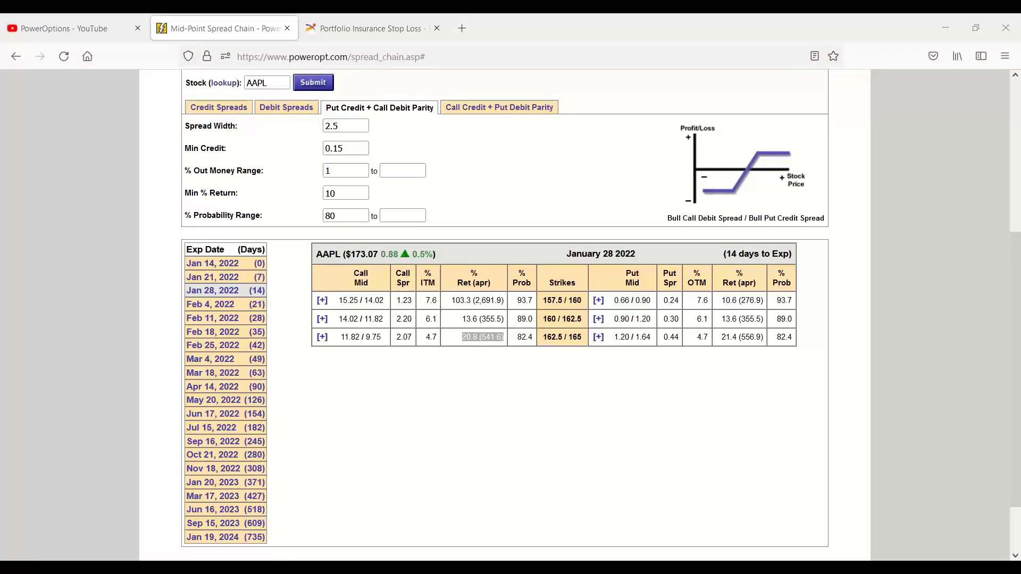
pyautogui.moveTo(769, 390)
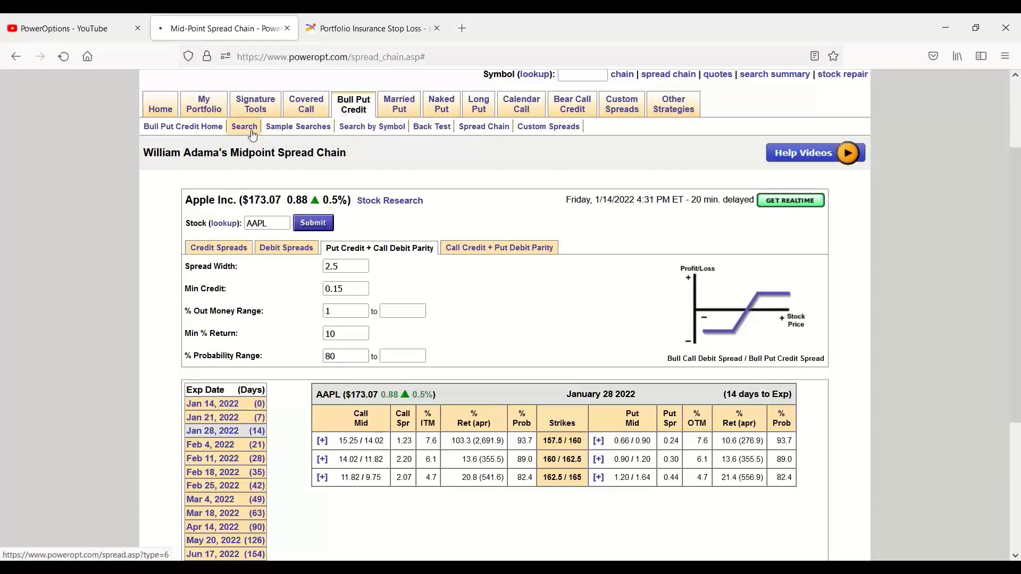
# Load the Weekly Bull Puts search and clear its 8-day minimum Days To Expiration, leaving under 17
pyautogui.click(243, 127)
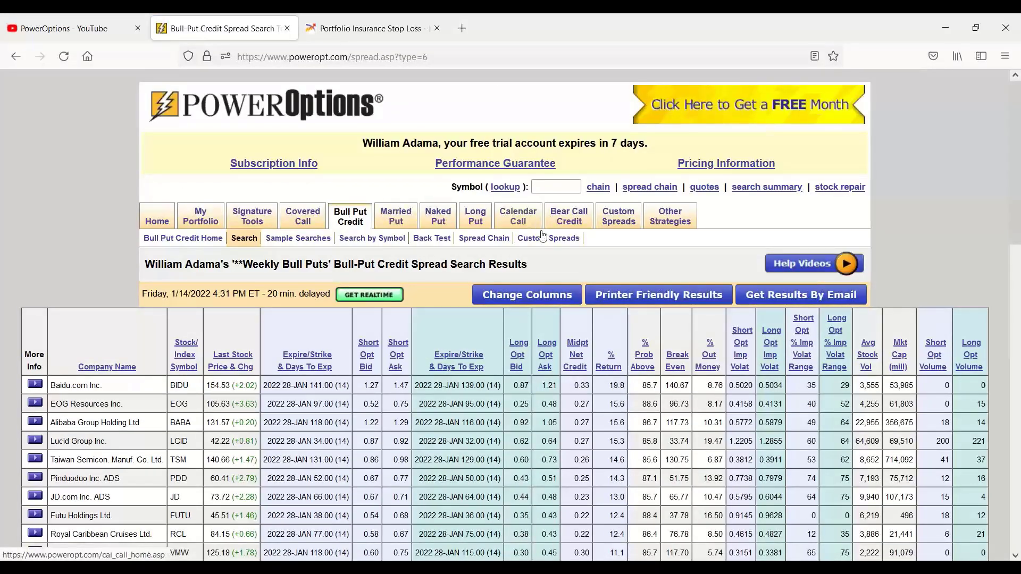
pyautogui.click(568, 215)
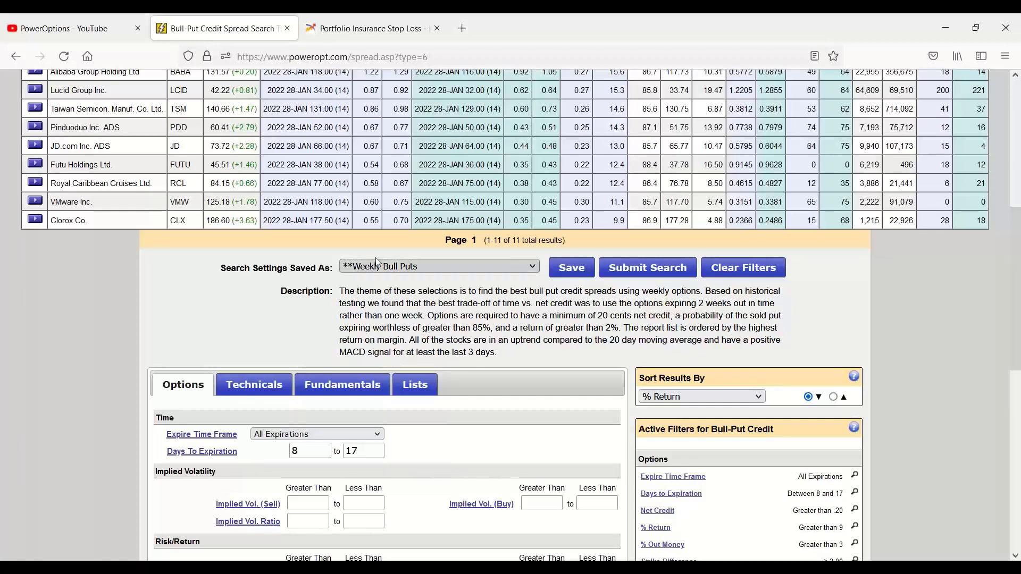
pyautogui.scroll(-3)
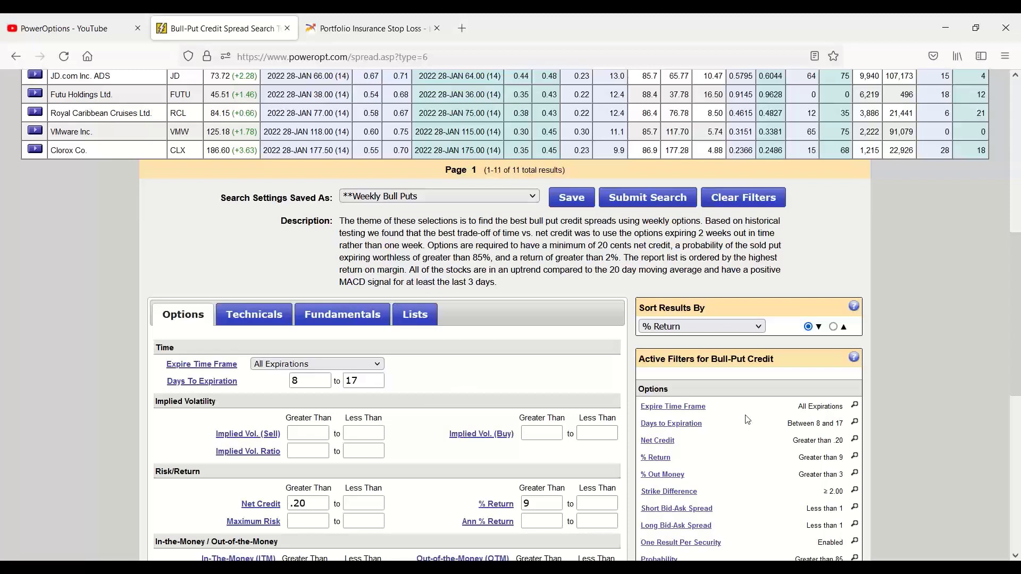
pyautogui.moveTo(749, 433)
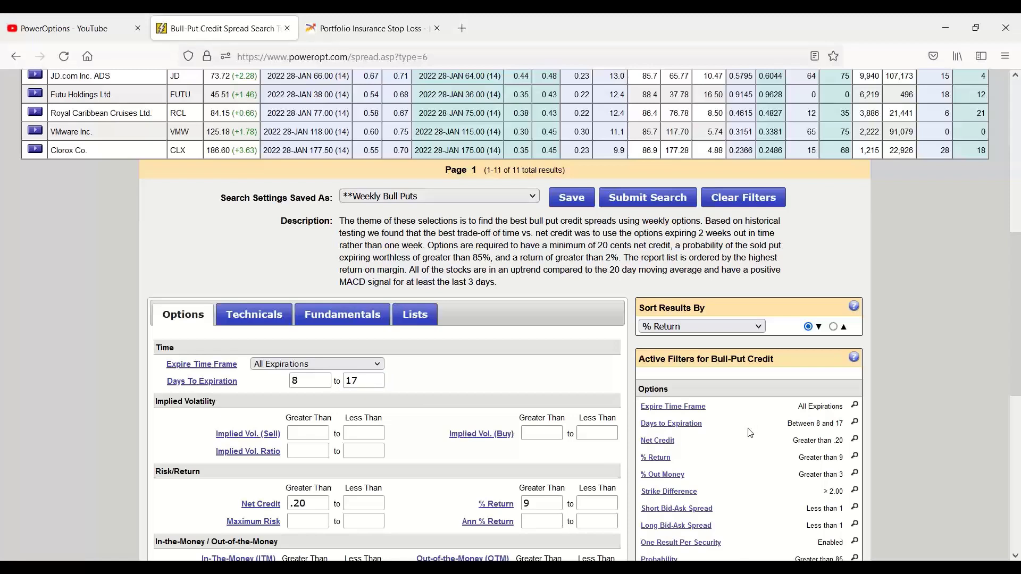
pyautogui.scroll(-3)
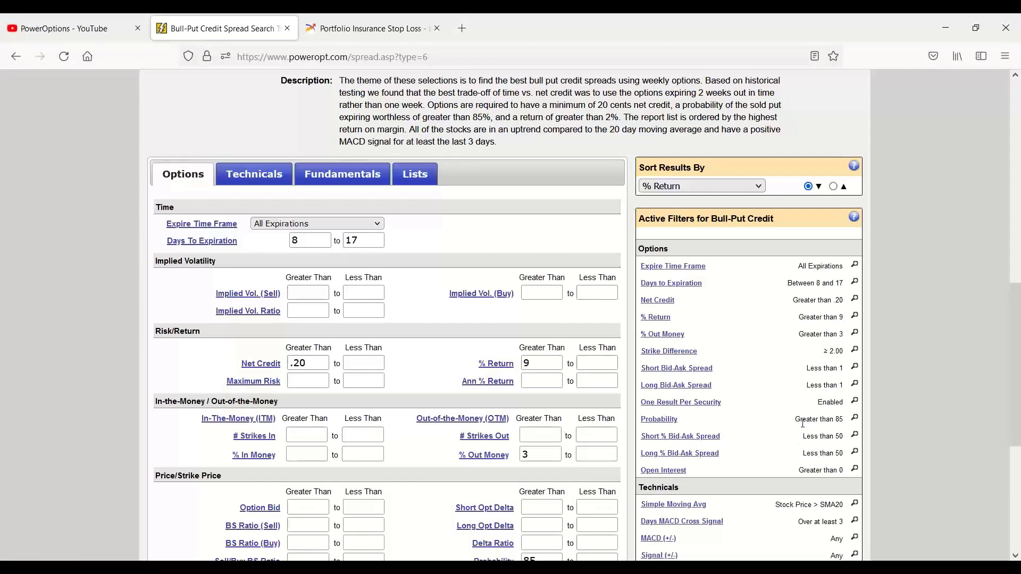
pyautogui.moveTo(806, 448)
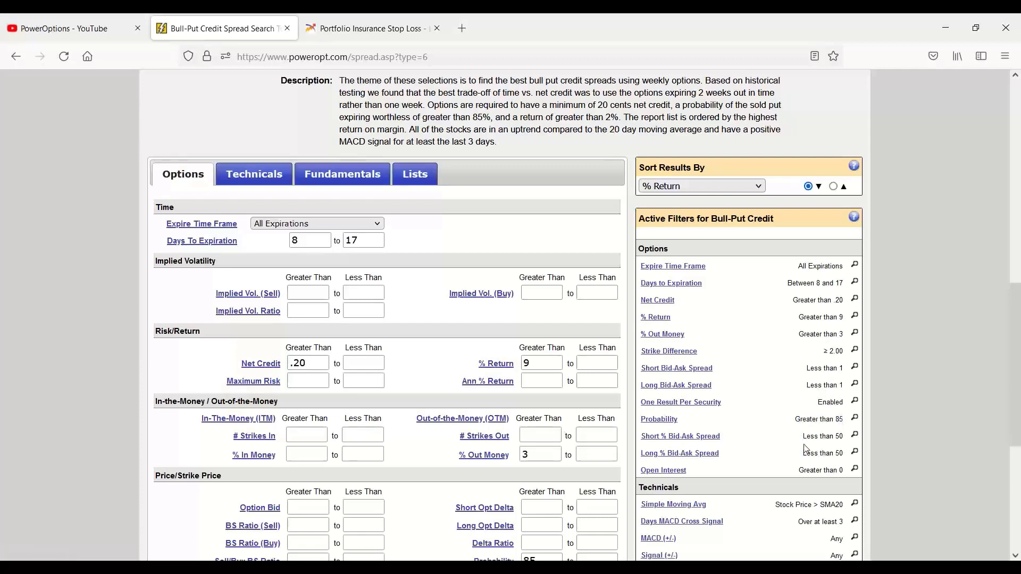
pyautogui.scroll(-3)
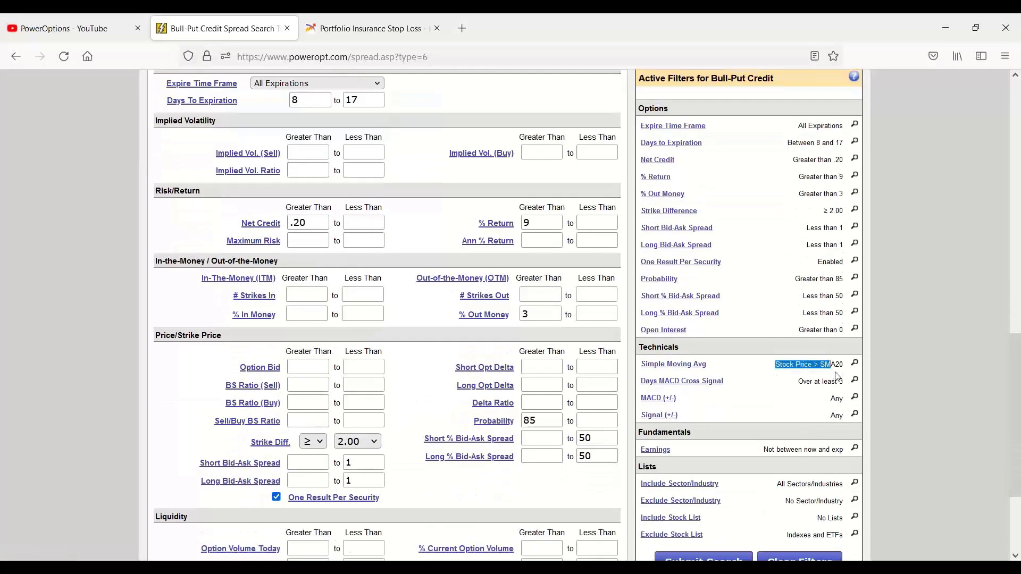
pyautogui.click(680, 380)
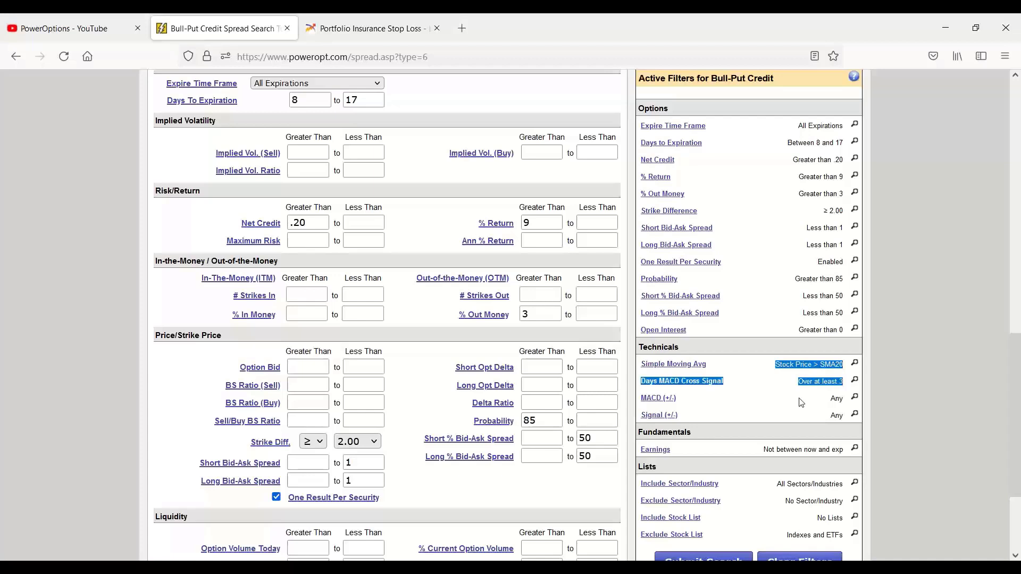
pyautogui.moveTo(825, 396)
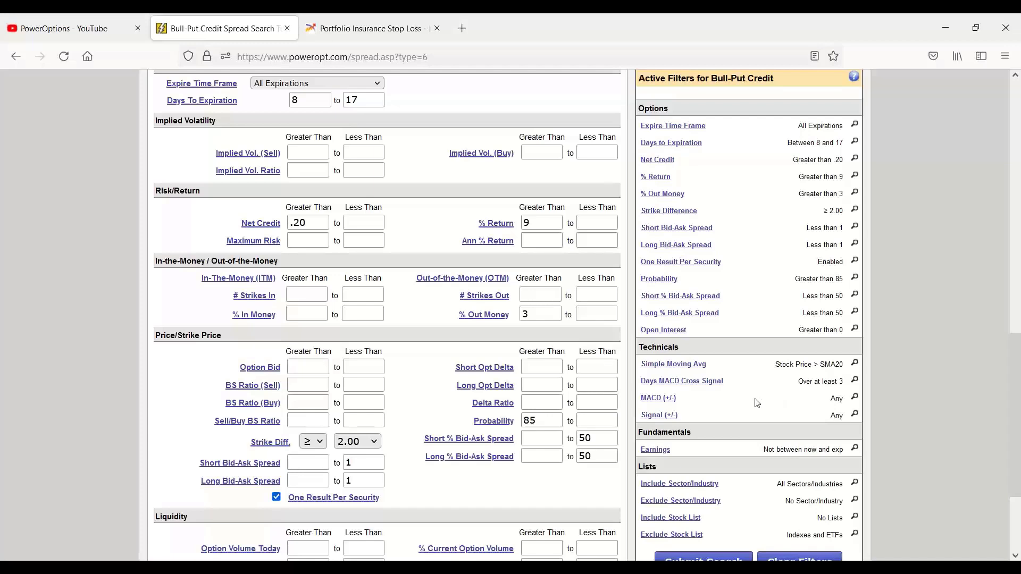
pyautogui.moveTo(715, 405)
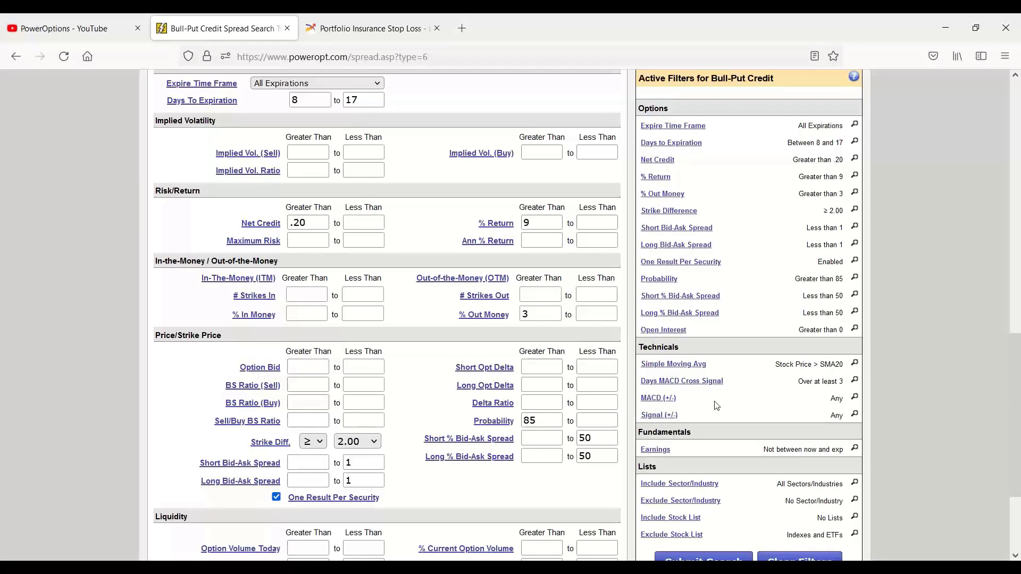
pyautogui.click(657, 398)
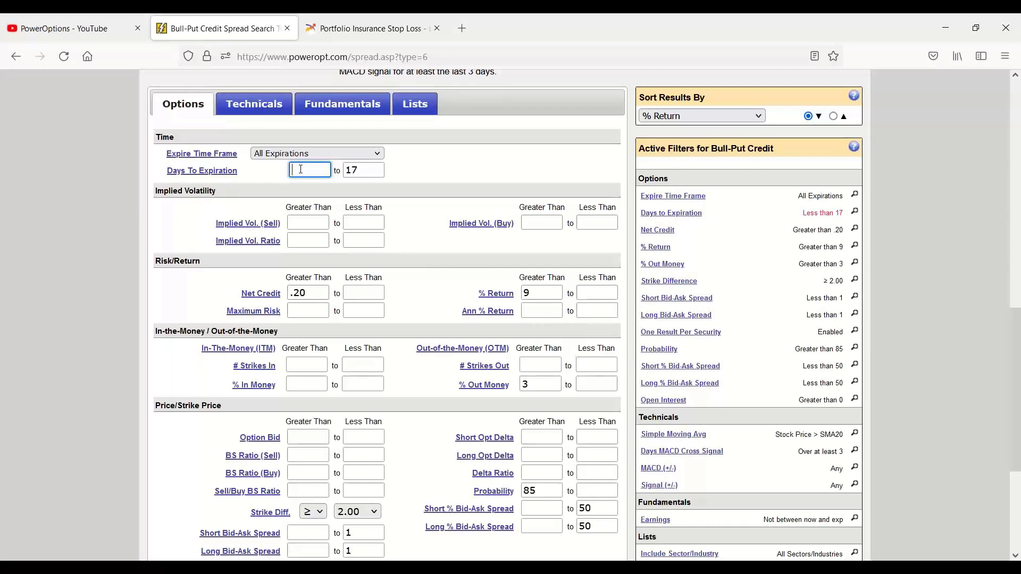
# Submit the search with 2–9 days to expiration, % Return above 5 and Probability above 80
pyautogui.write('2')
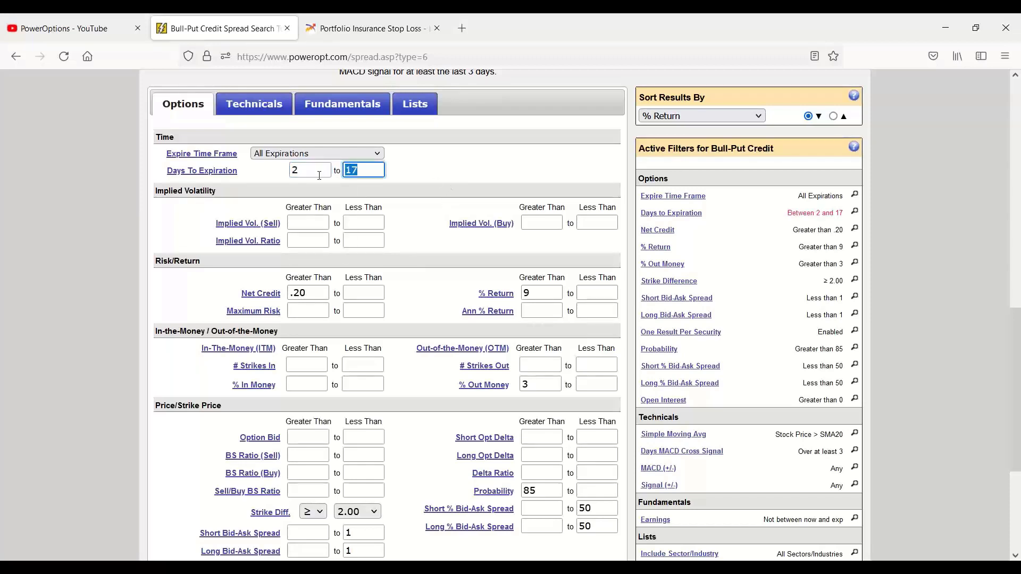
pyautogui.write('9')
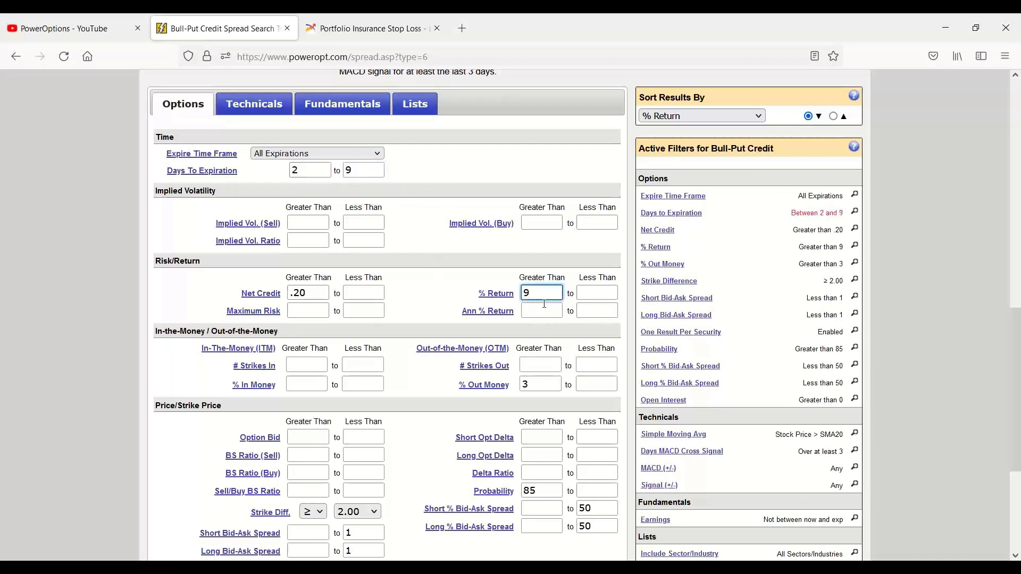
pyautogui.write('5')
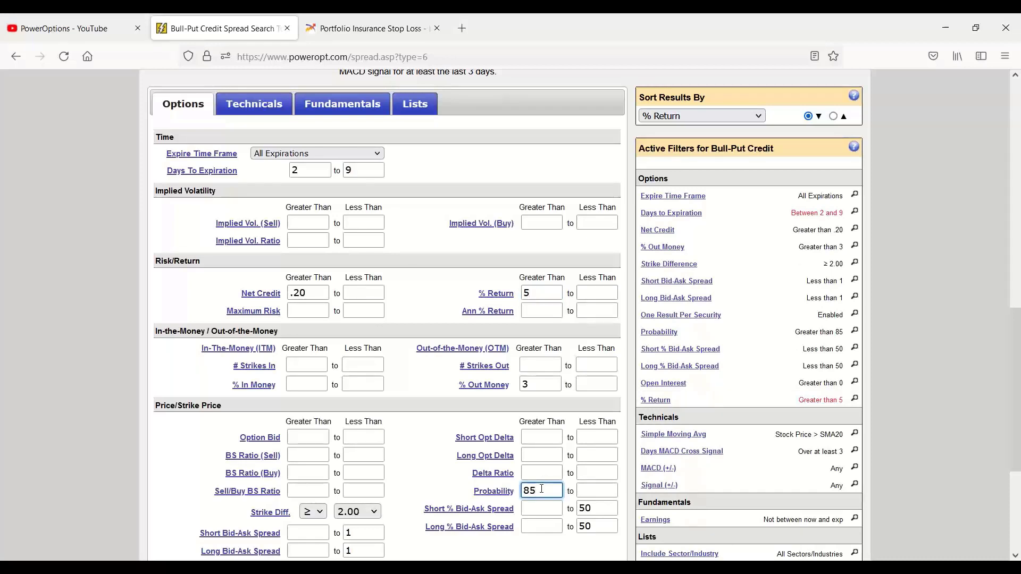
pyautogui.write('80')
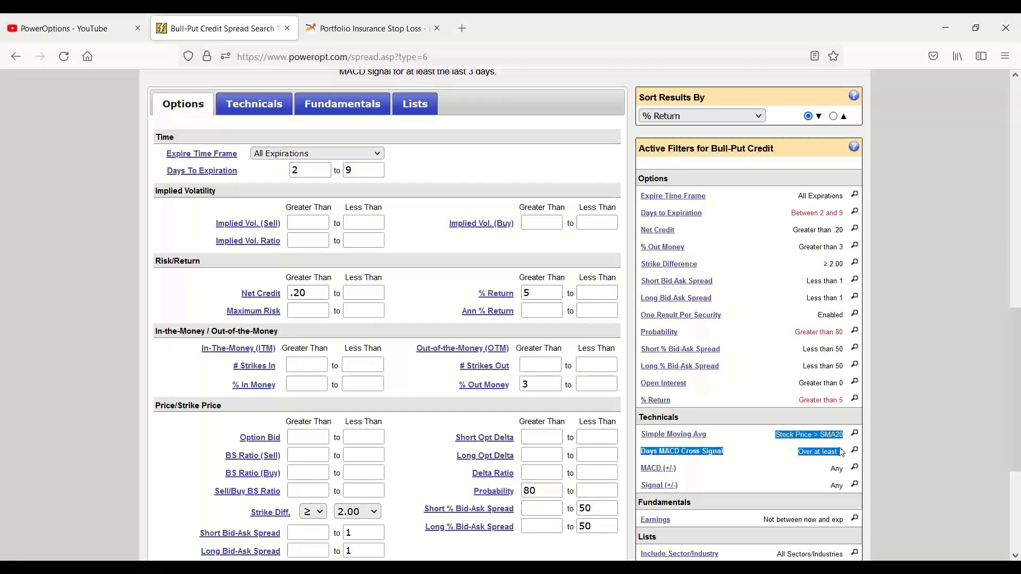
pyautogui.click(681, 450)
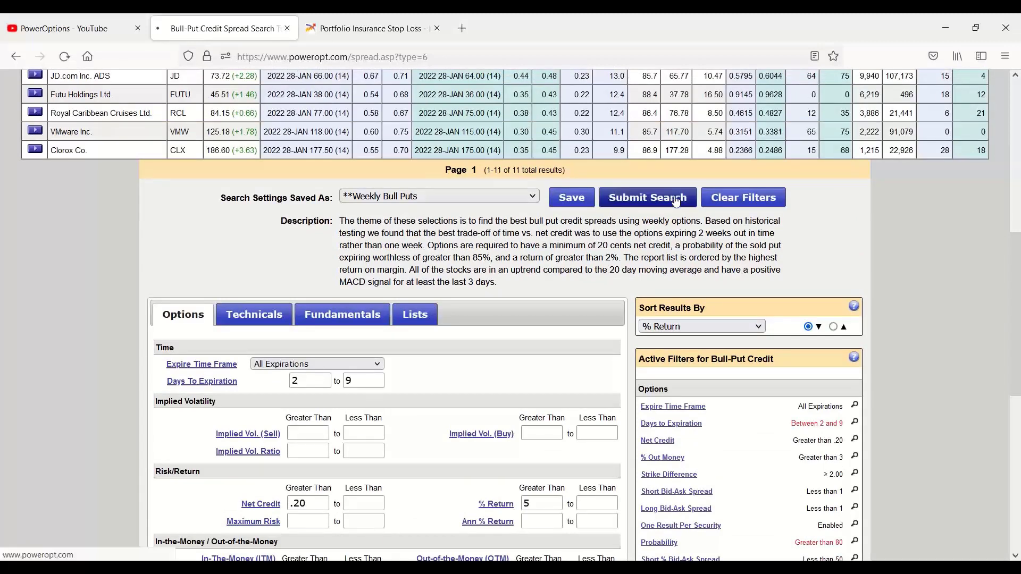
# Rerun the tightened bull-put search, returning 28 spreads expiring Jan 21 2022 led by Deere
pyautogui.click(646, 198)
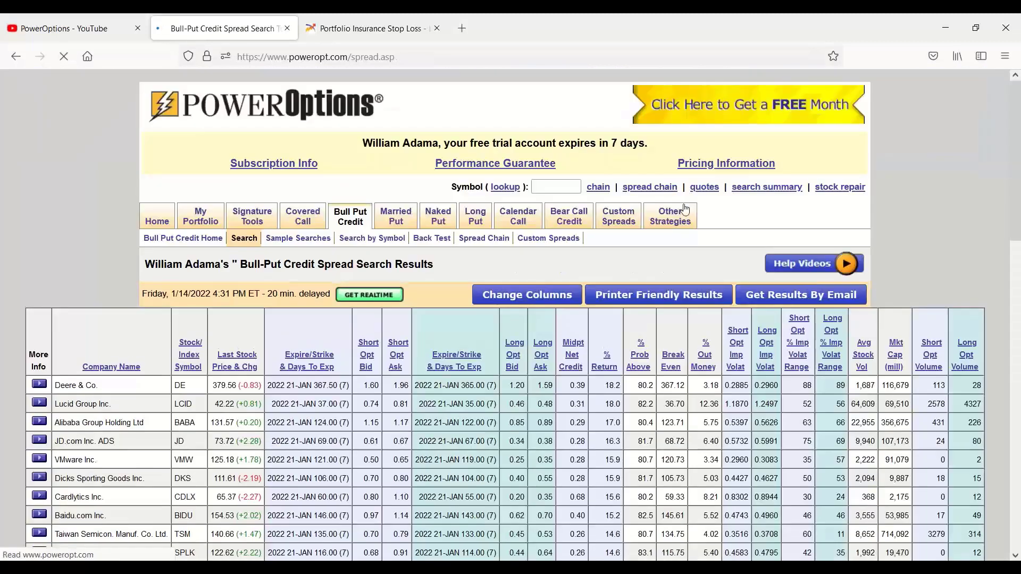
pyautogui.scroll(-3)
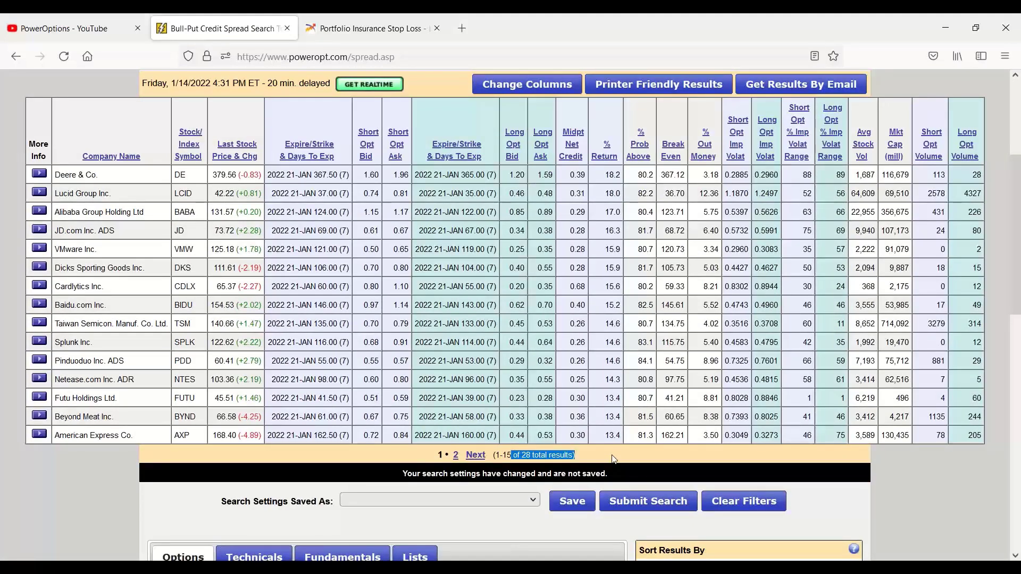
pyautogui.moveTo(530, 178)
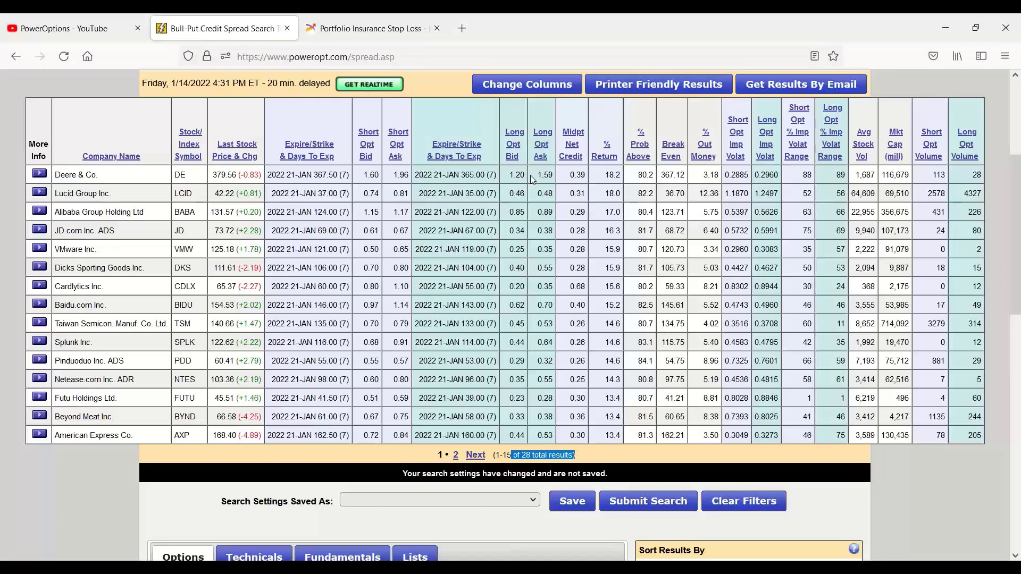
pyautogui.scroll(-3)
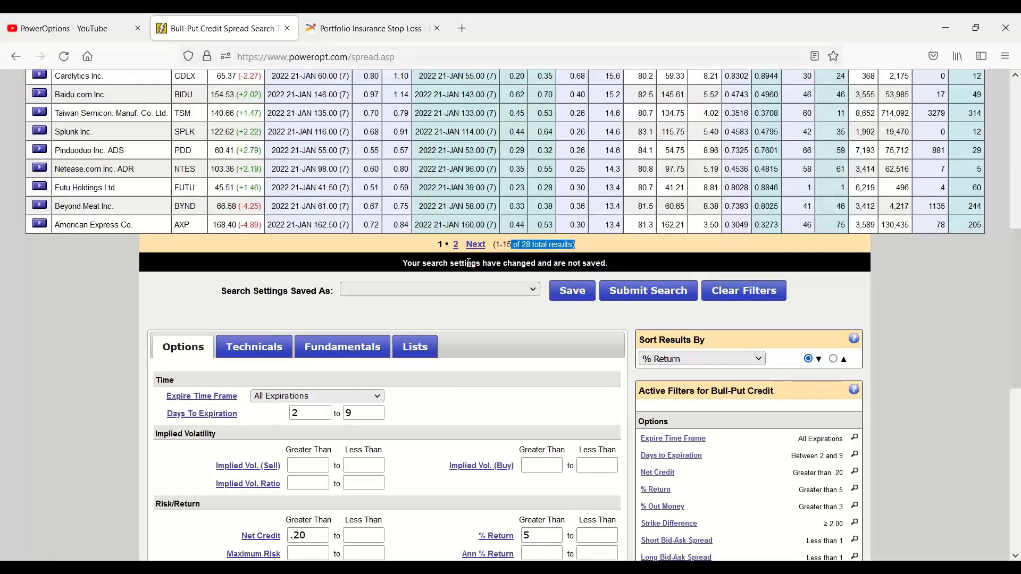
pyautogui.click(571, 290)
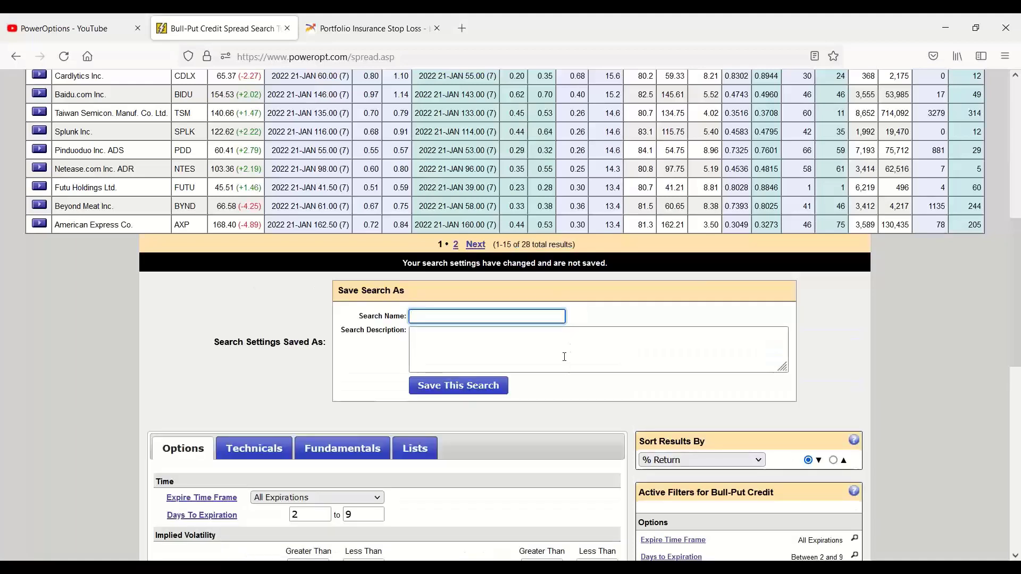
pyautogui.write("Robert B's JAN 14th 1")
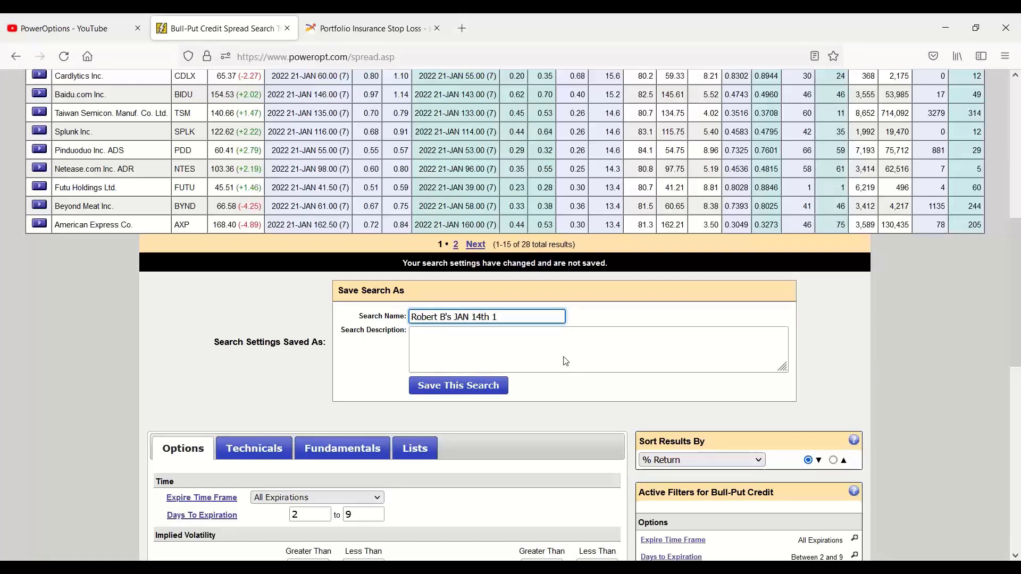
pyautogui.write('week out')
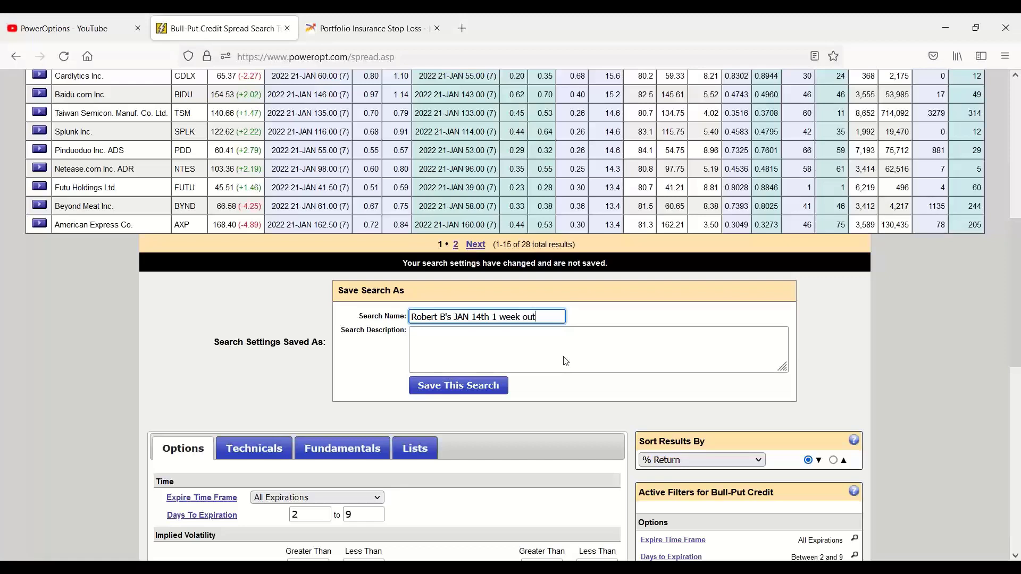
pyautogui.click(457, 385)
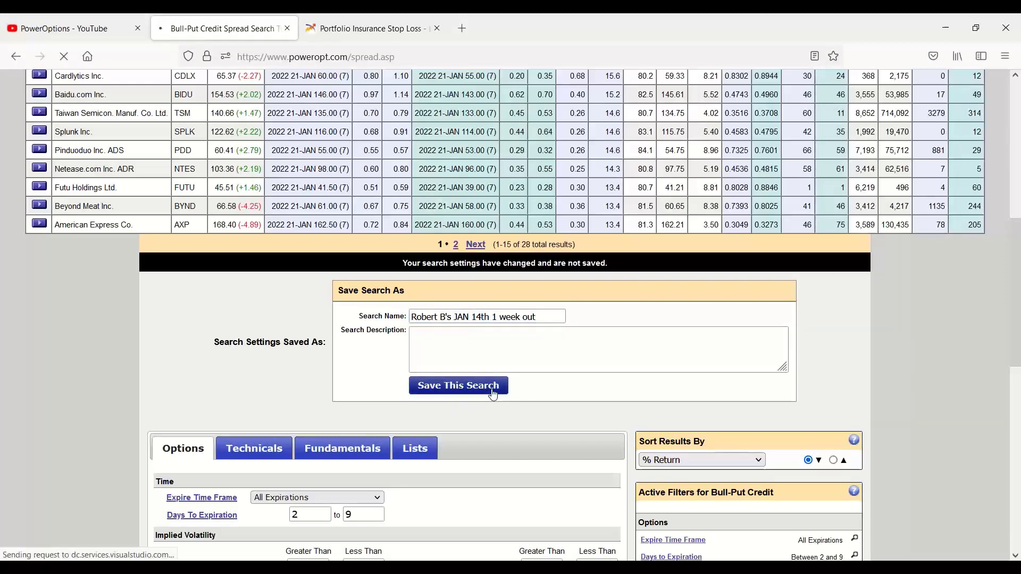
pyautogui.click(457, 385)
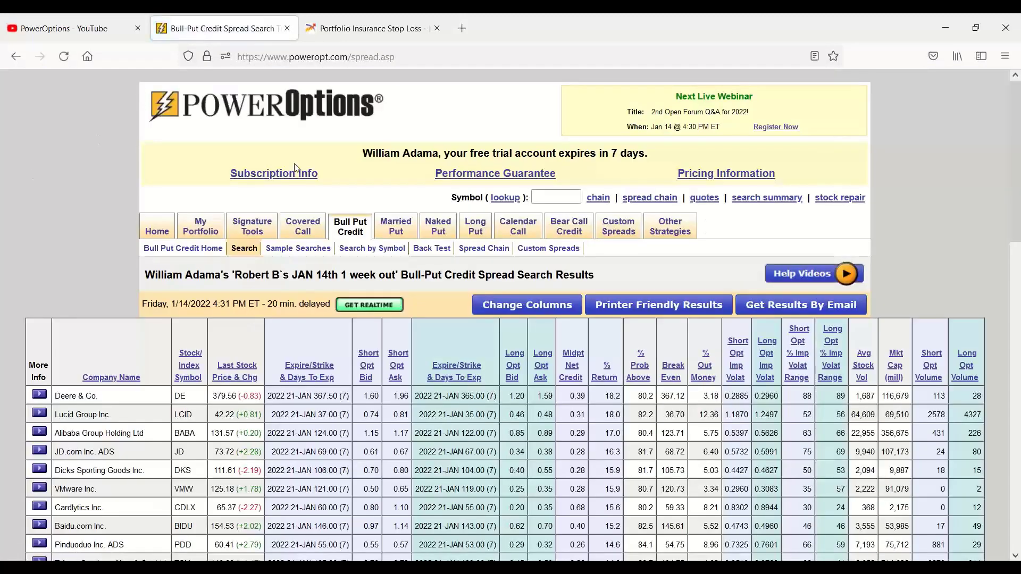
pyautogui.scroll(-3)
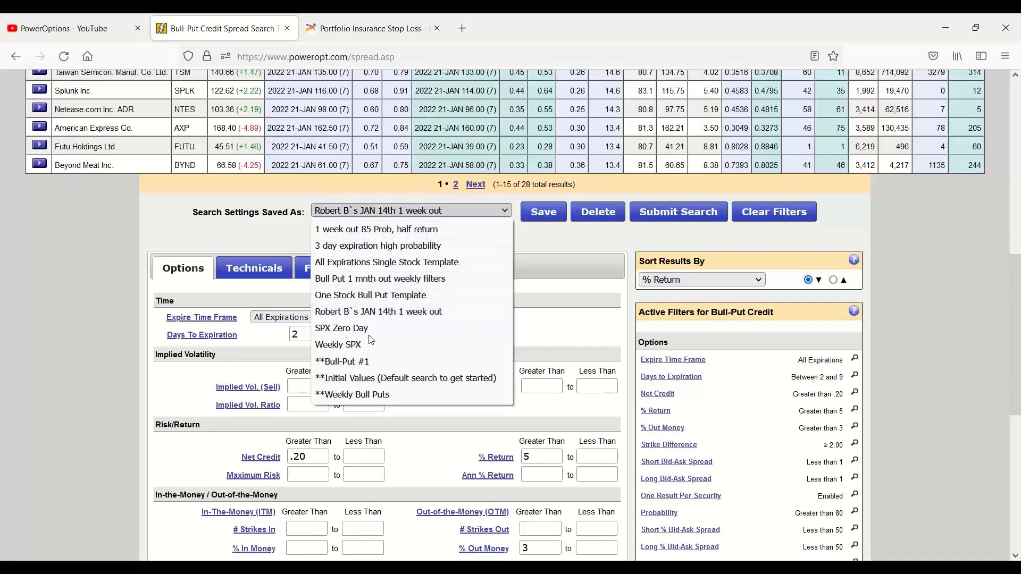
pyautogui.moveTo(377, 353)
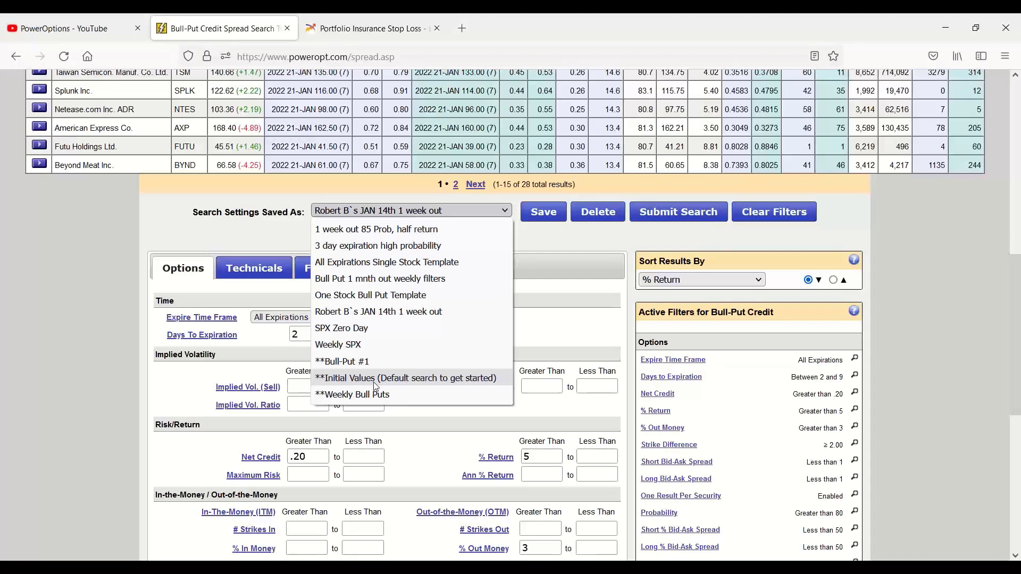
pyautogui.moveTo(341, 362)
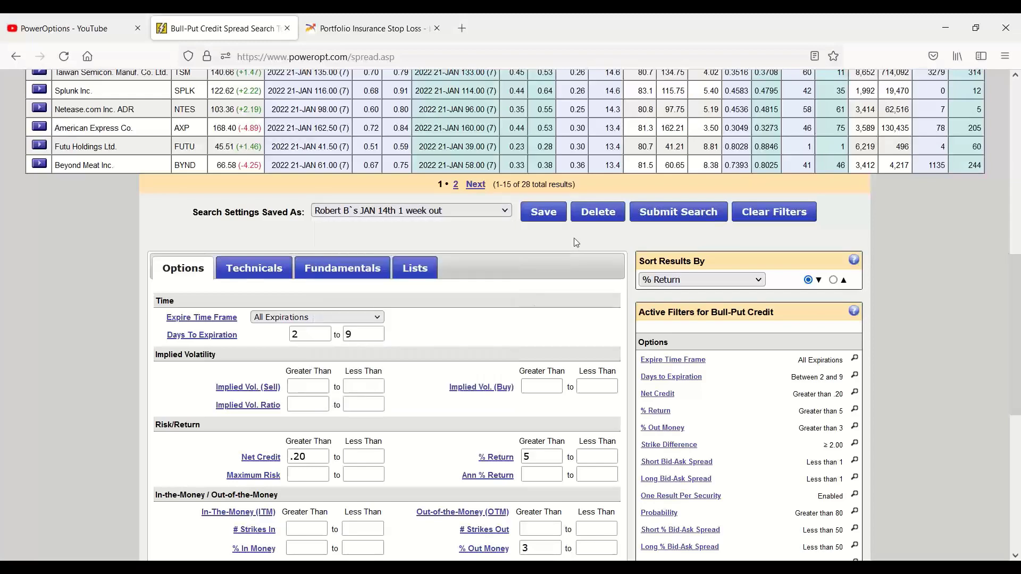
pyautogui.moveTo(533, 281)
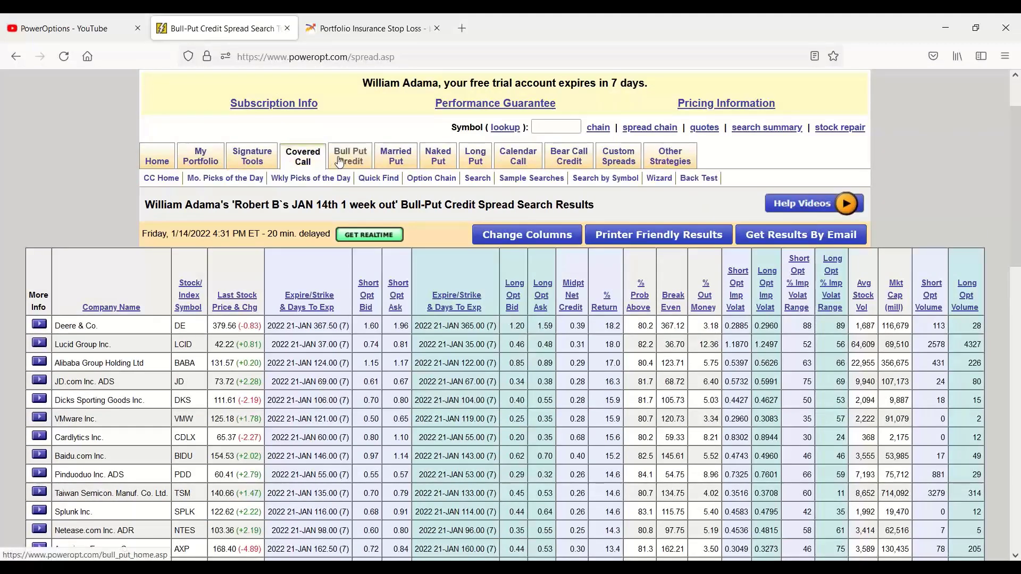
# Switch to the Bear-Call Credit search "Roberts Bull Spreads JAN 7" showing 35 results with 8–17 day filters
pyautogui.click(568, 157)
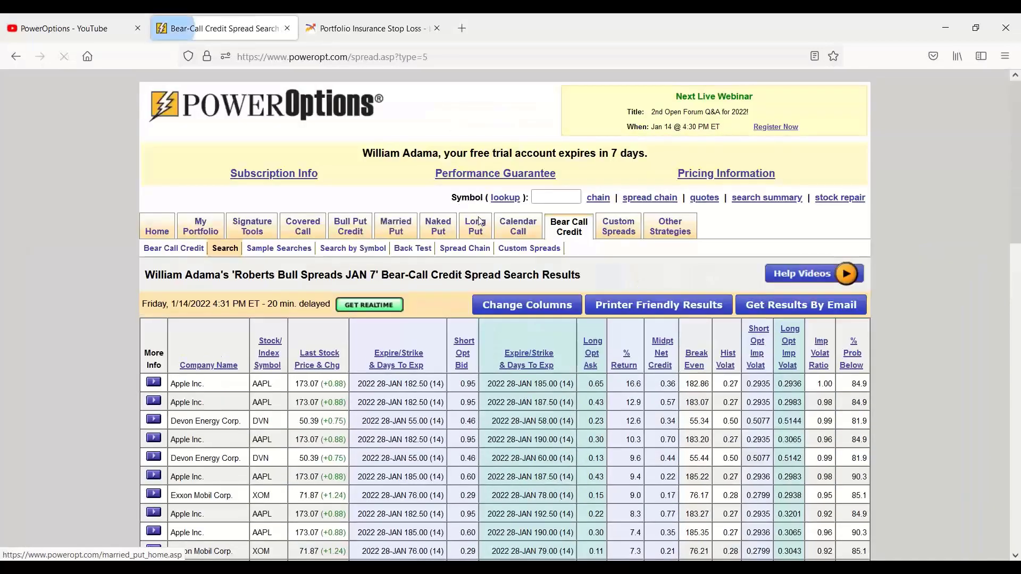
pyautogui.scroll(-3)
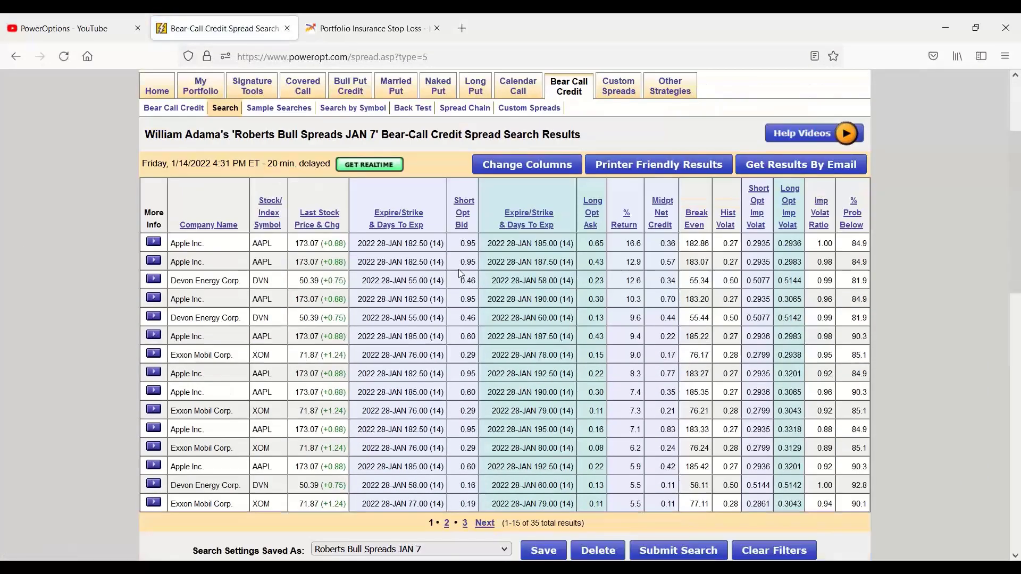
pyautogui.scroll(-3)
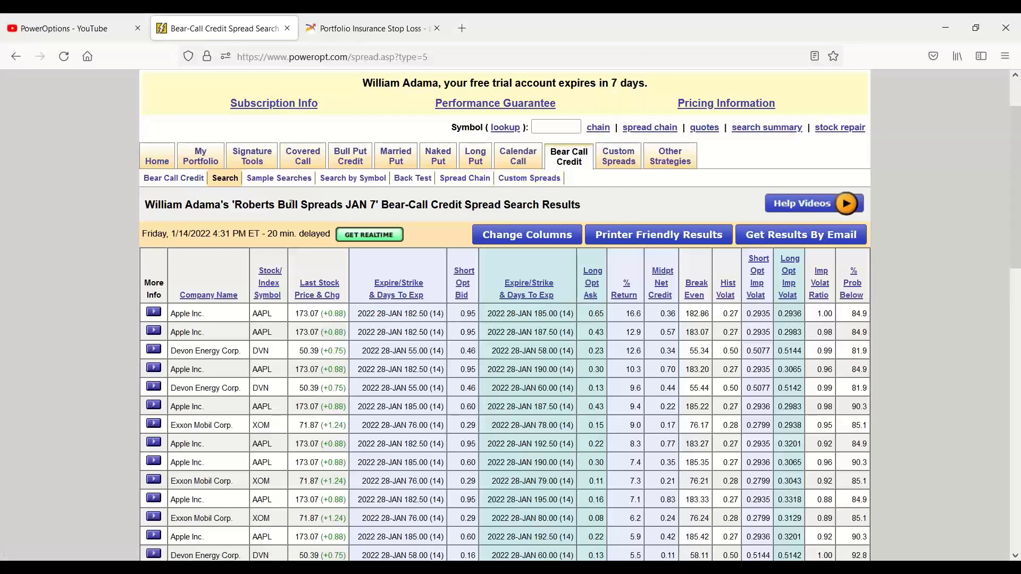
pyautogui.scroll(-3)
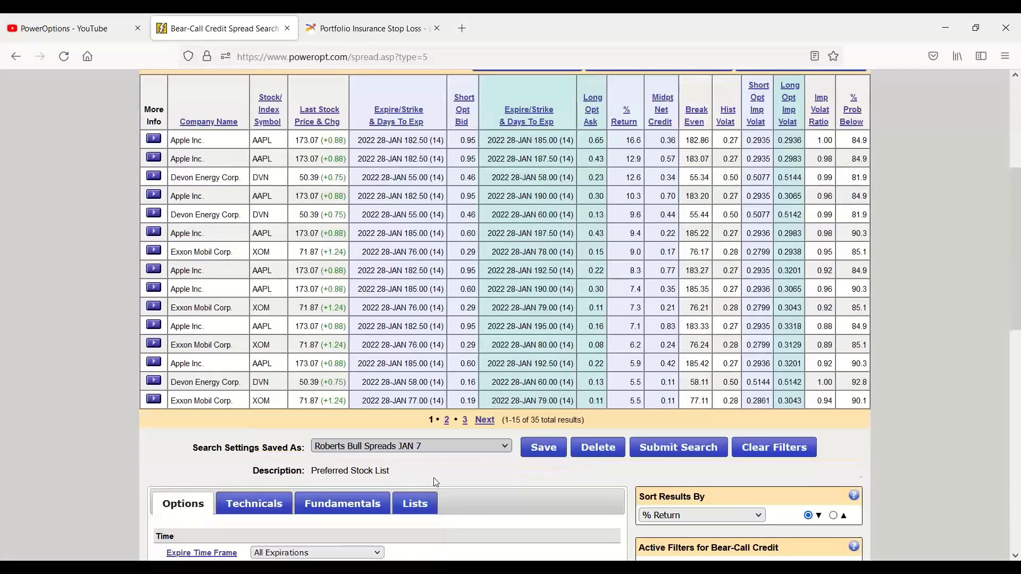
pyautogui.scroll(-3)
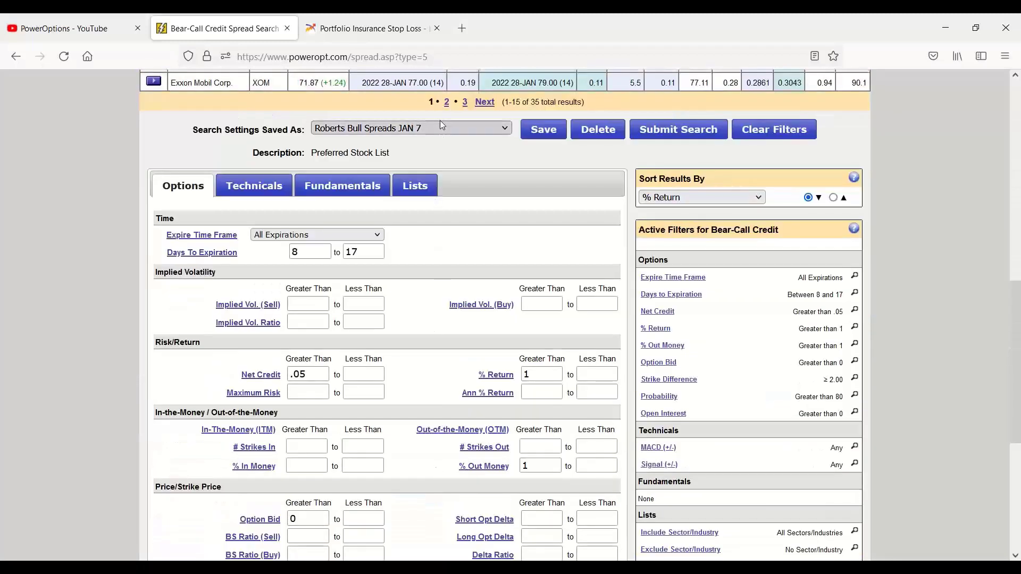
# Review the saved bear-call searches list and keep the current JAN 7 search
pyautogui.click(410, 127)
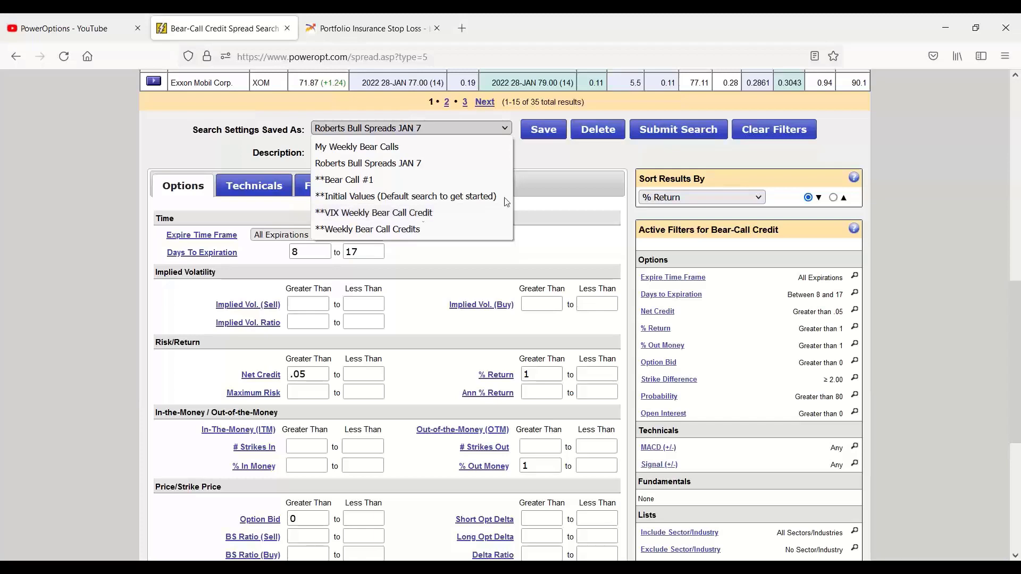
pyautogui.click(368, 163)
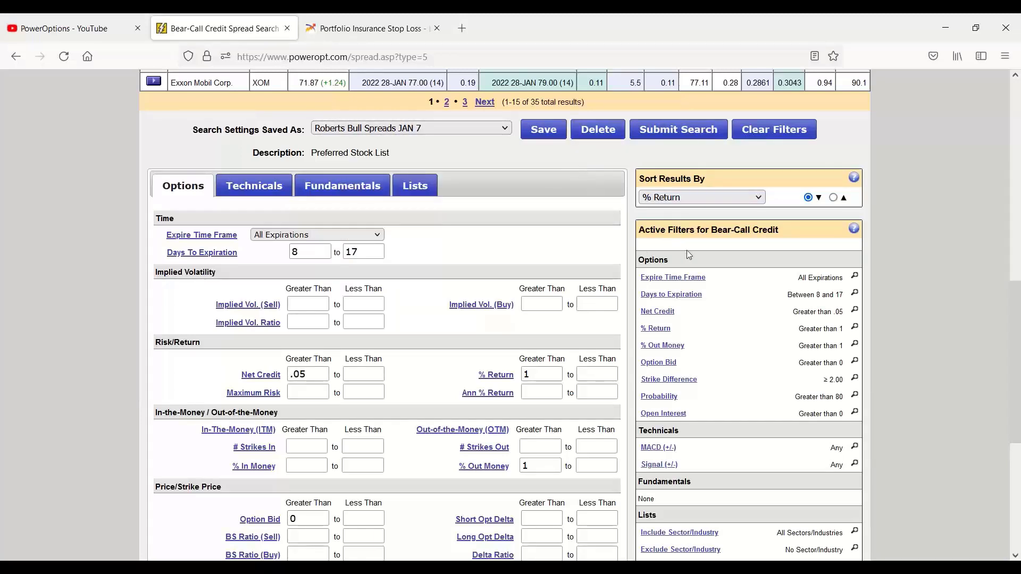
pyautogui.moveTo(686, 273)
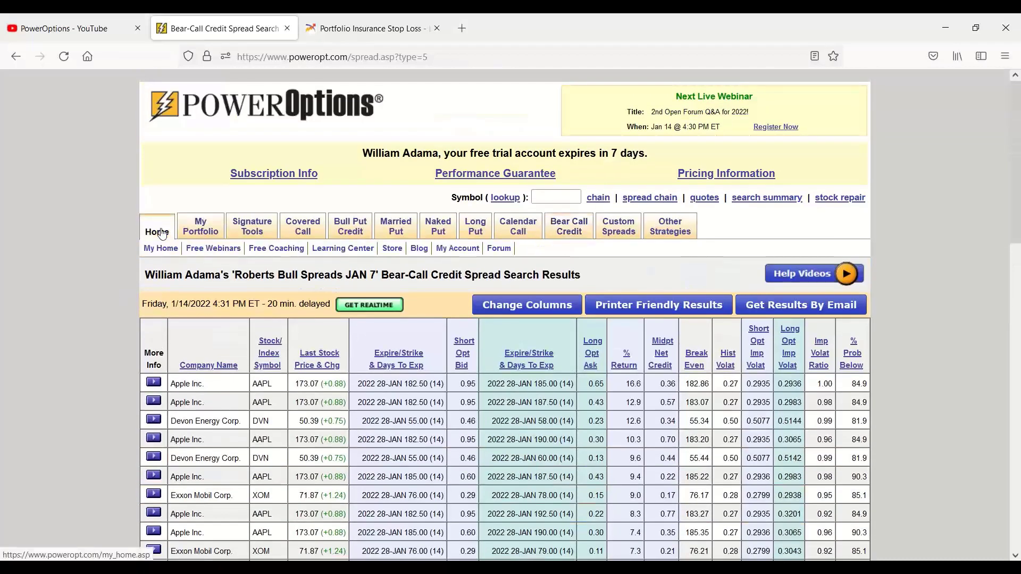
pyautogui.moveTo(175, 230)
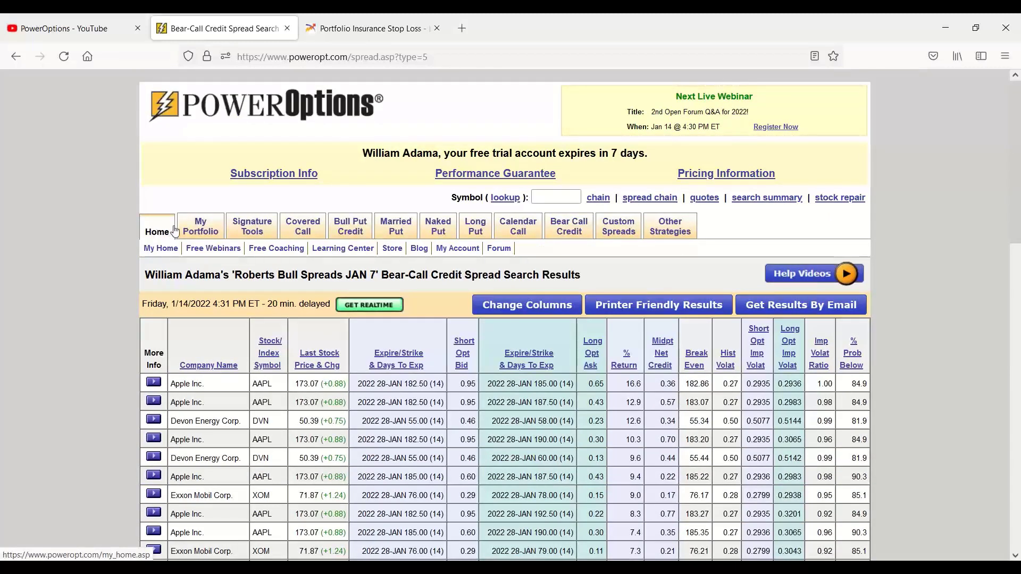
# View the JAN 7 2022 position portfolio and bring up actions for the DVN covered call position
pyautogui.click(200, 225)
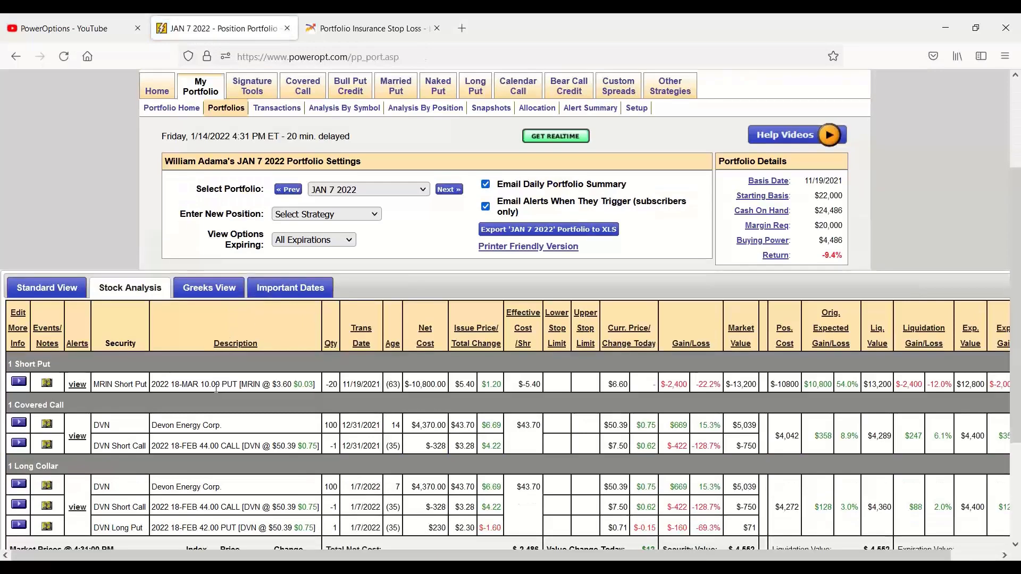
pyautogui.scroll(-3)
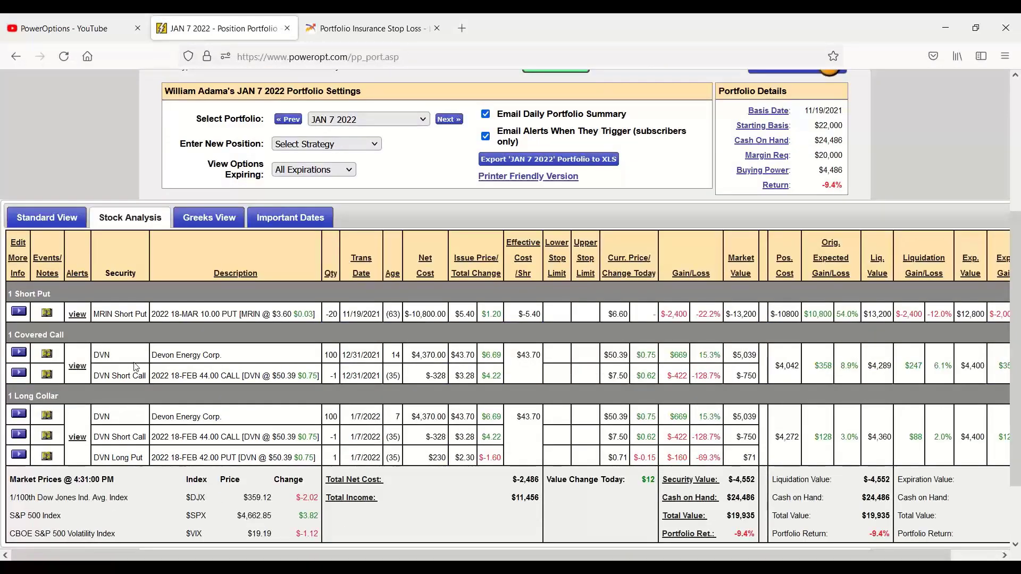
pyautogui.moveTo(398, 326)
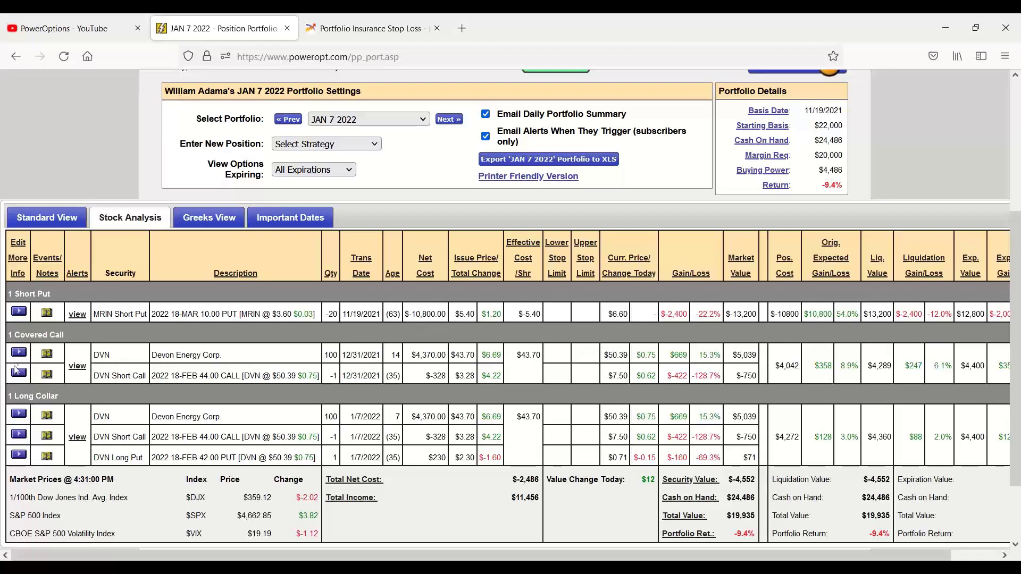
pyautogui.click(18, 354)
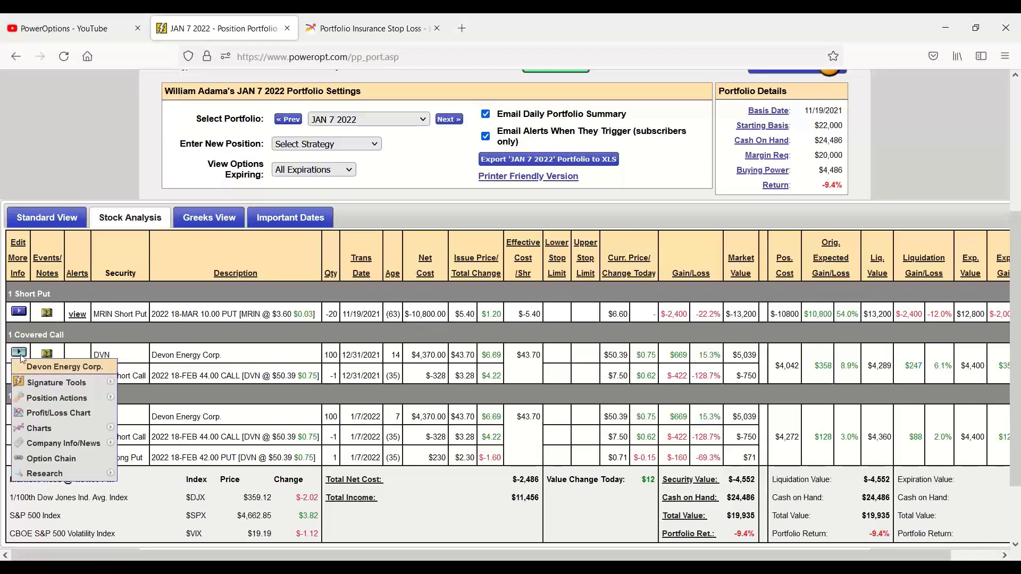
pyautogui.moveTo(58, 398)
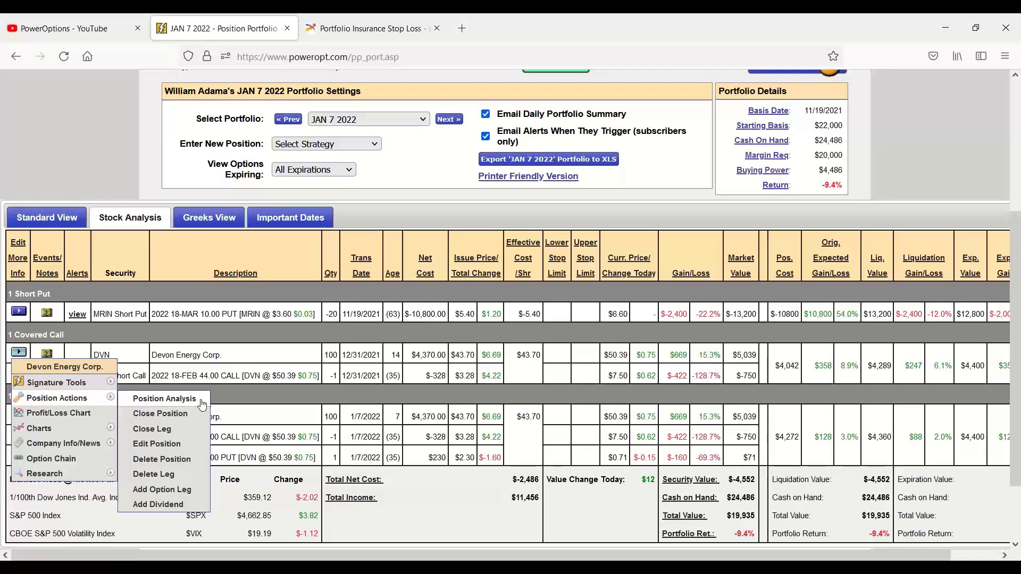
pyautogui.moveTo(202, 401)
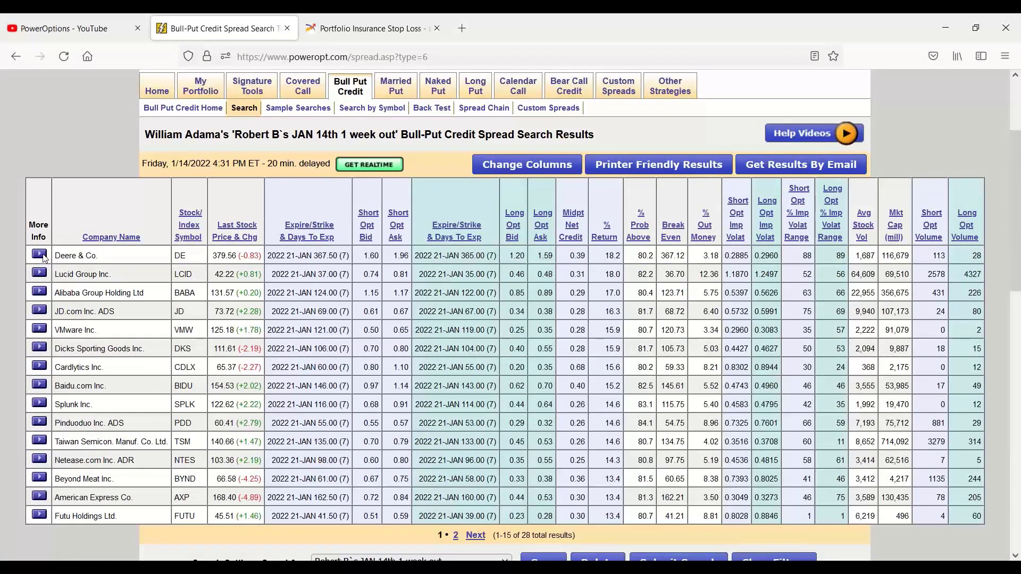
# Bring up the More Info analysis choices for the Deere bull-put spread
pyautogui.click(38, 254)
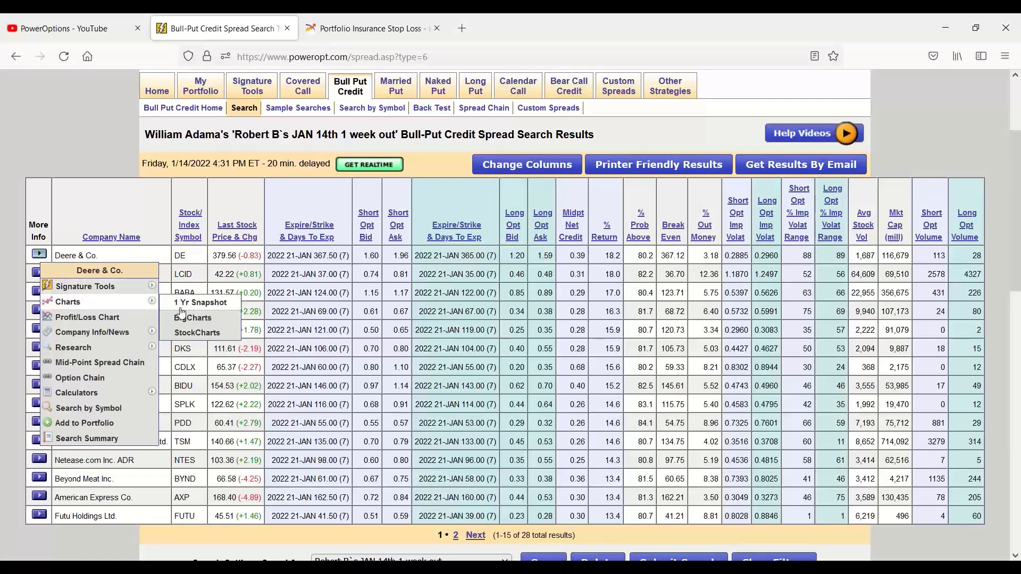
pyautogui.moveTo(192, 318)
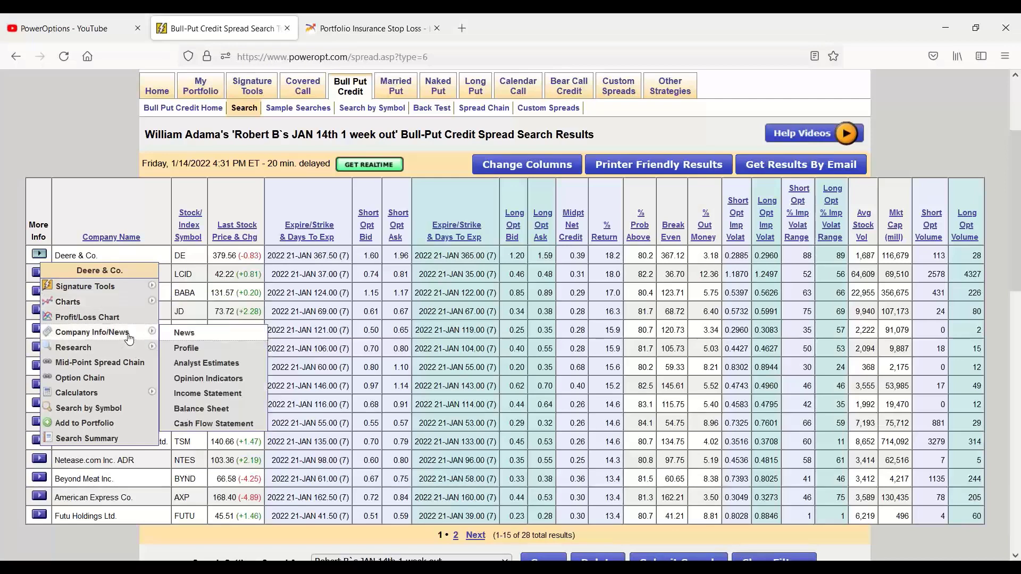
pyautogui.moveTo(73, 346)
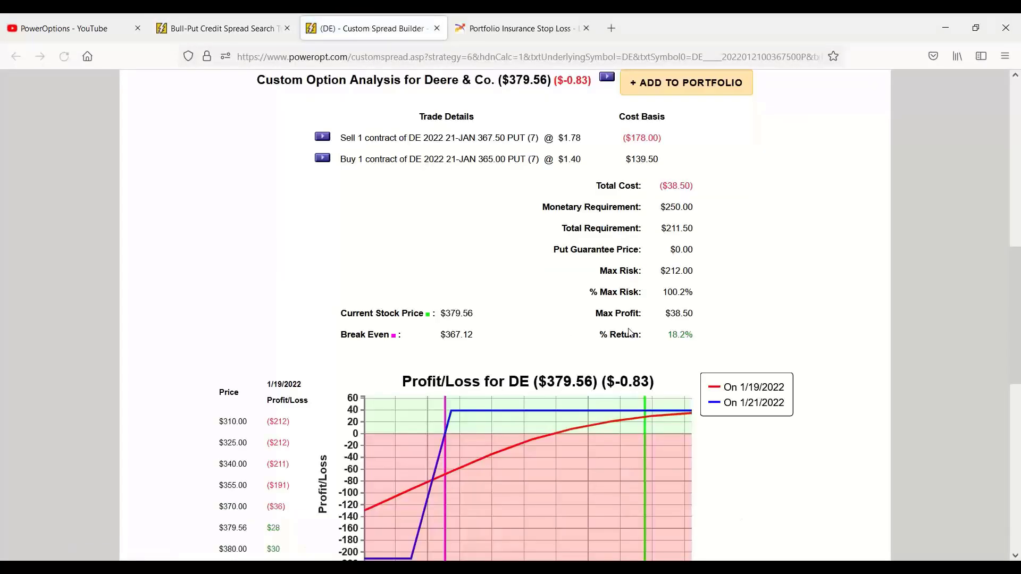
# Calculate the DE 367.50/365 put spread's expected P/L at a $368 price on 1/19/2022, showing ($58.50)
pyautogui.scroll(-3)
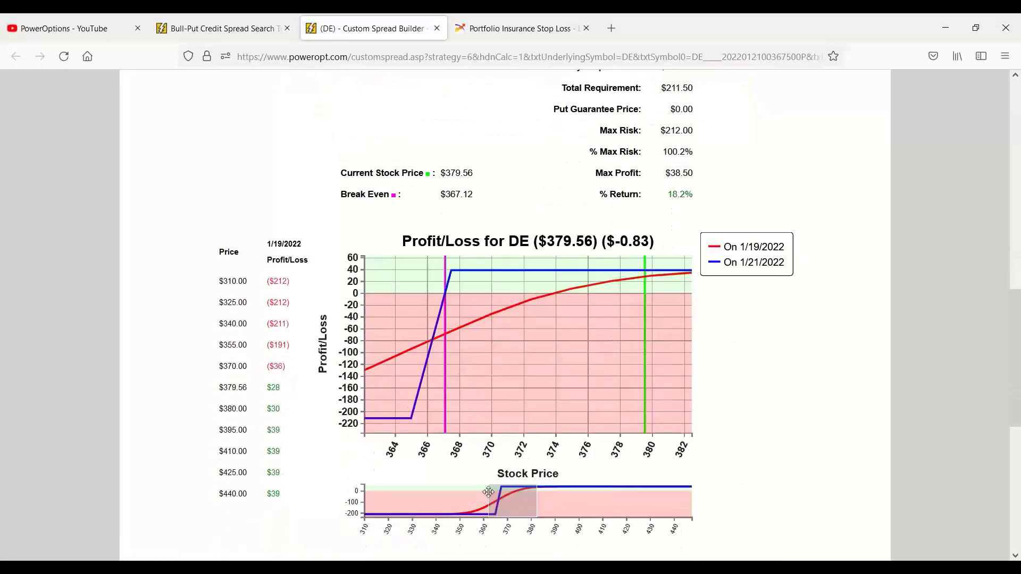
pyautogui.scroll(-3)
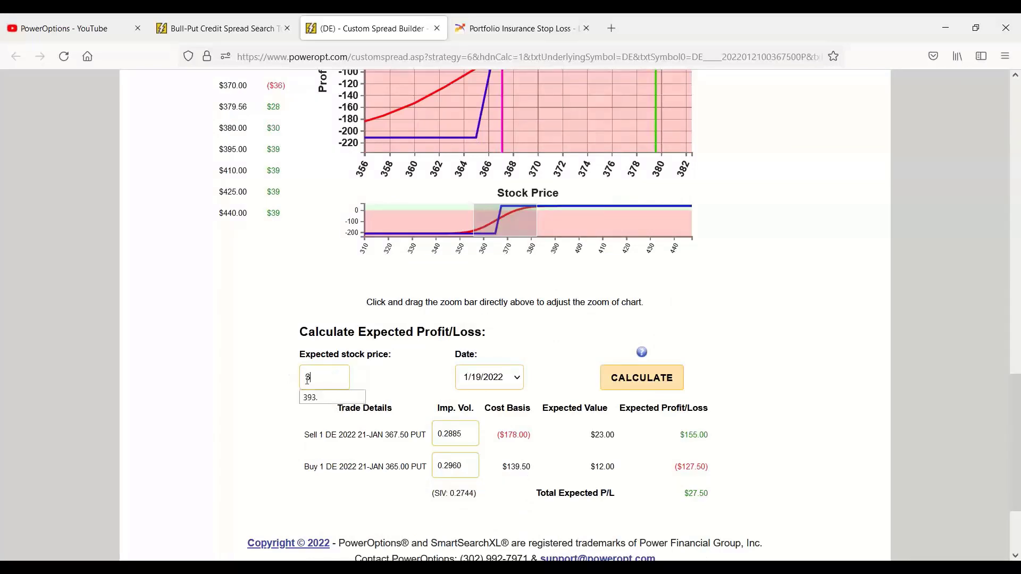
pyautogui.write('368')
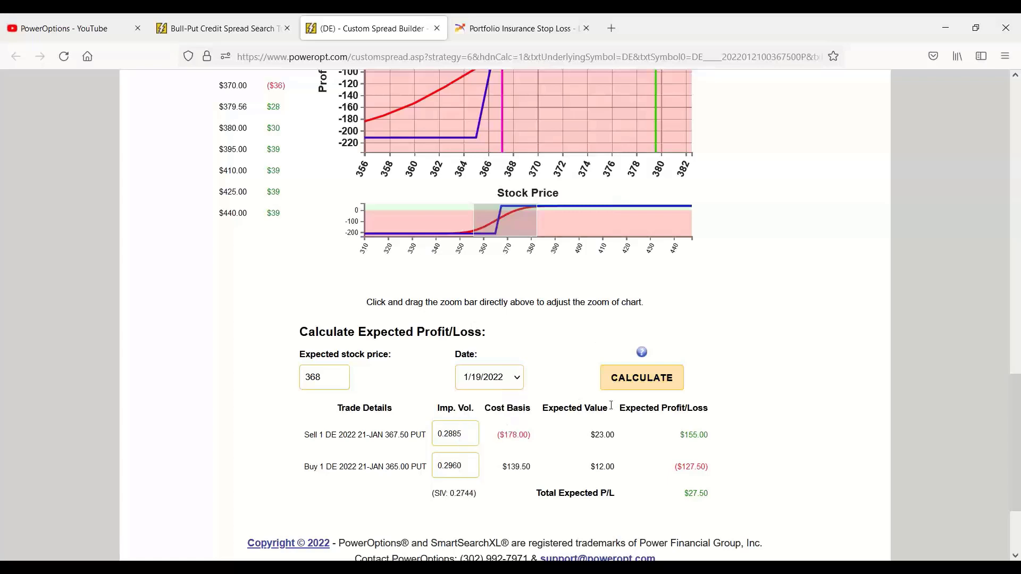
pyautogui.click(640, 378)
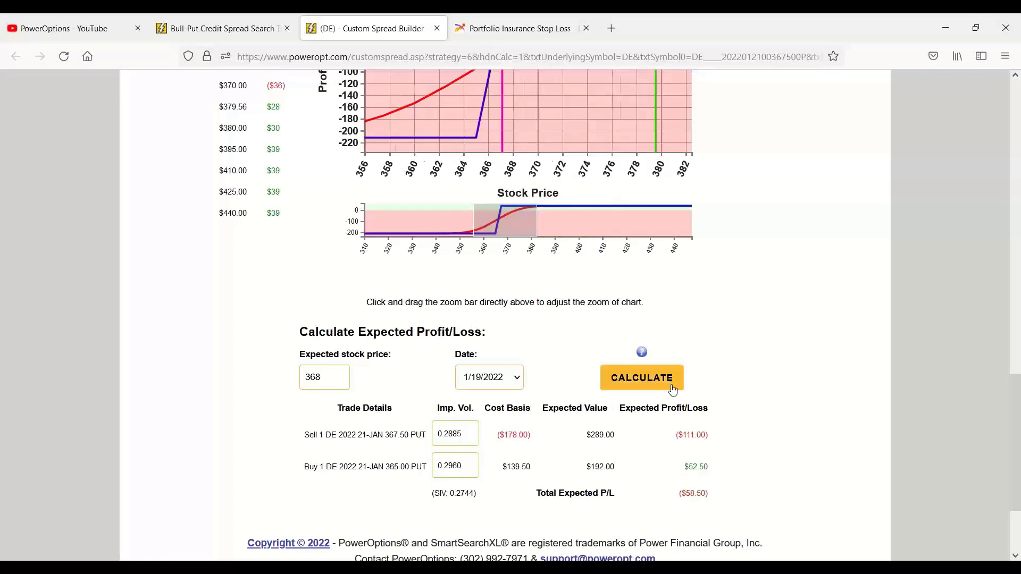
pyautogui.scroll(-3)
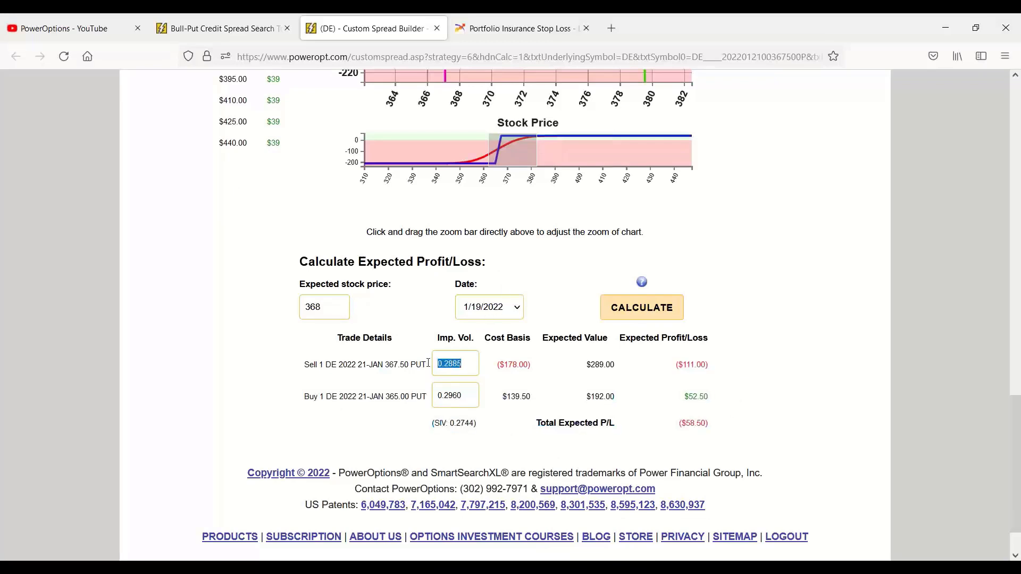
pyautogui.scroll(-3)
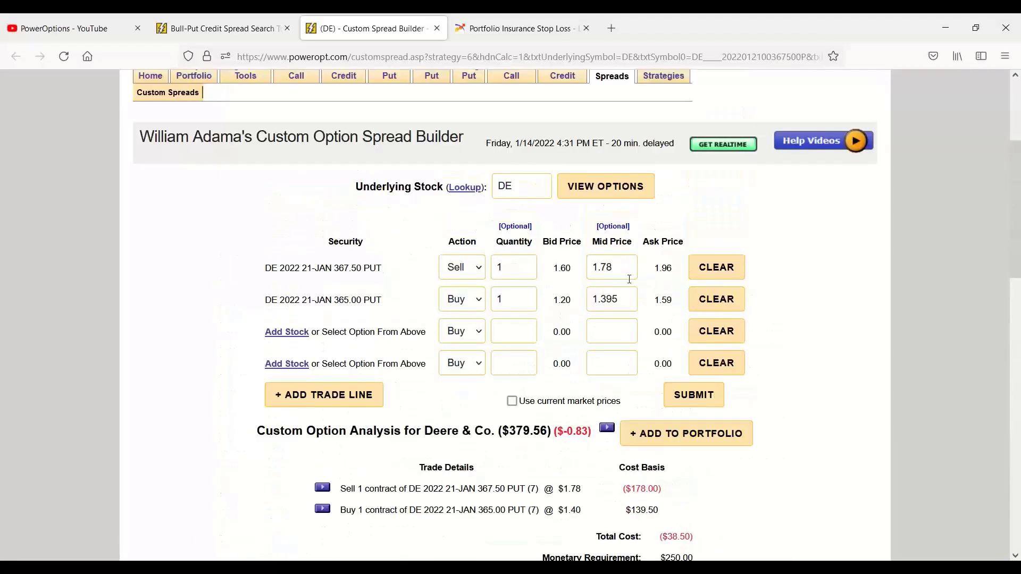
# Load the DE option chain at $379.56 with its expirations, then reach the strategy tabs Menu Configuration
pyautogui.click(604, 186)
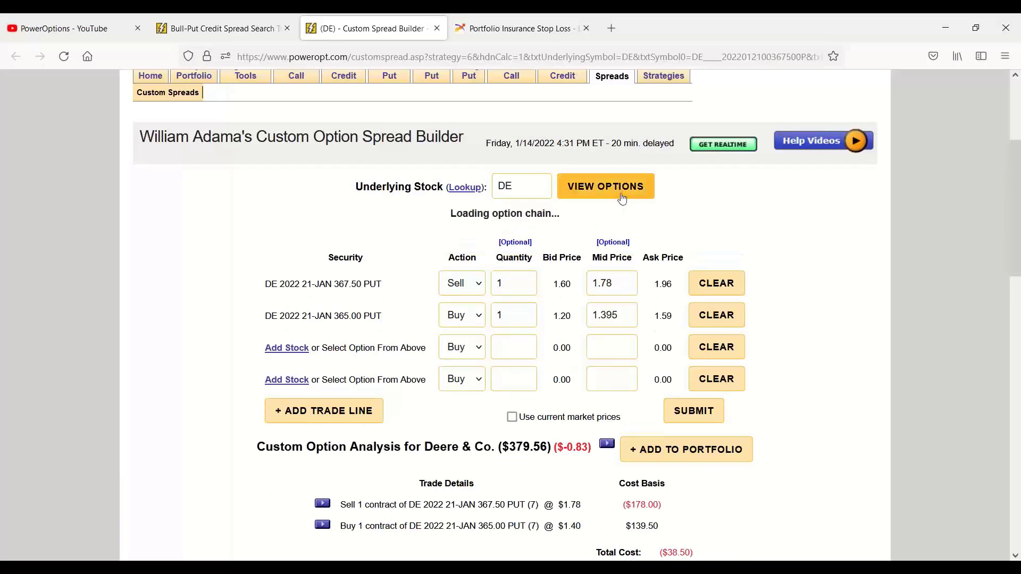
pyautogui.click(604, 186)
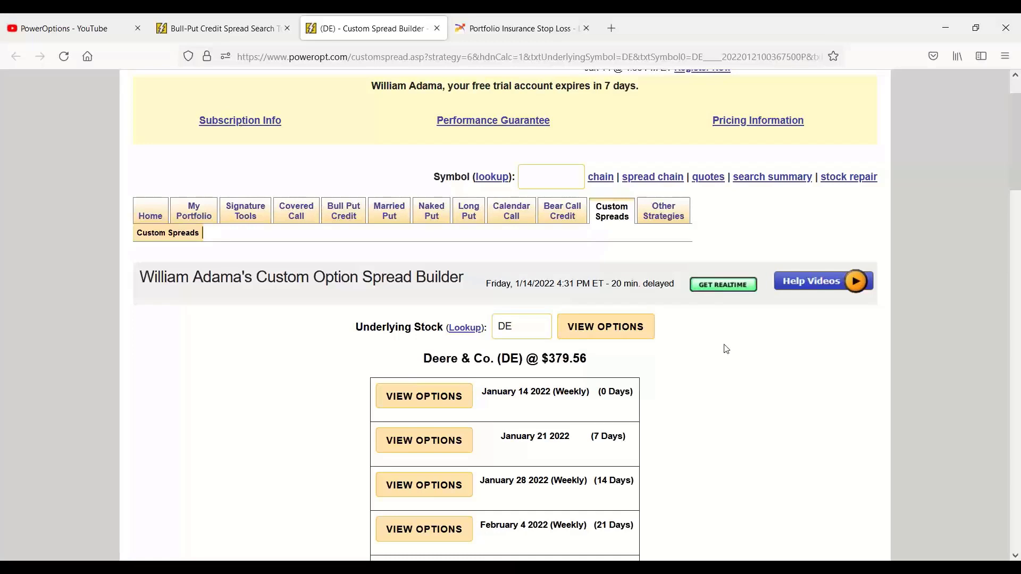
pyautogui.click(561, 211)
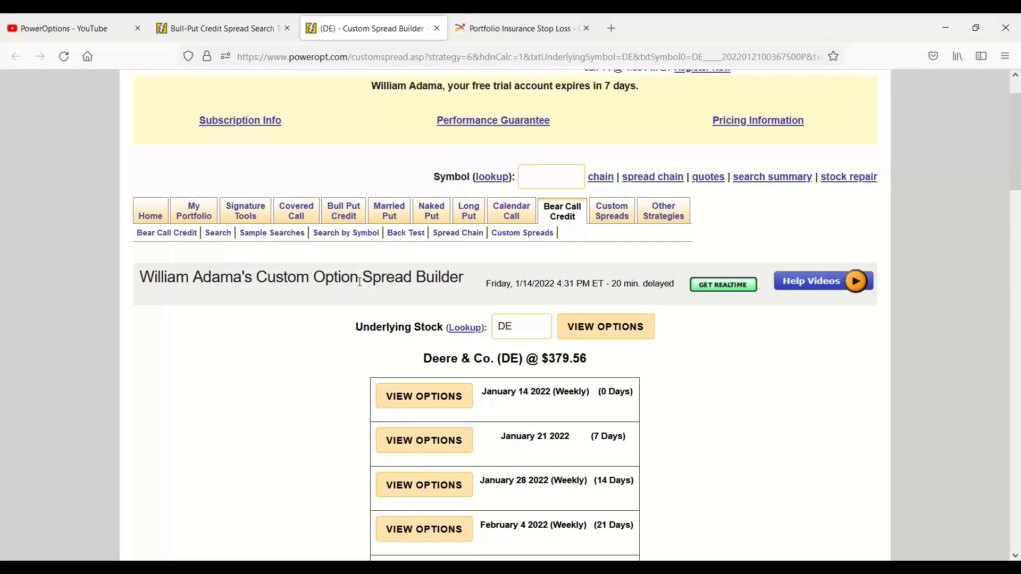
pyautogui.moveTo(703, 233)
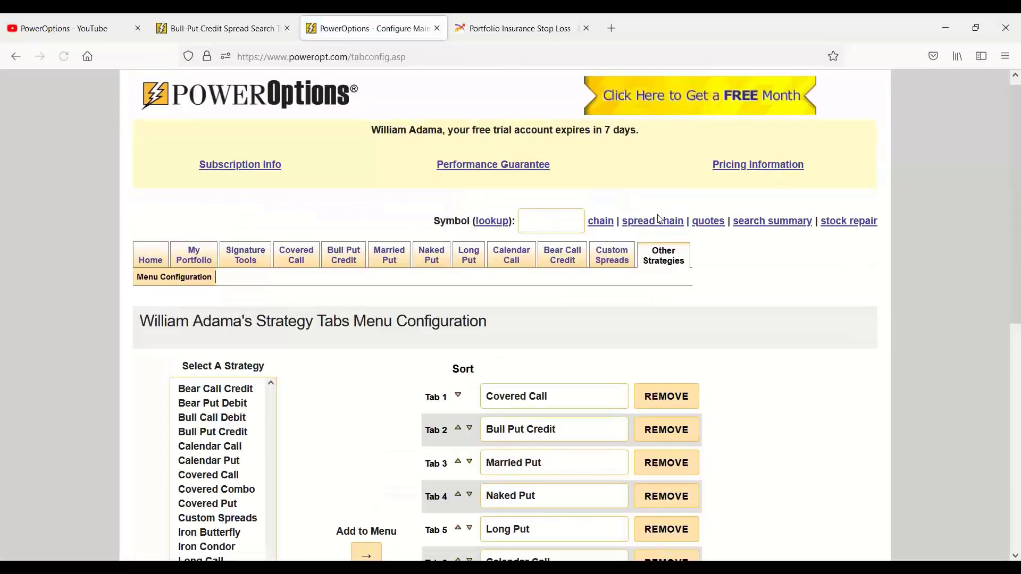
# Remove the Long Put tab 5, add Iron Condor in its place, and check the new tab's pages
pyautogui.scroll(-3)
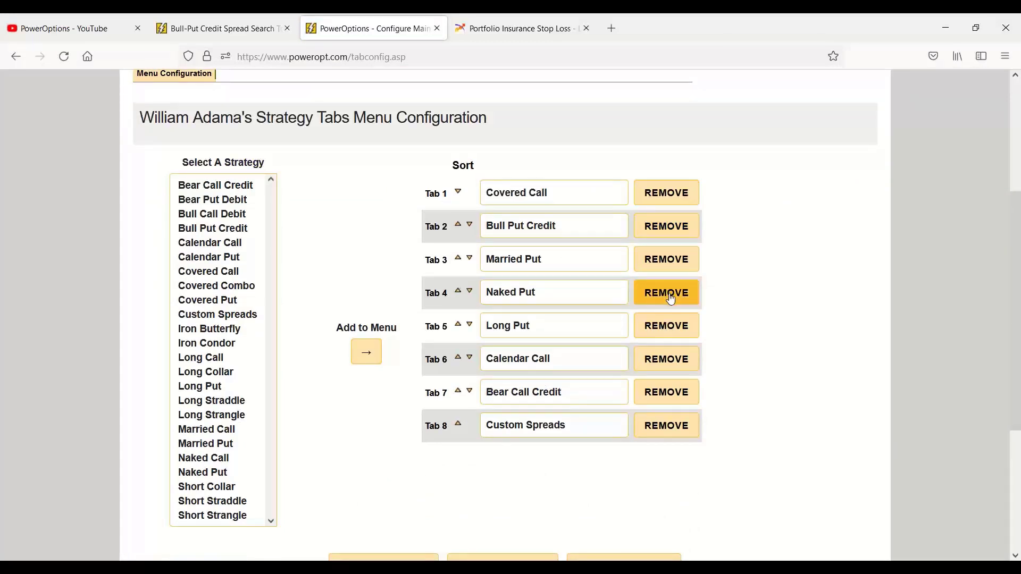
pyautogui.click(665, 293)
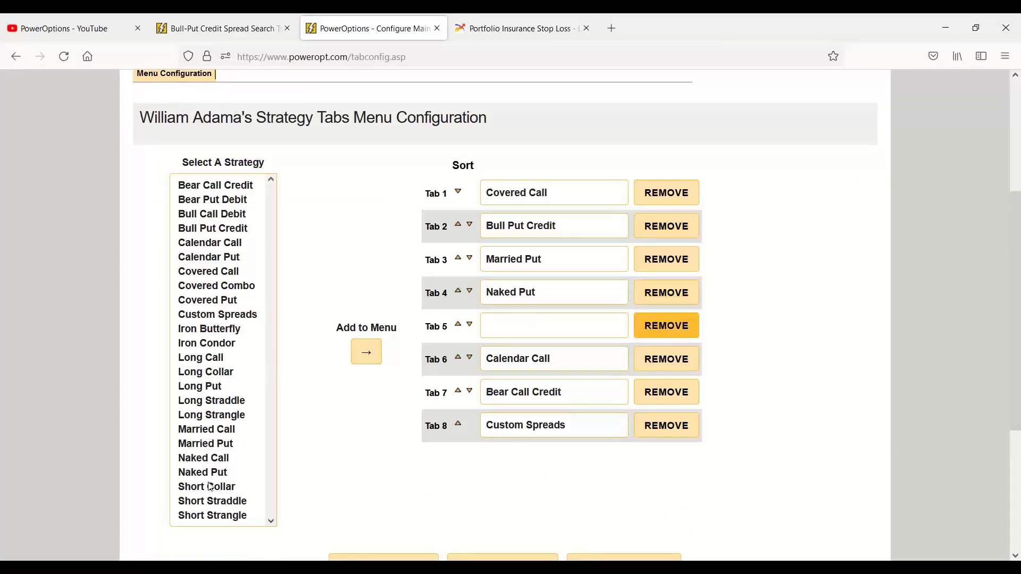
pyautogui.click(207, 343)
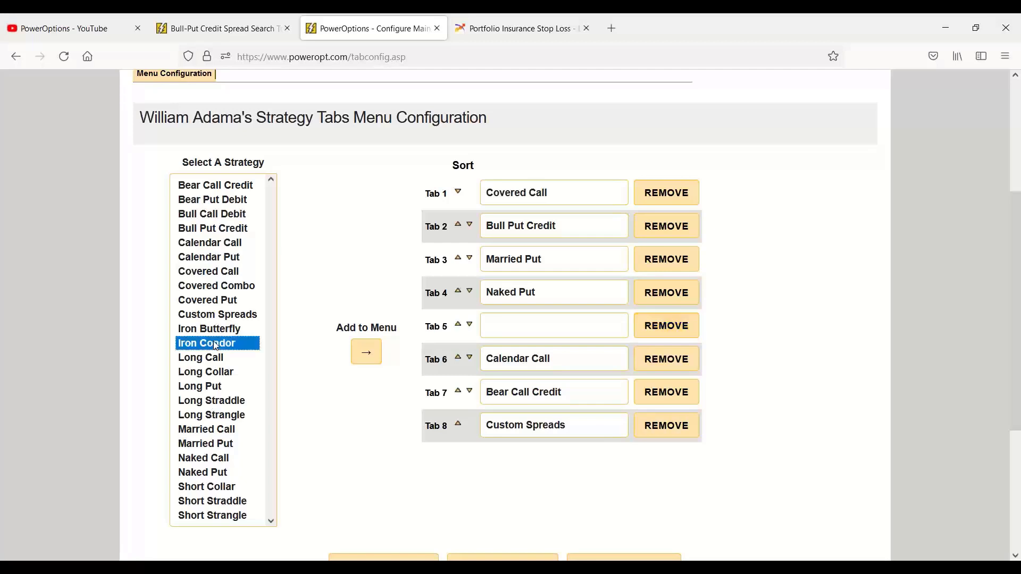
pyautogui.click(366, 351)
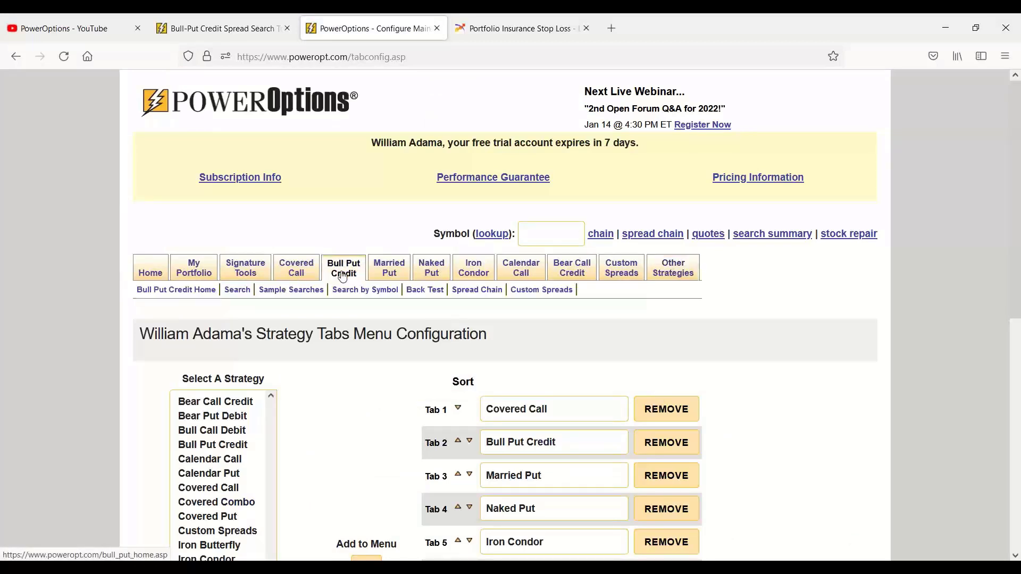
pyautogui.click(472, 268)
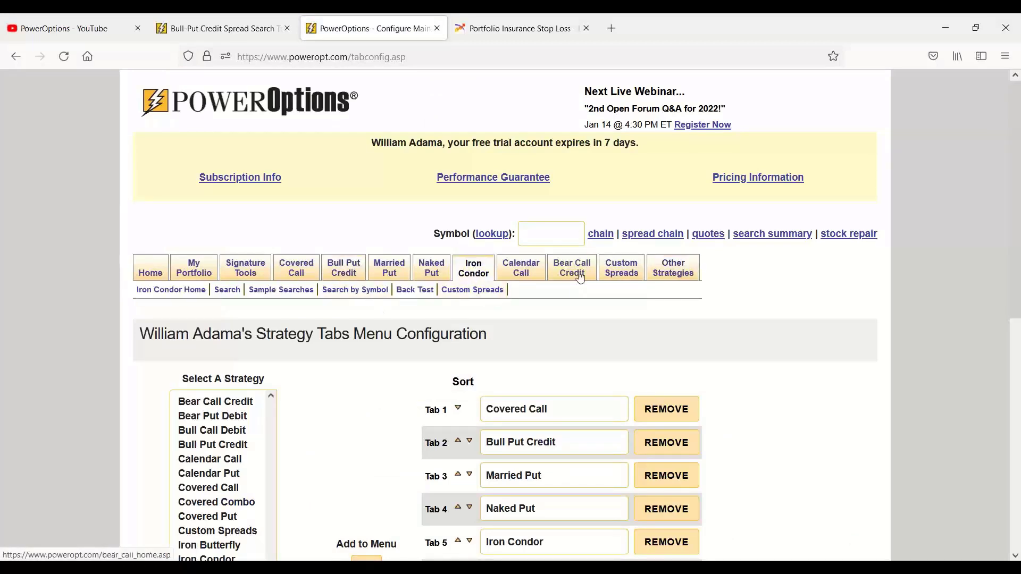
pyautogui.click(570, 268)
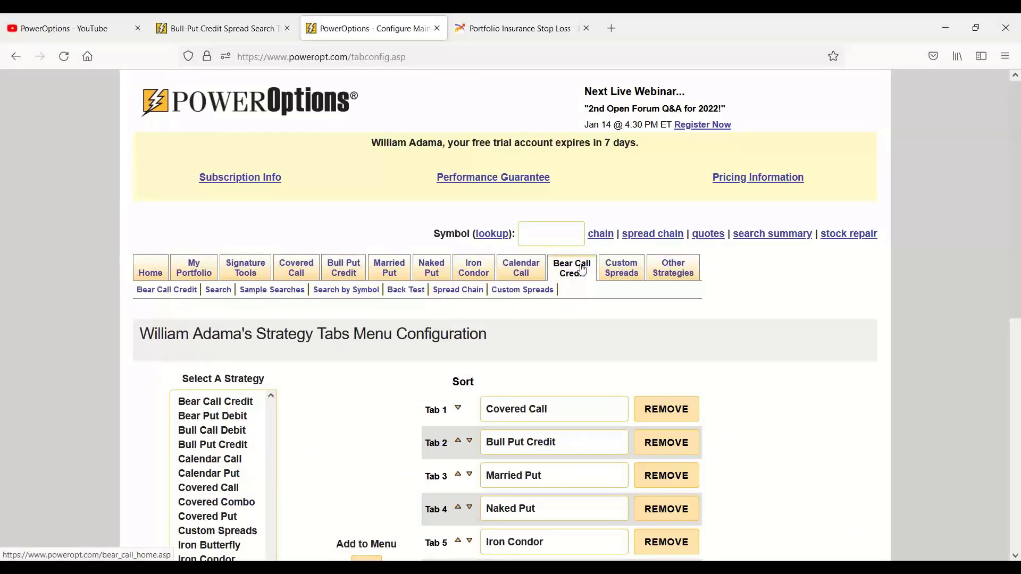